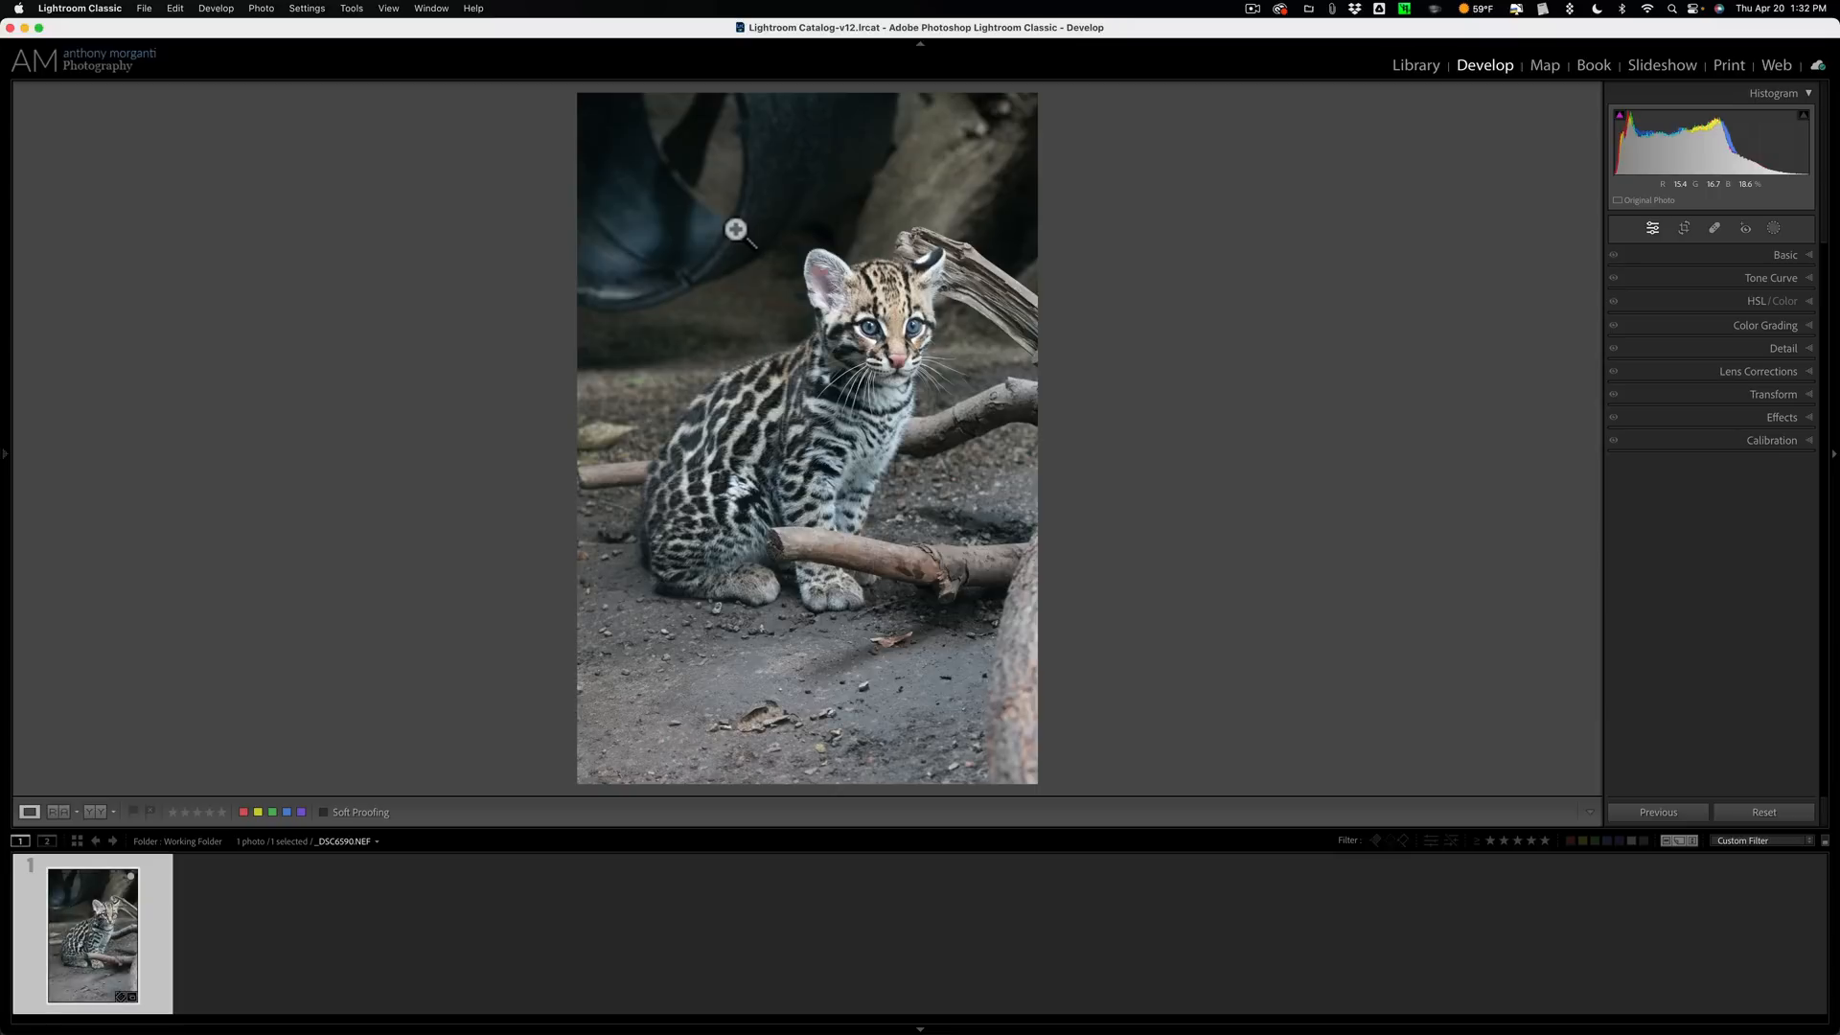
Cycle the info overlay to camera/exposure details, fit the view, and expand the Detail panel with AI Denoise
key("i")
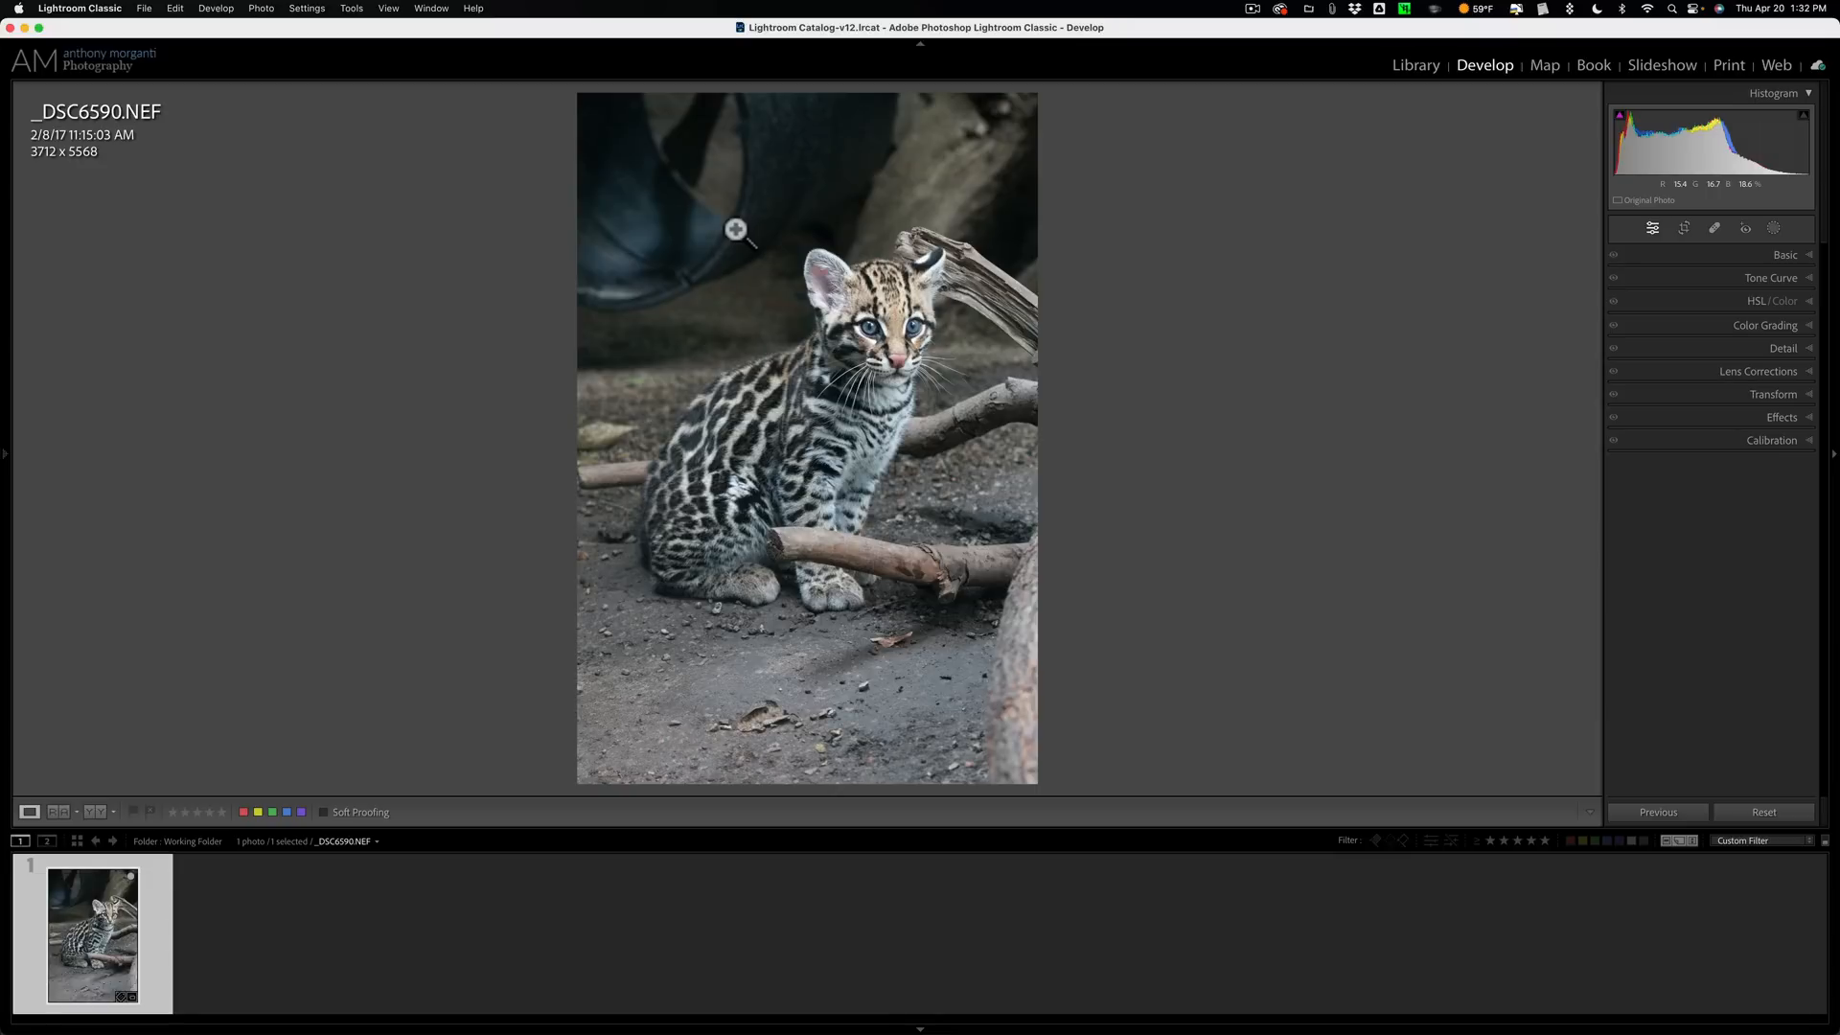
key("i")
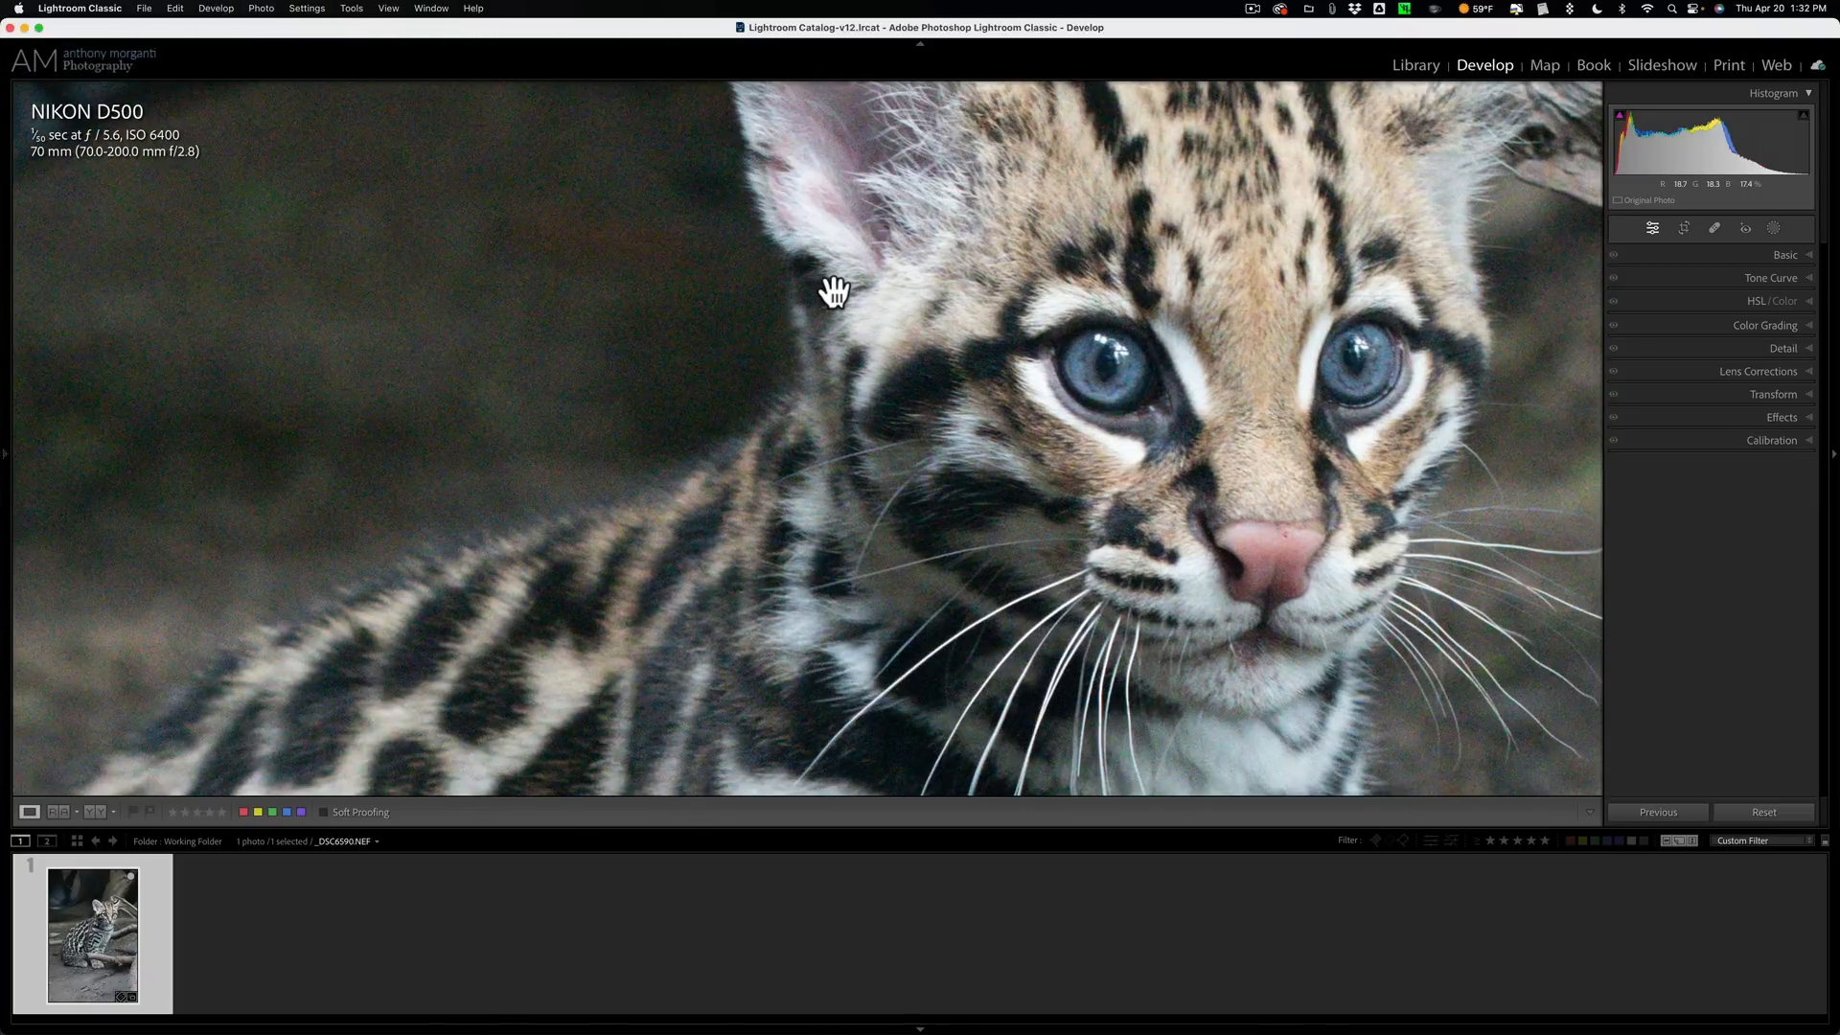
left_click(1763, 813)
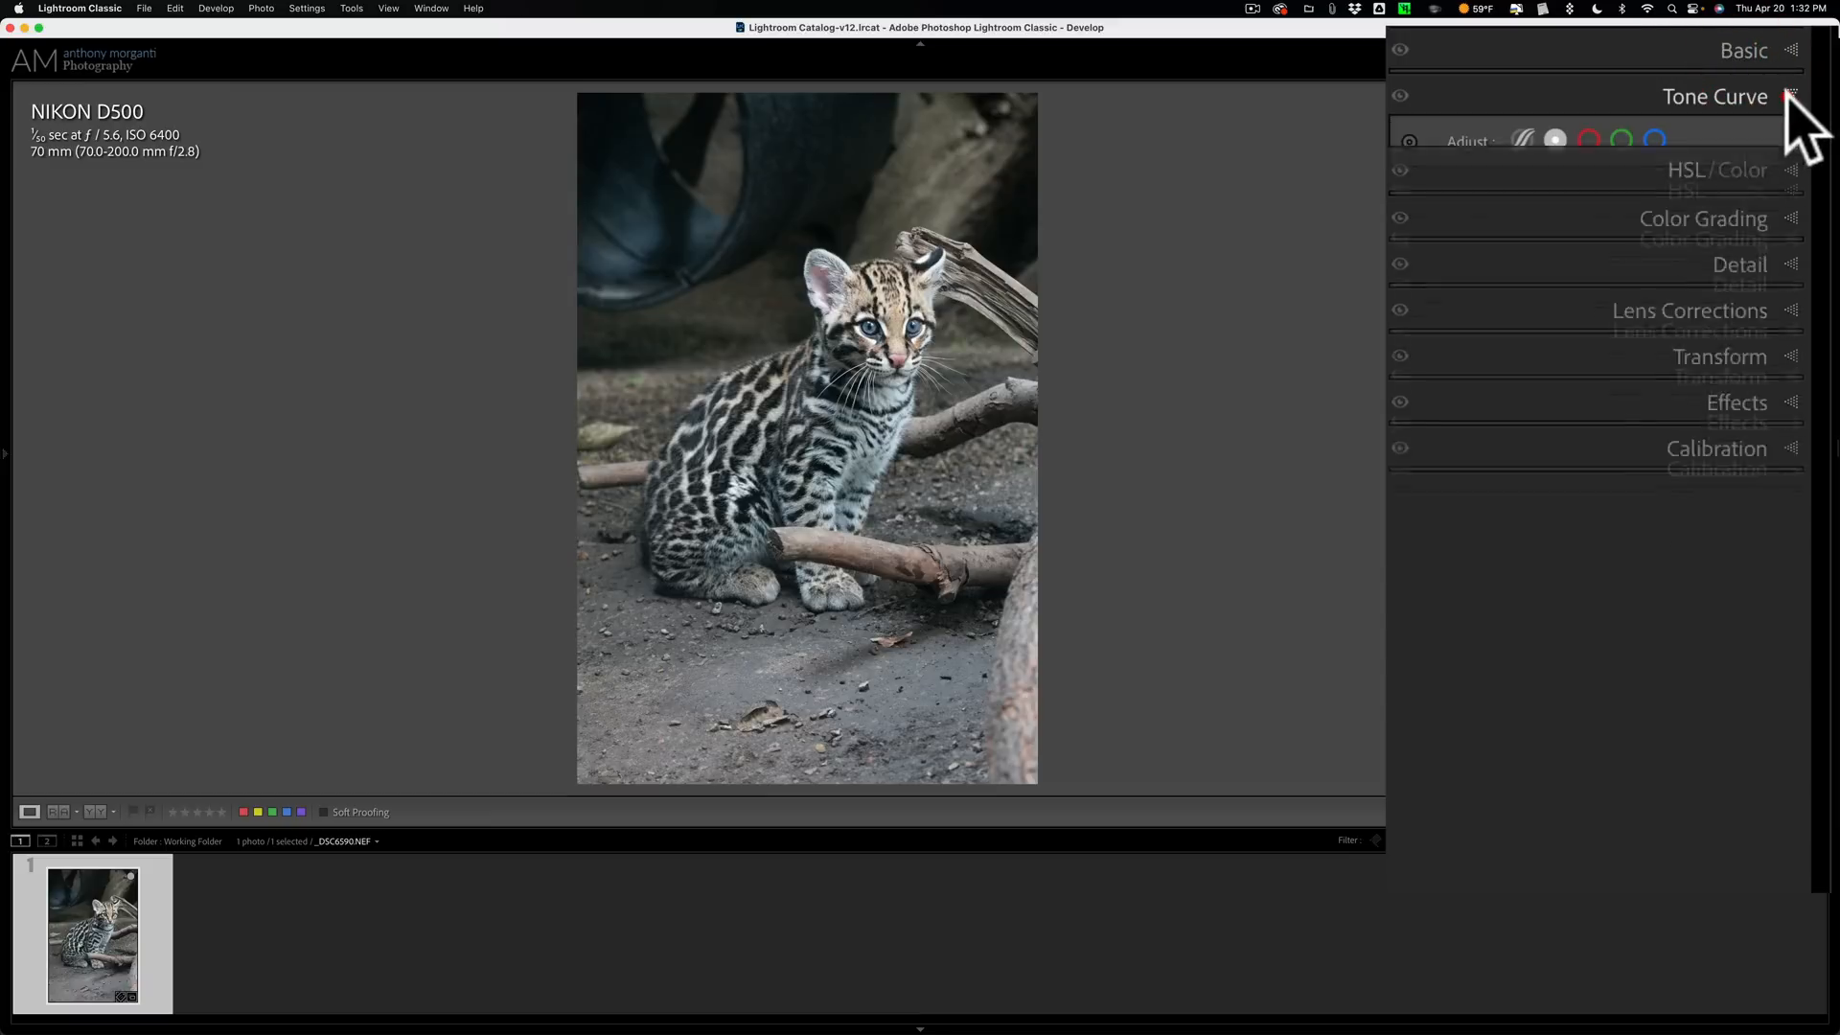
left_click(1713, 96)
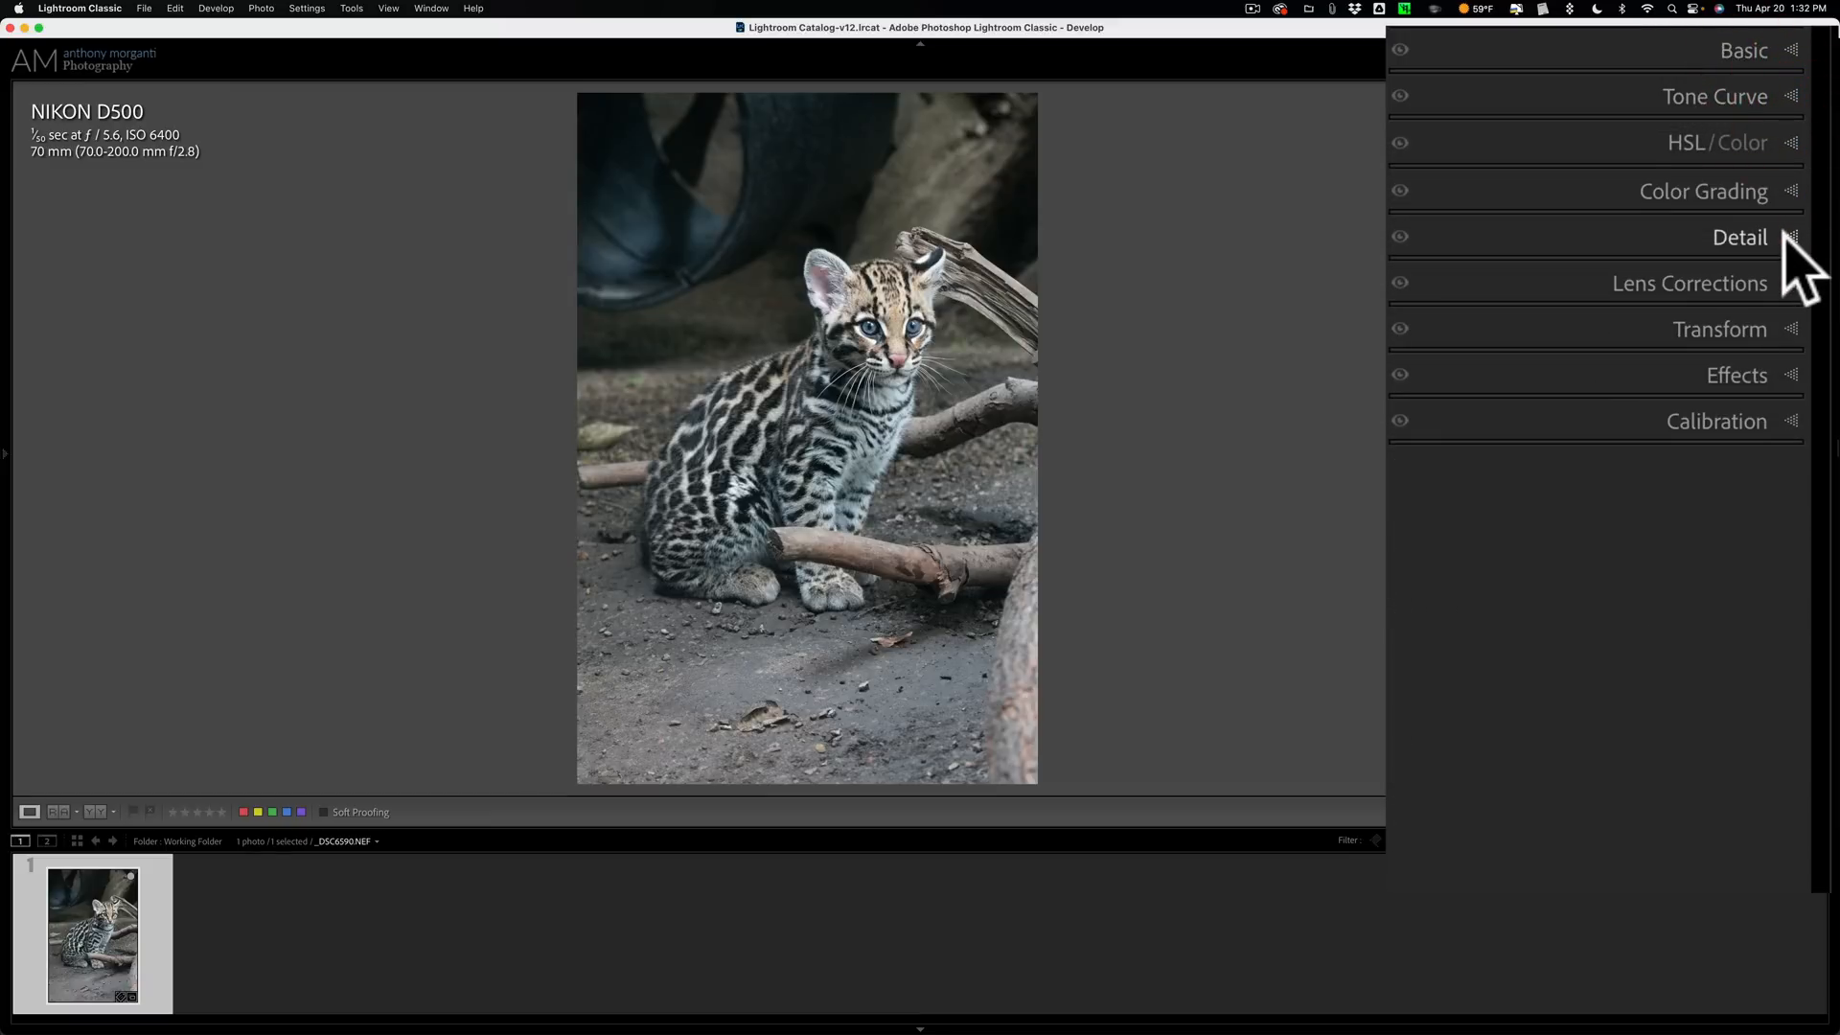
left_click(1740, 235)
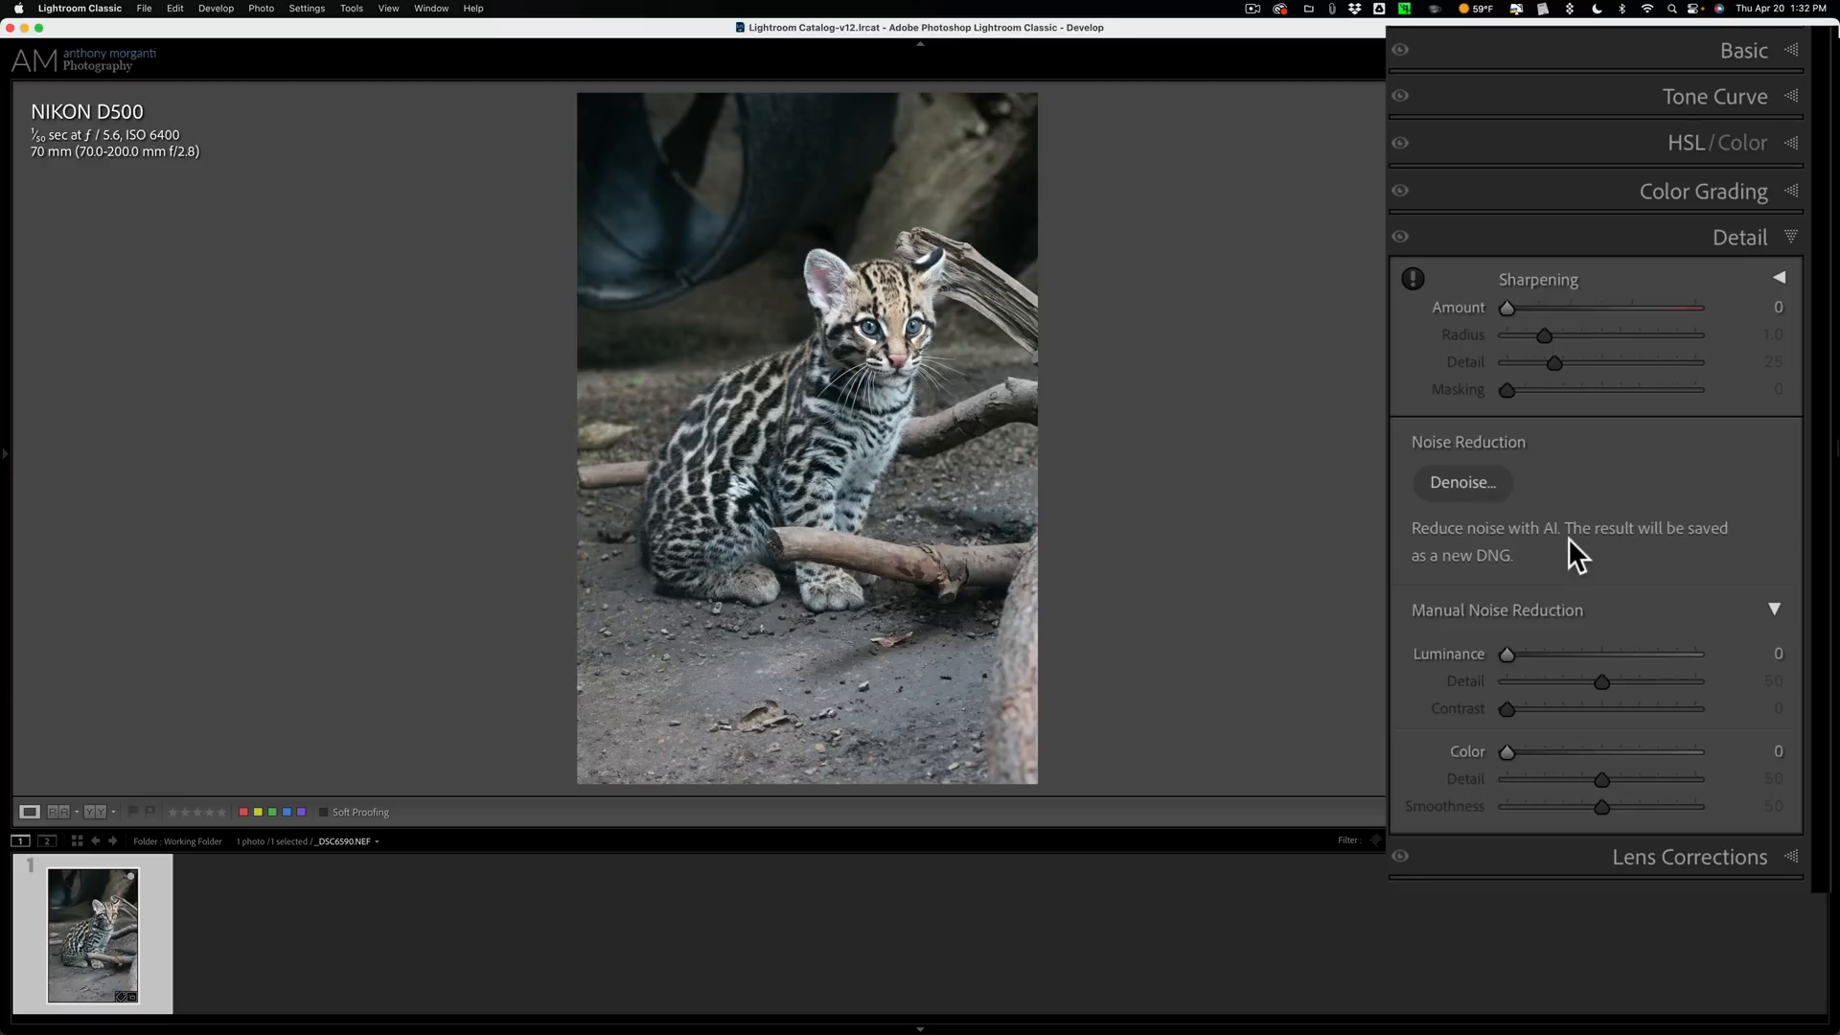
Run AI Denoise at Amount 100 after checking the kitten's eye in the preview, creating an enhanced DNG
left_click(1462, 483)
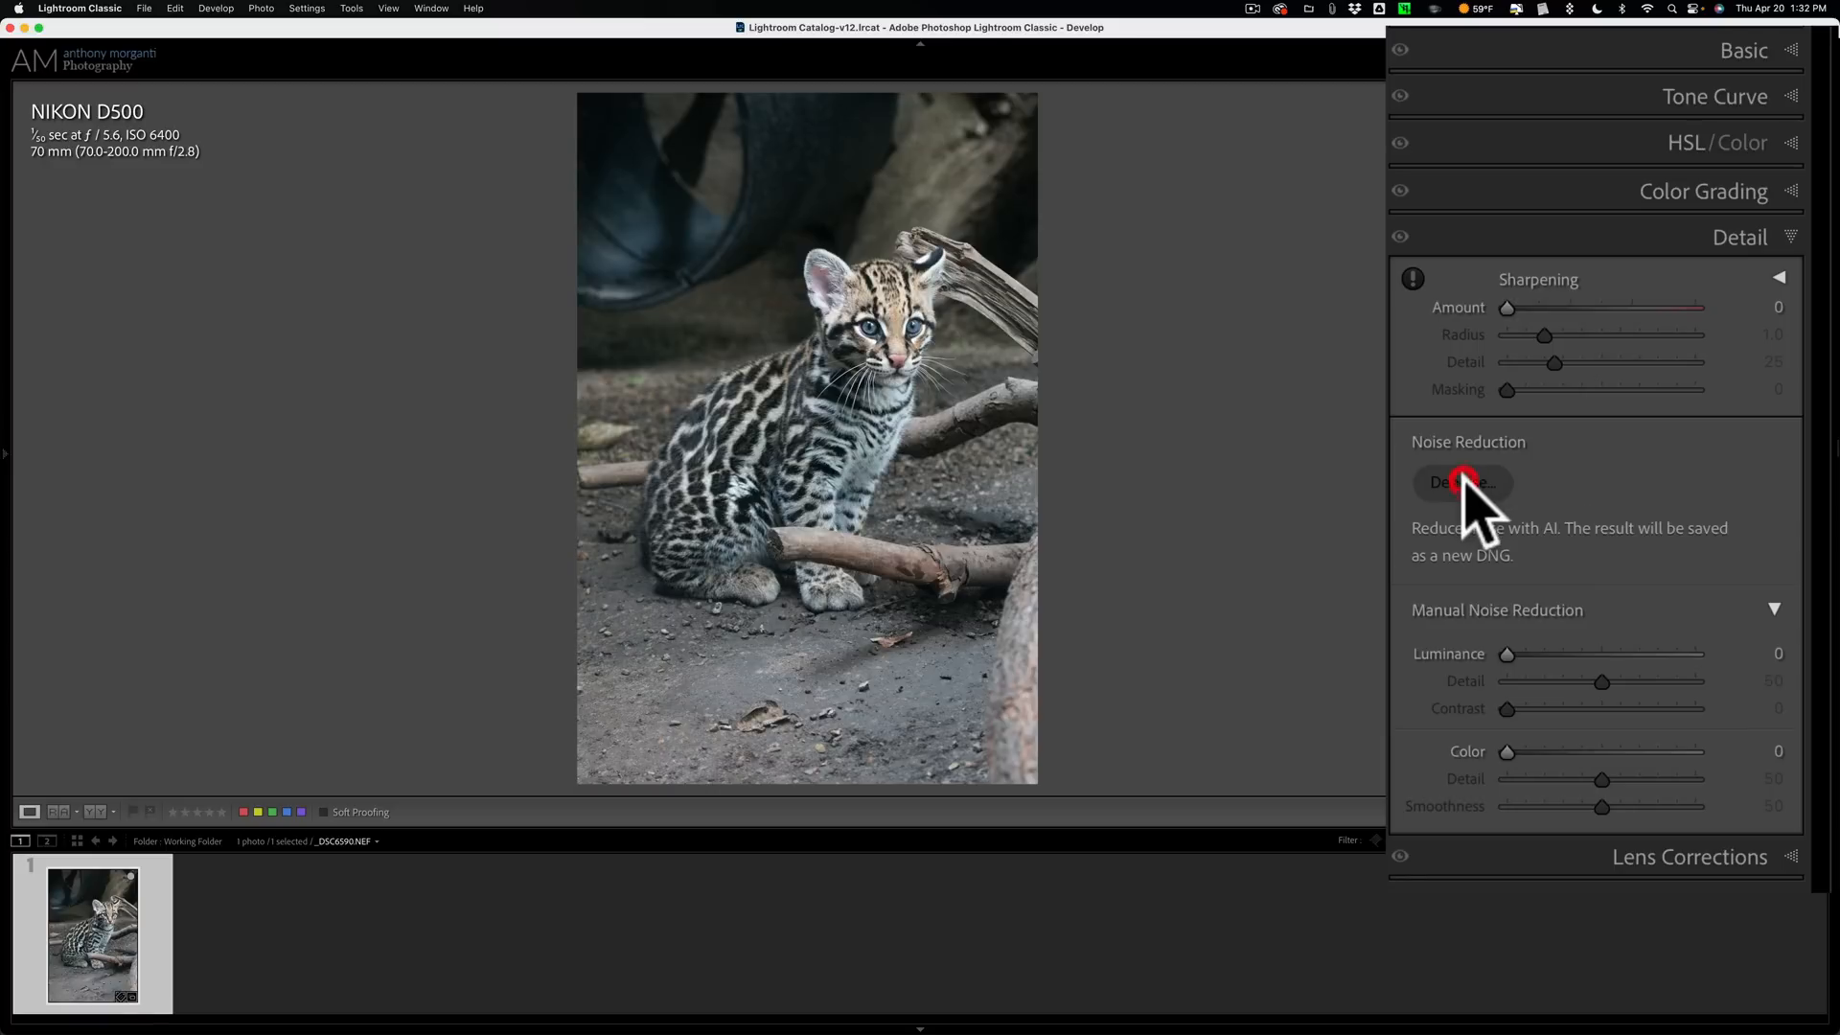
left_click(1460, 483)
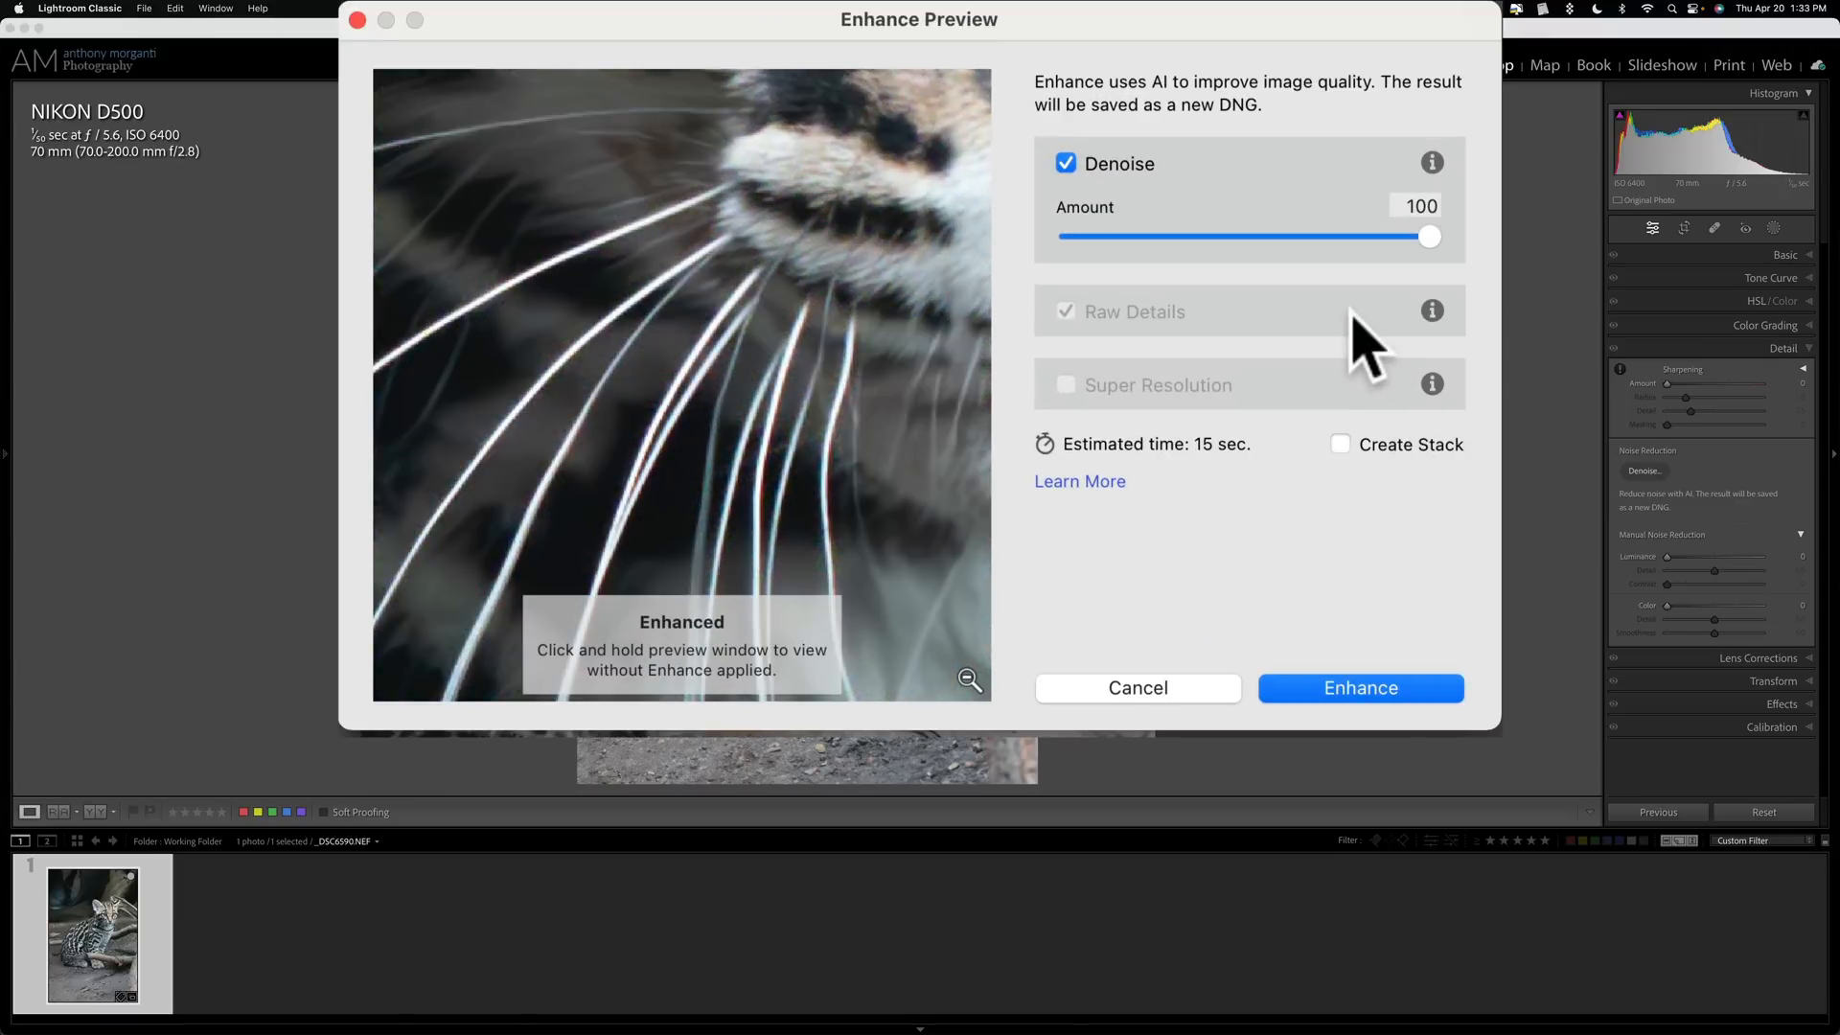
mouse_move(1244, 248)
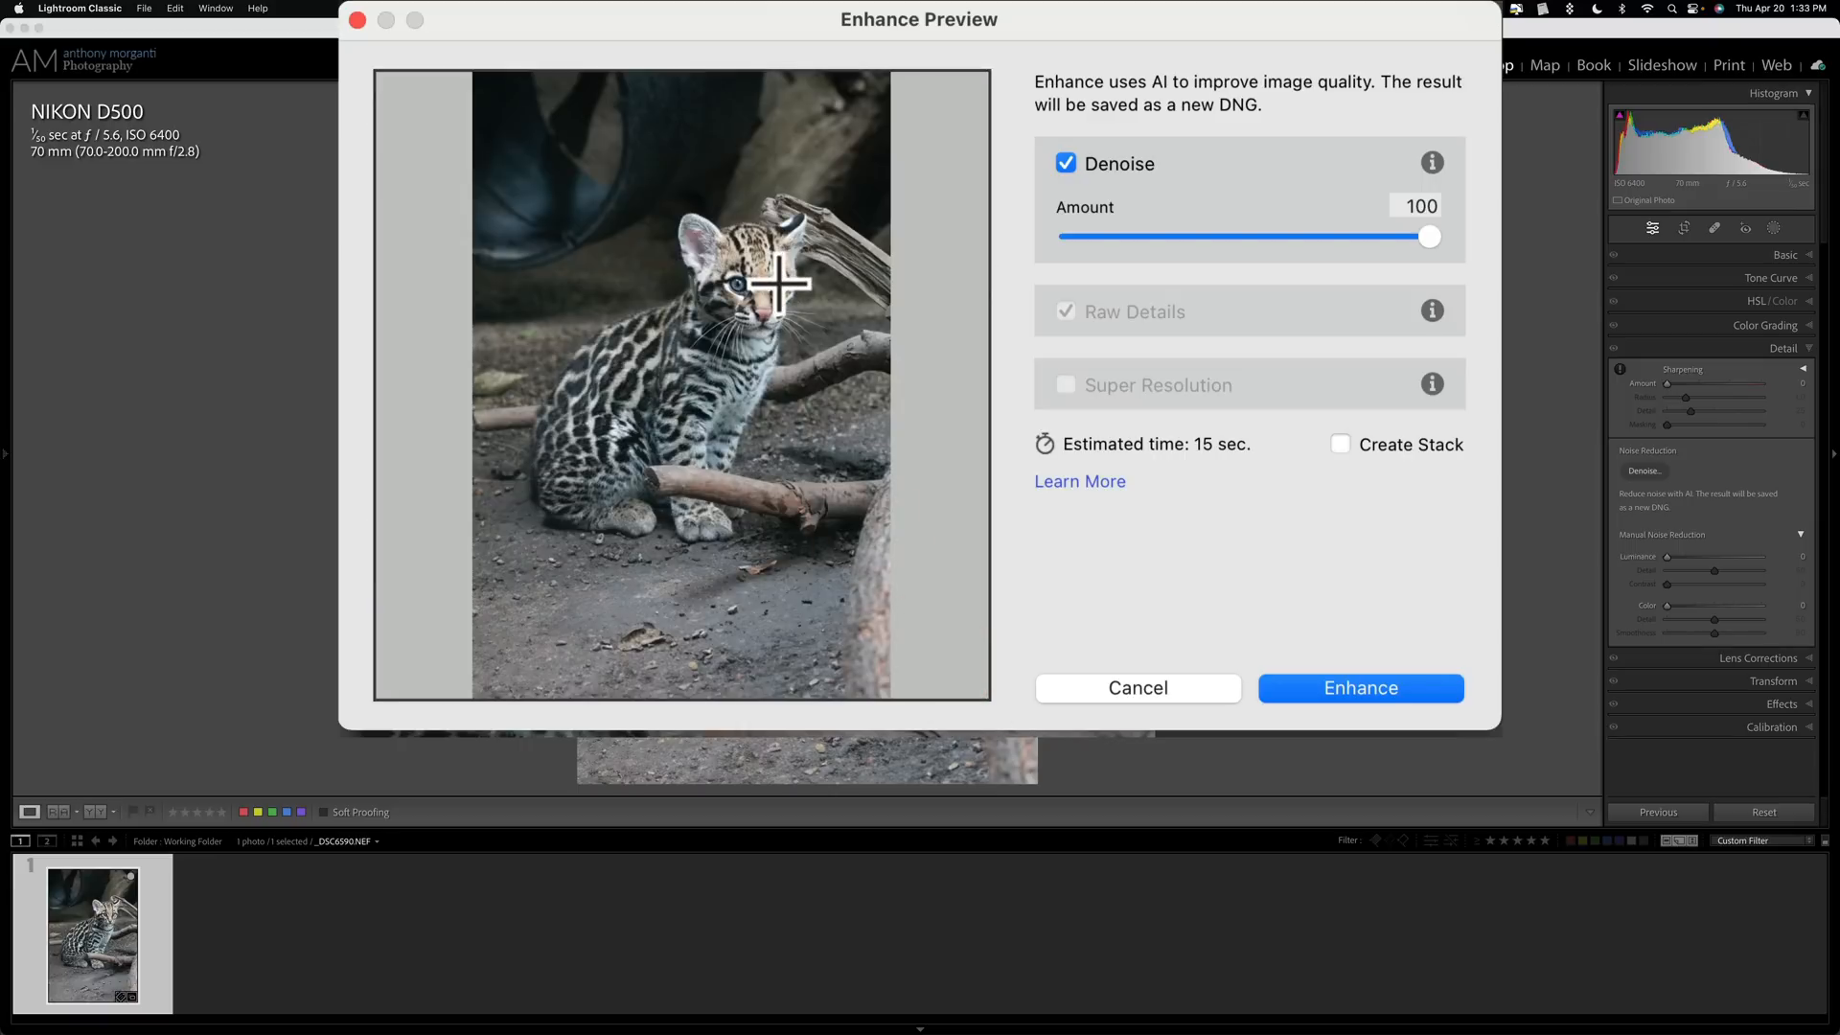
left_click(774, 282)
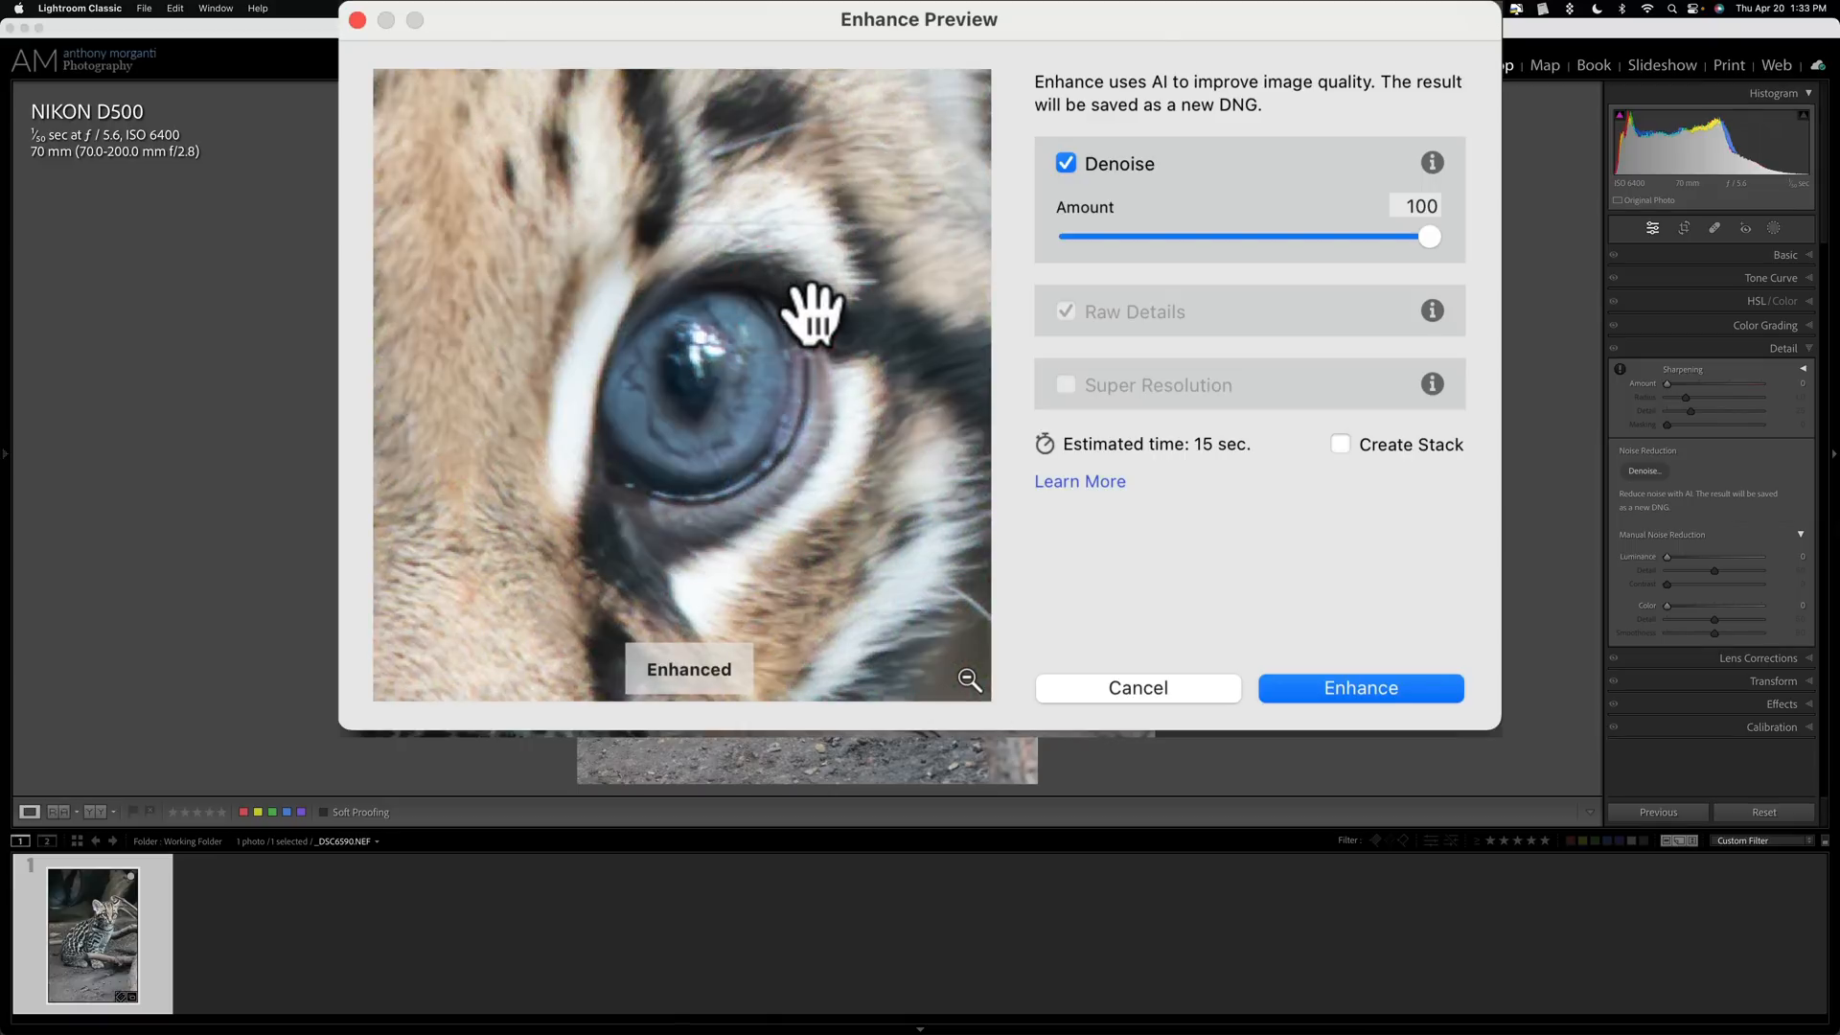
left_click_drag(808, 310, 604, 247)
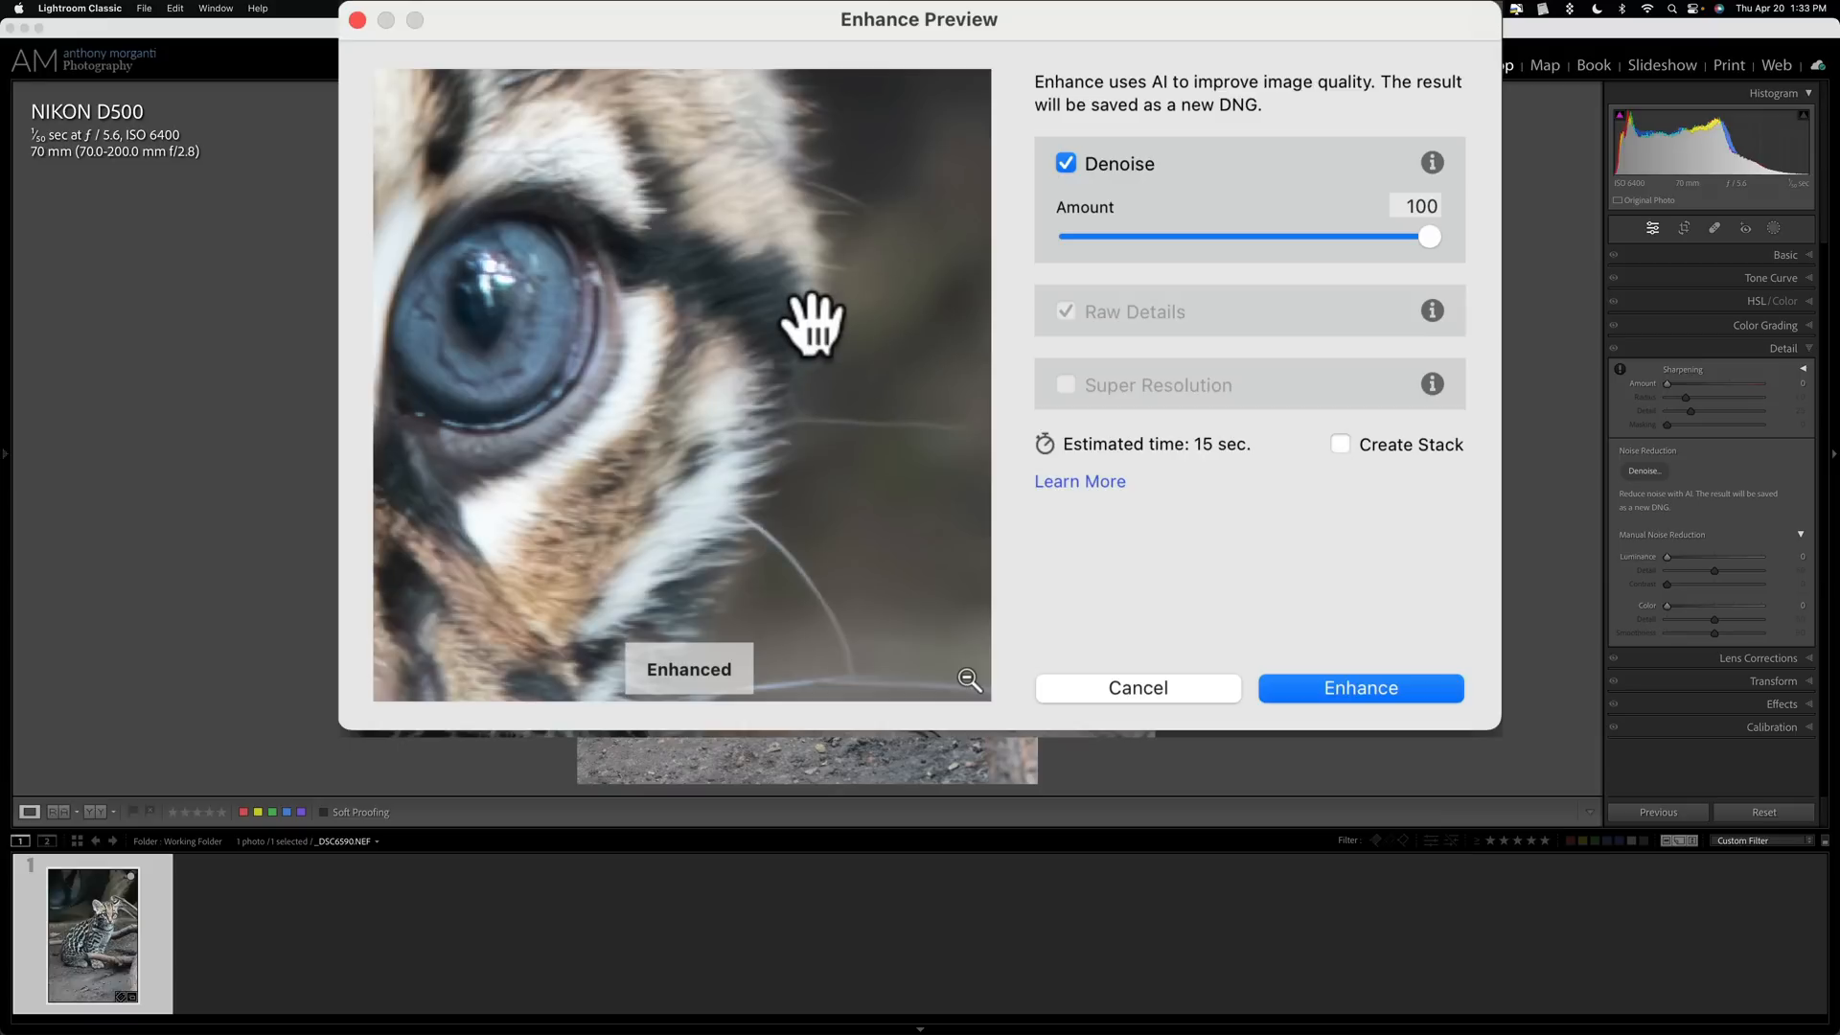
mouse_move(600, 297)
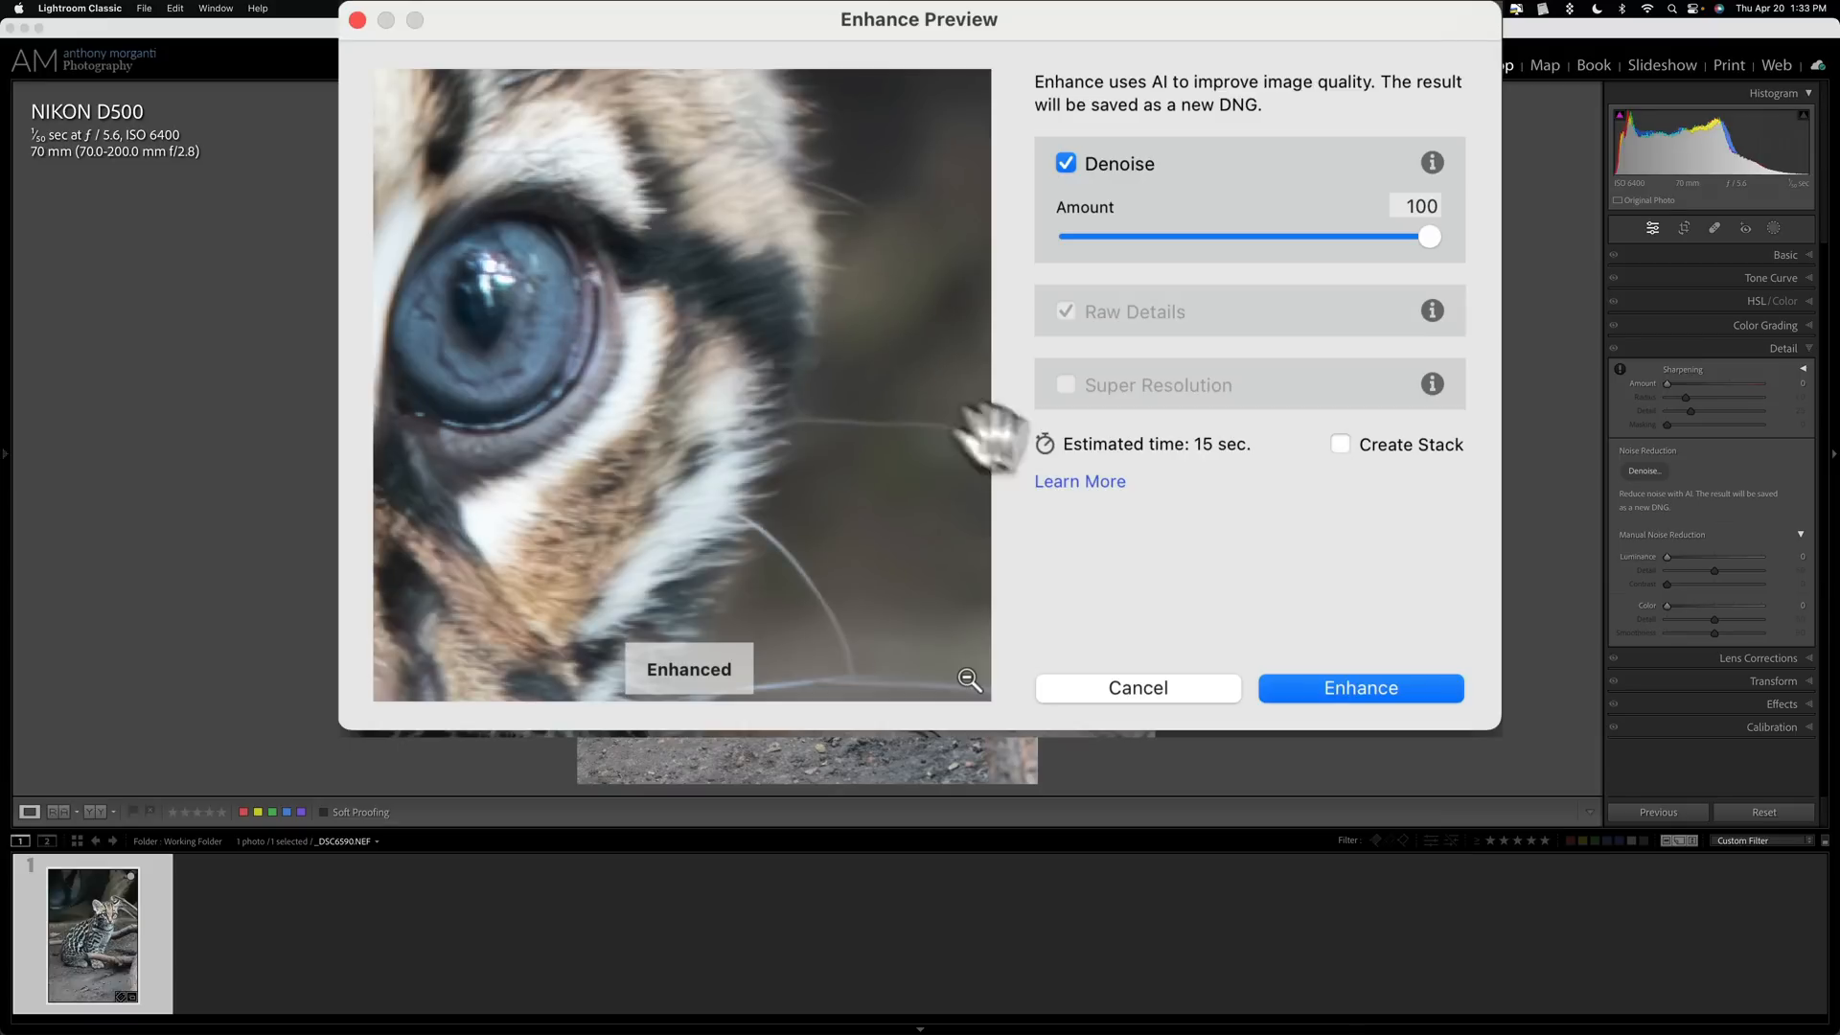
left_click(1360, 688)
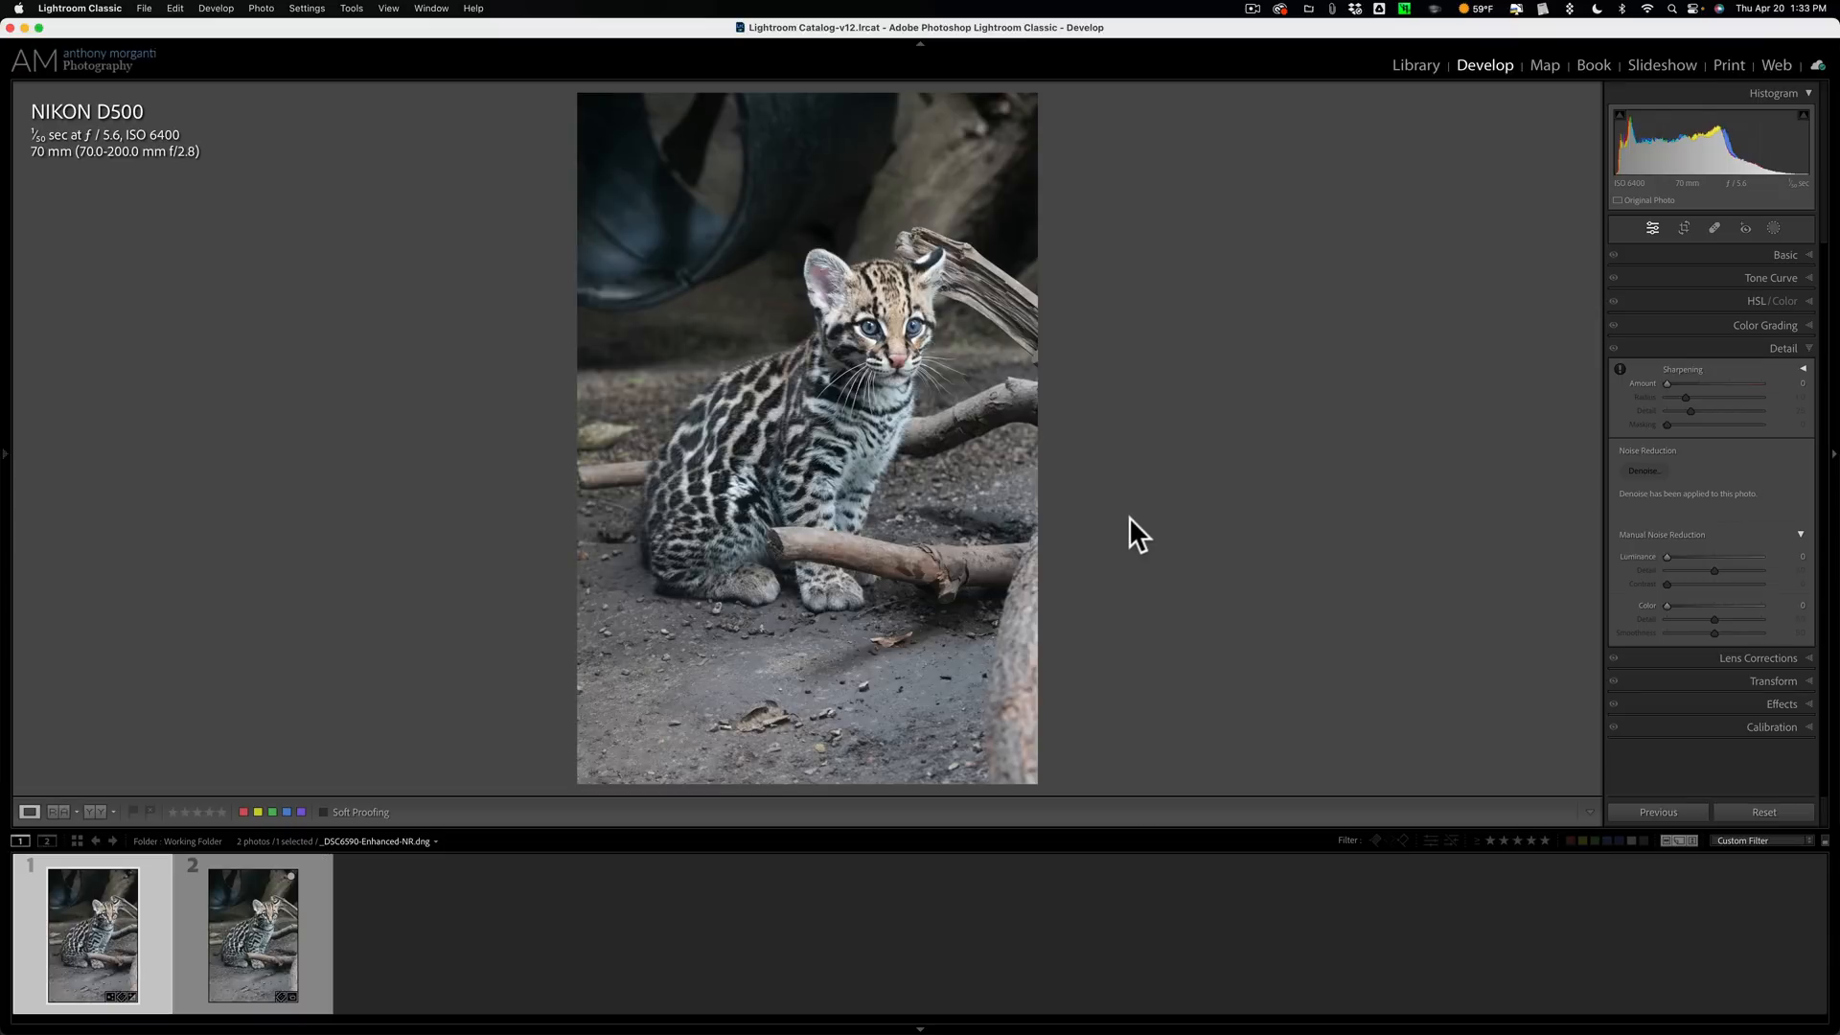
Zoom 1:1 on the kitten's face in the denoised DNG and the original NEF, ending fitted on the original
left_click(856, 327)
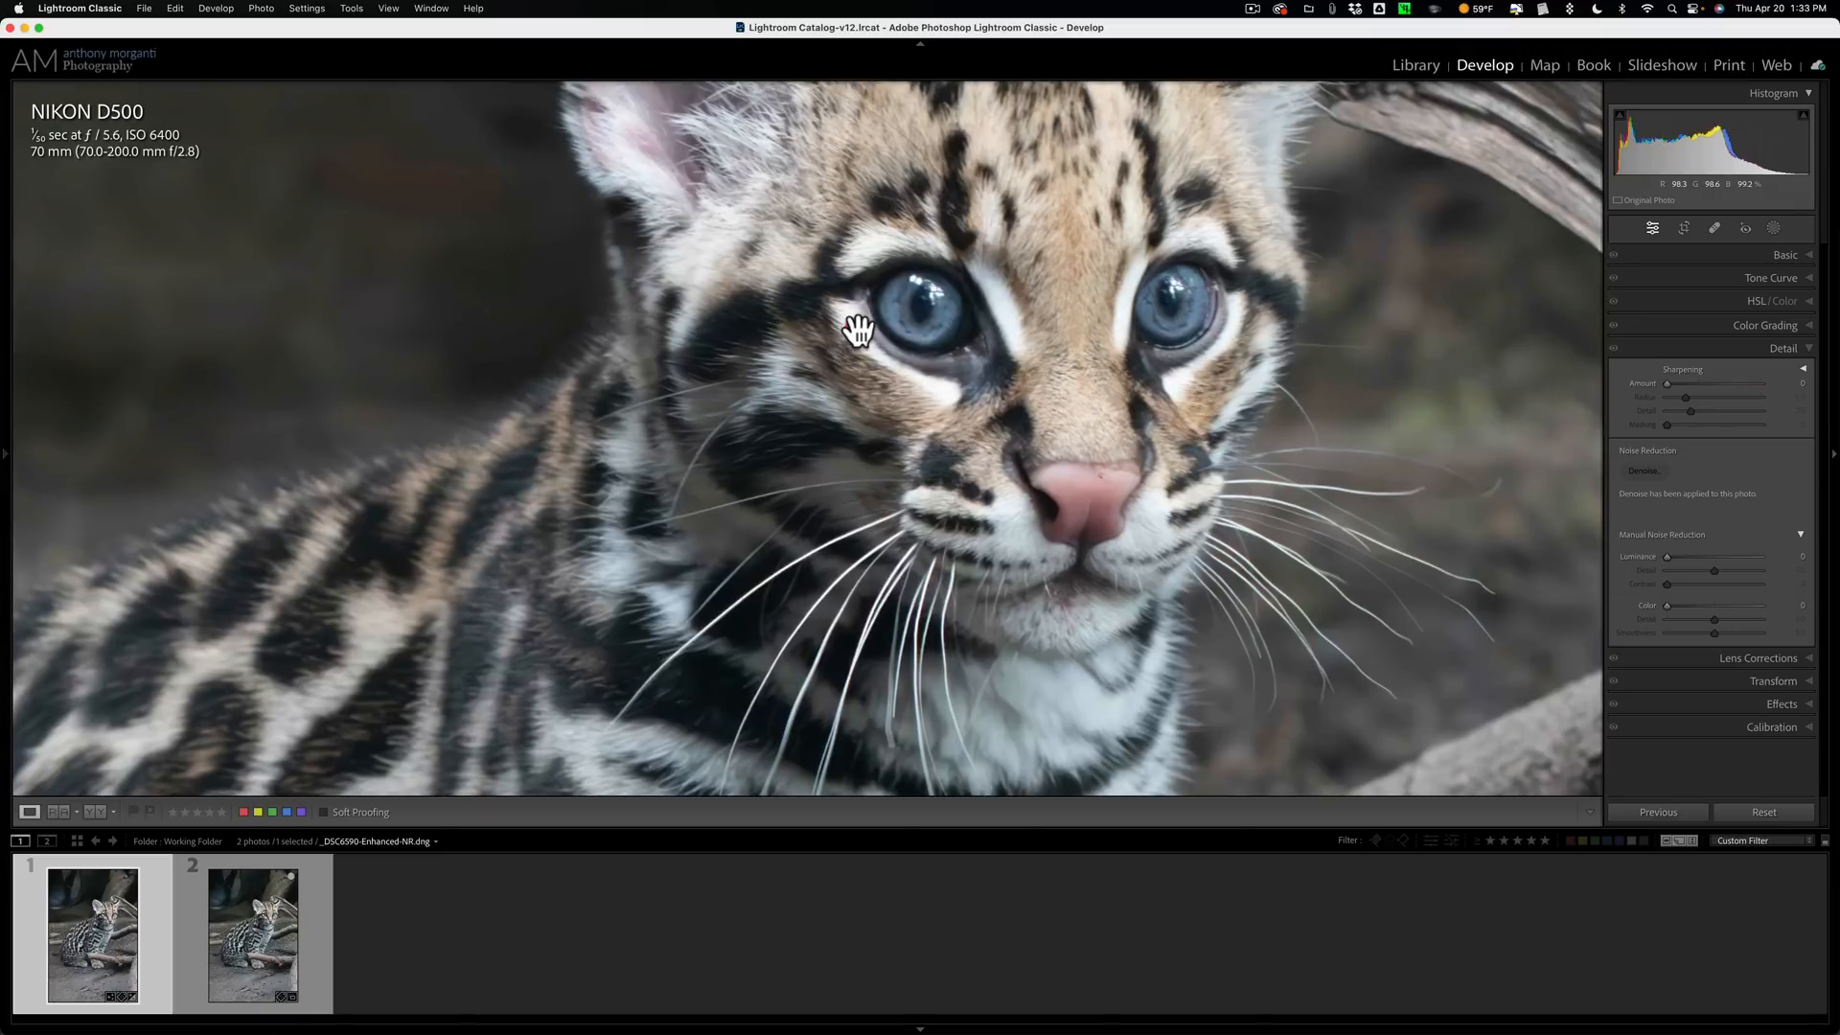
left_click(856, 327)
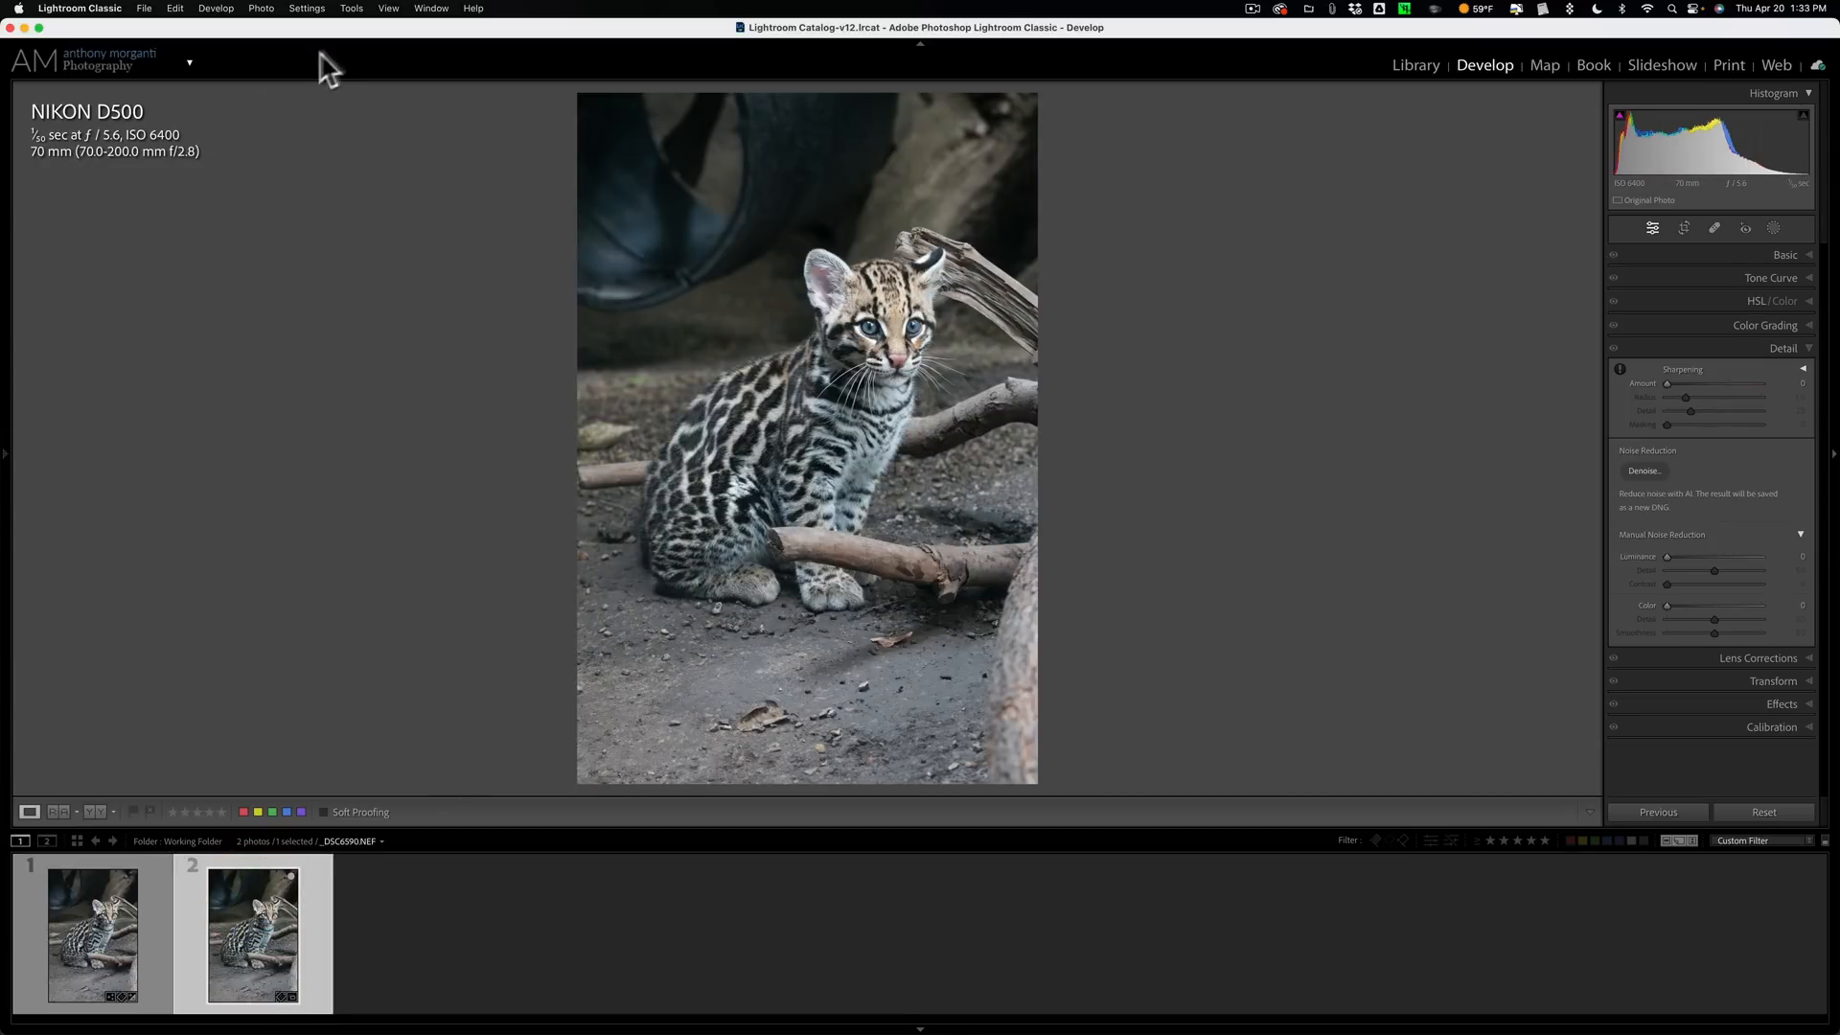
left_click(389, 8)
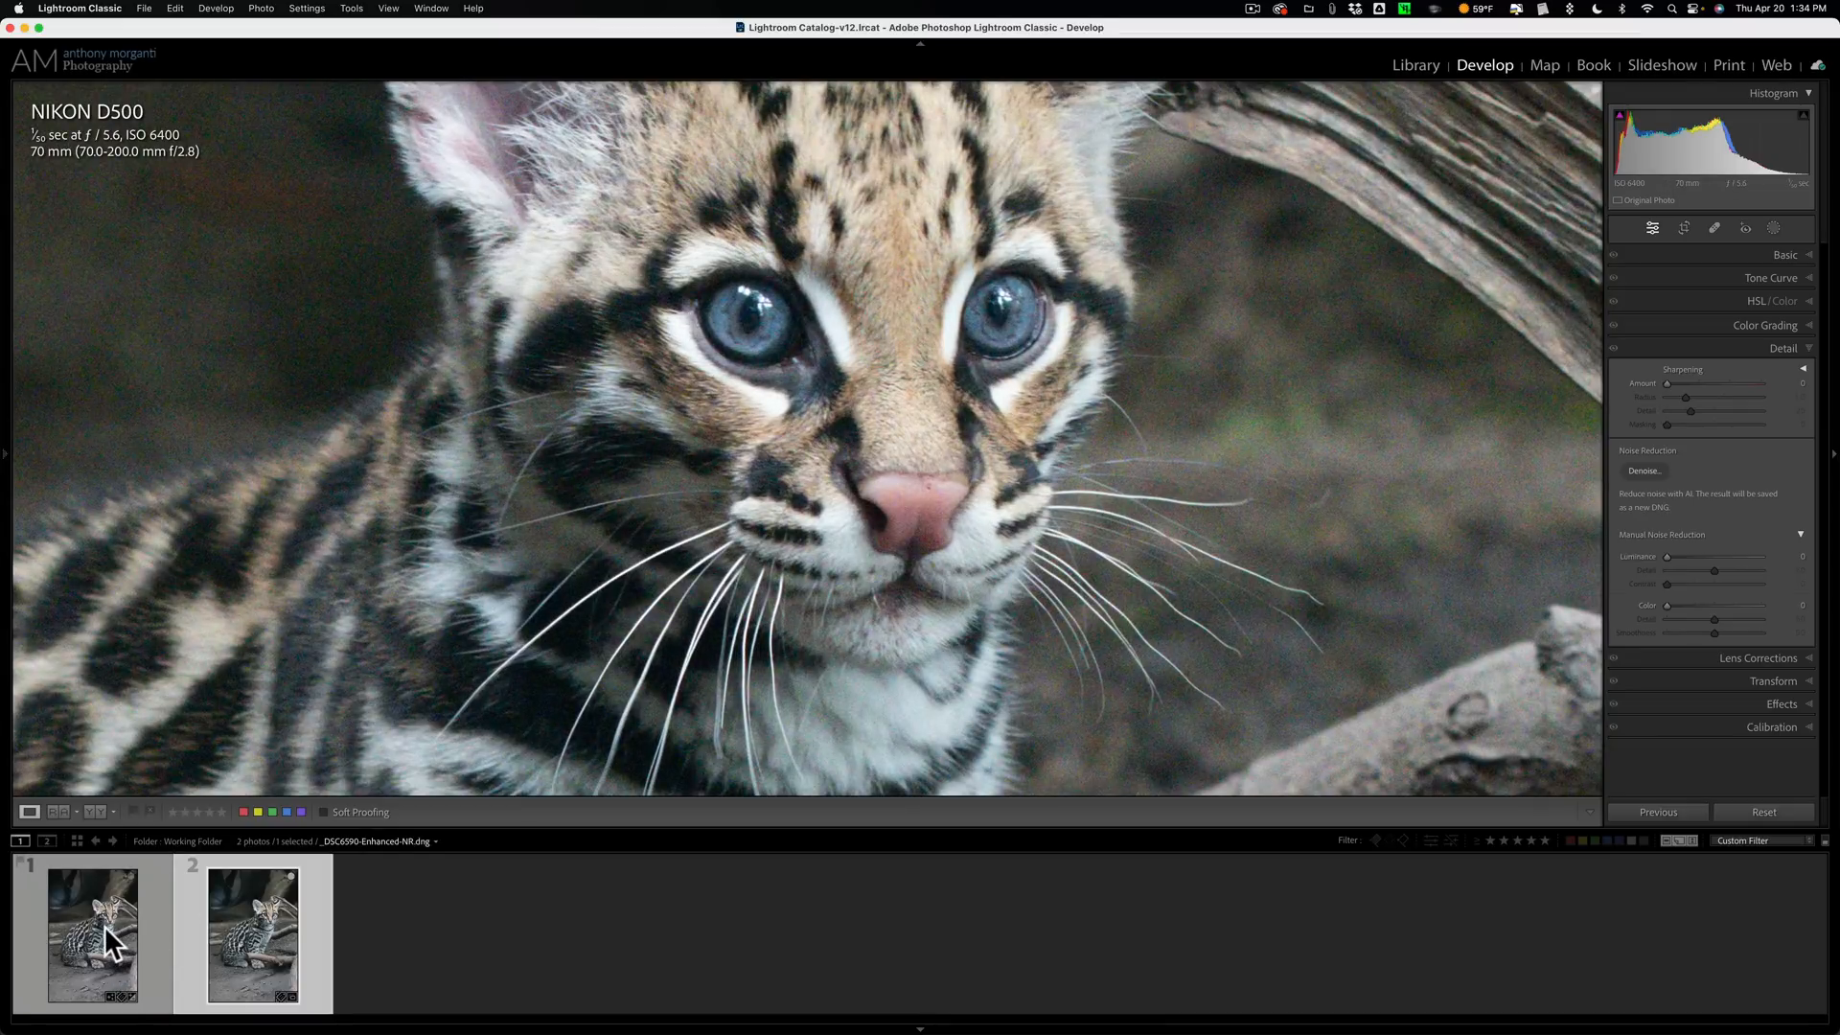
left_click(1644, 472)
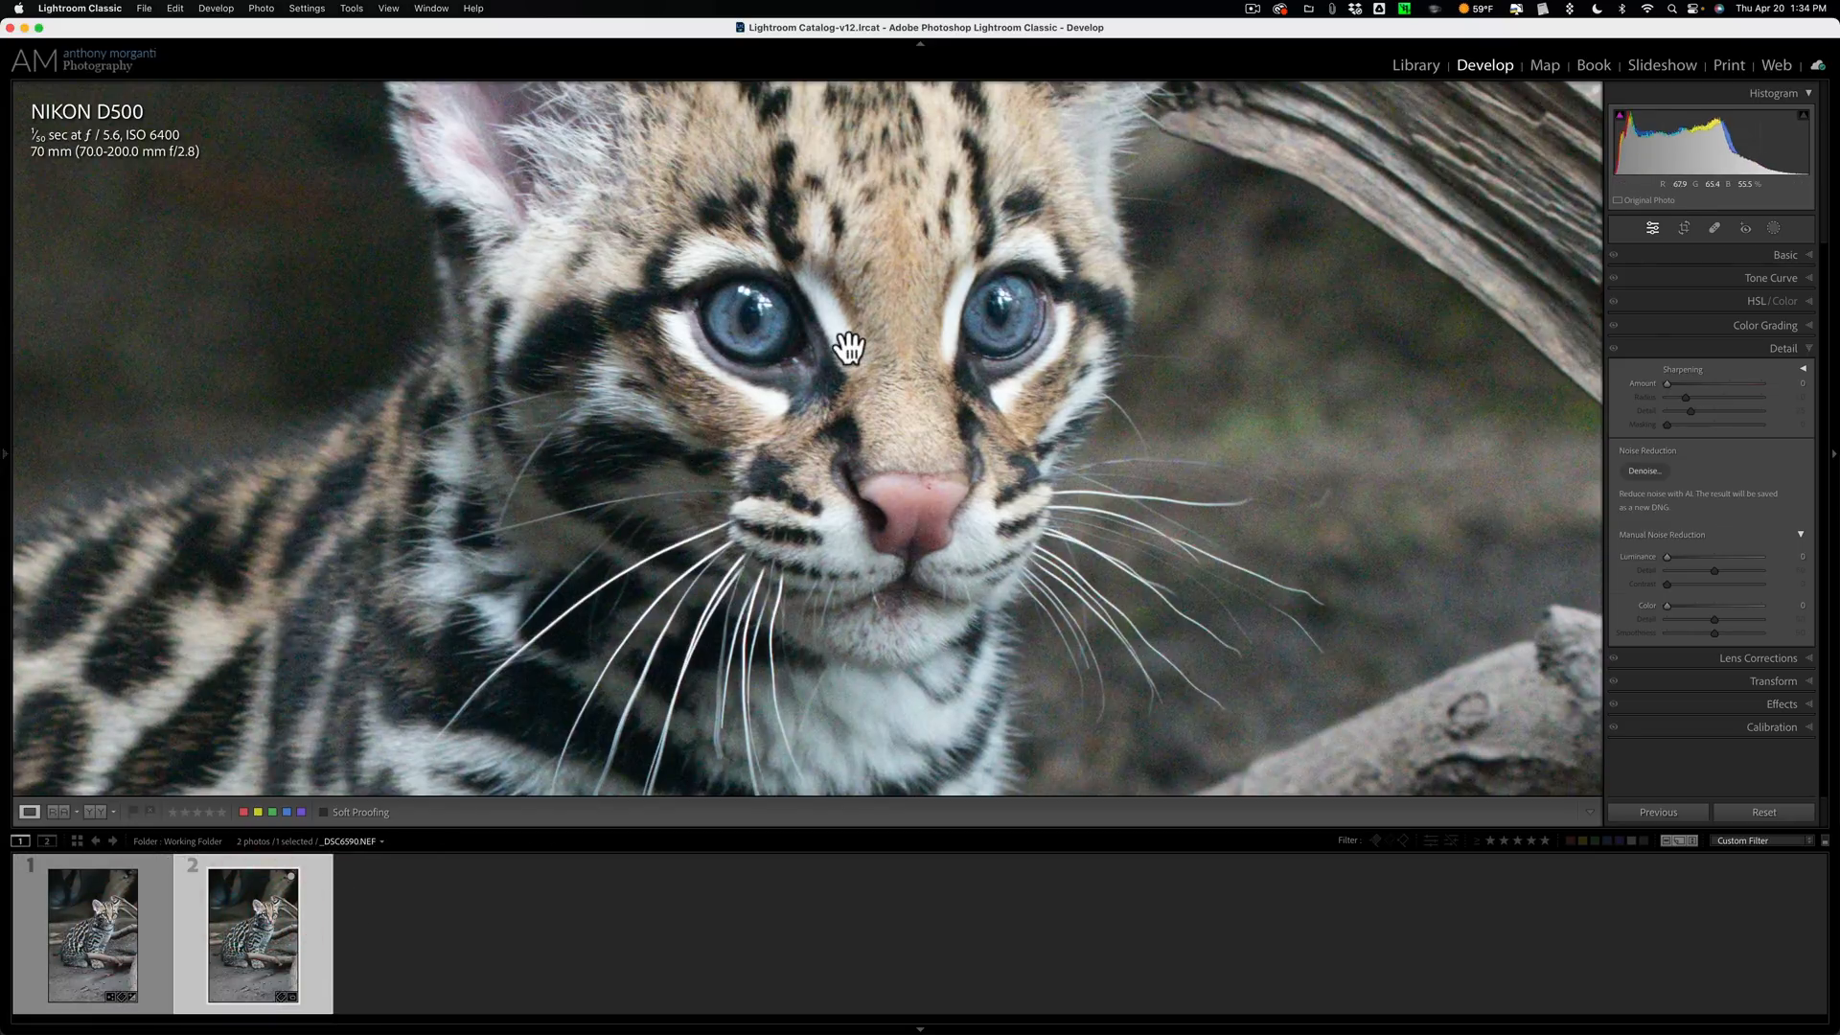
left_click(1784, 347)
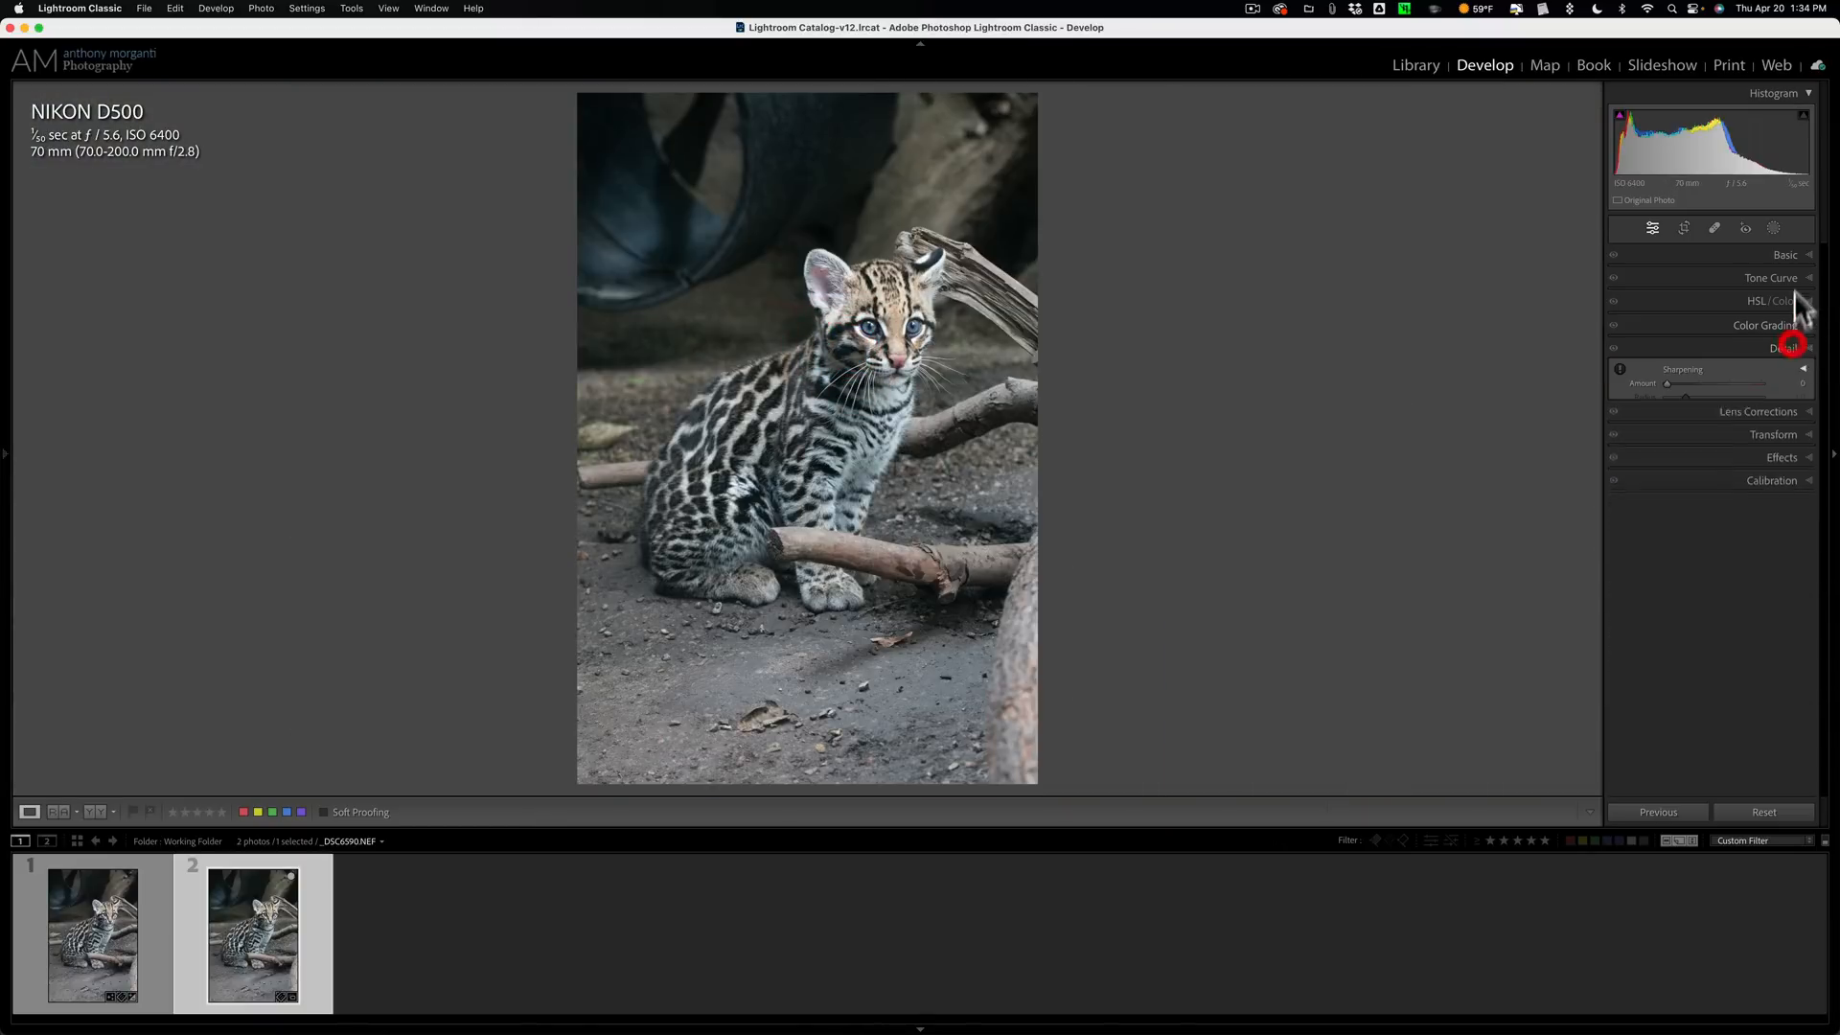
Set Highlights -68, Shadows +36, Whites +16 and Blacks -43 on the original raw
left_click(1784, 255)
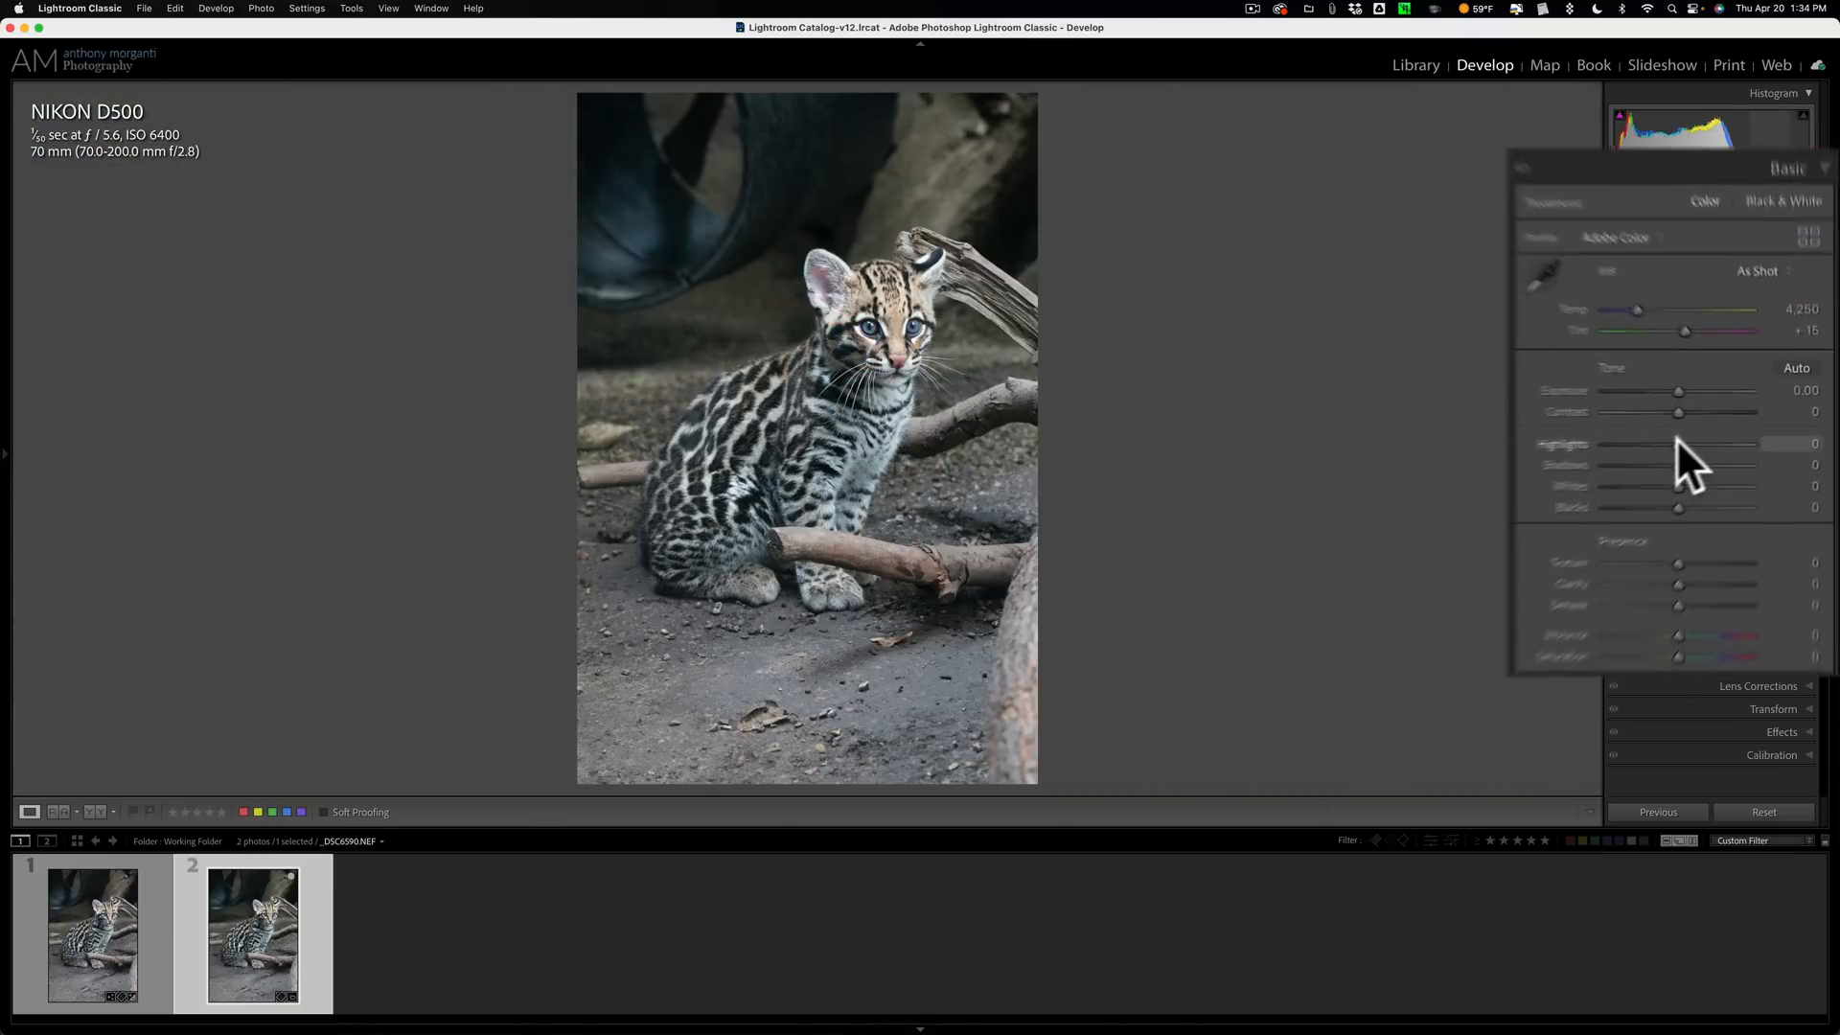
left_click_drag(1679, 452, 1591, 452)
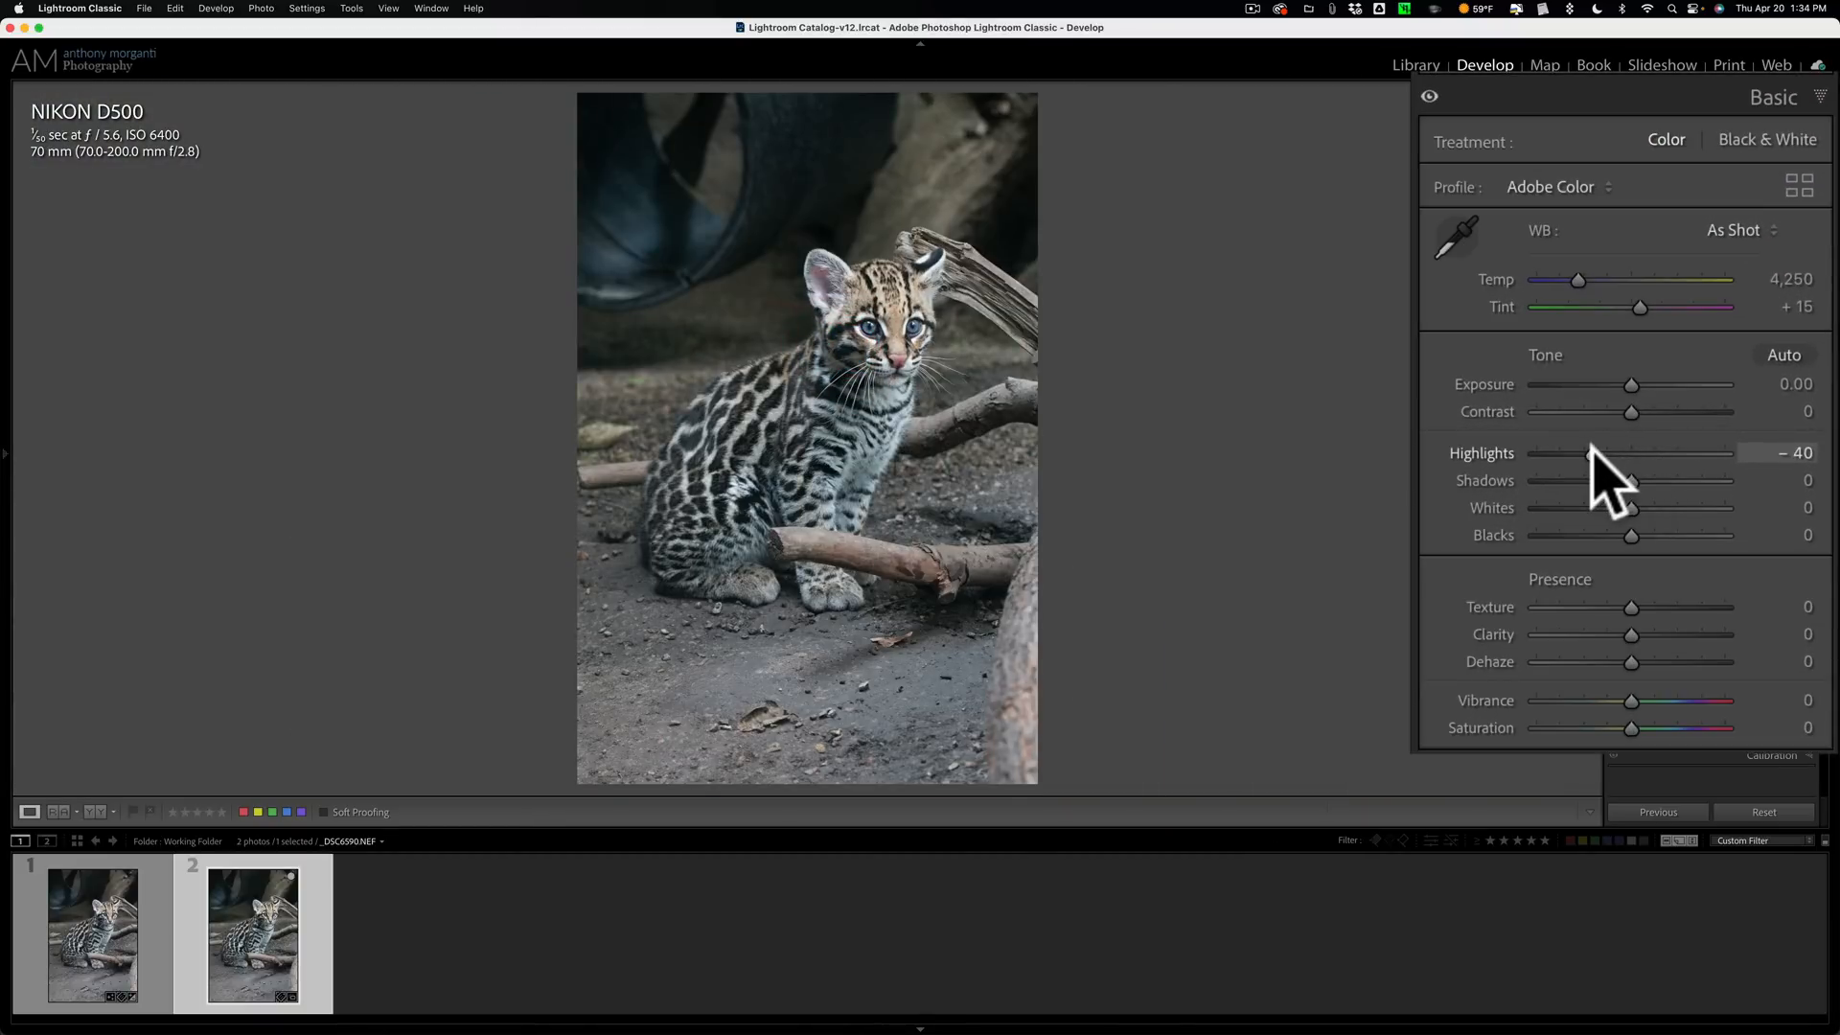
left_click_drag(1587, 452, 1564, 452)
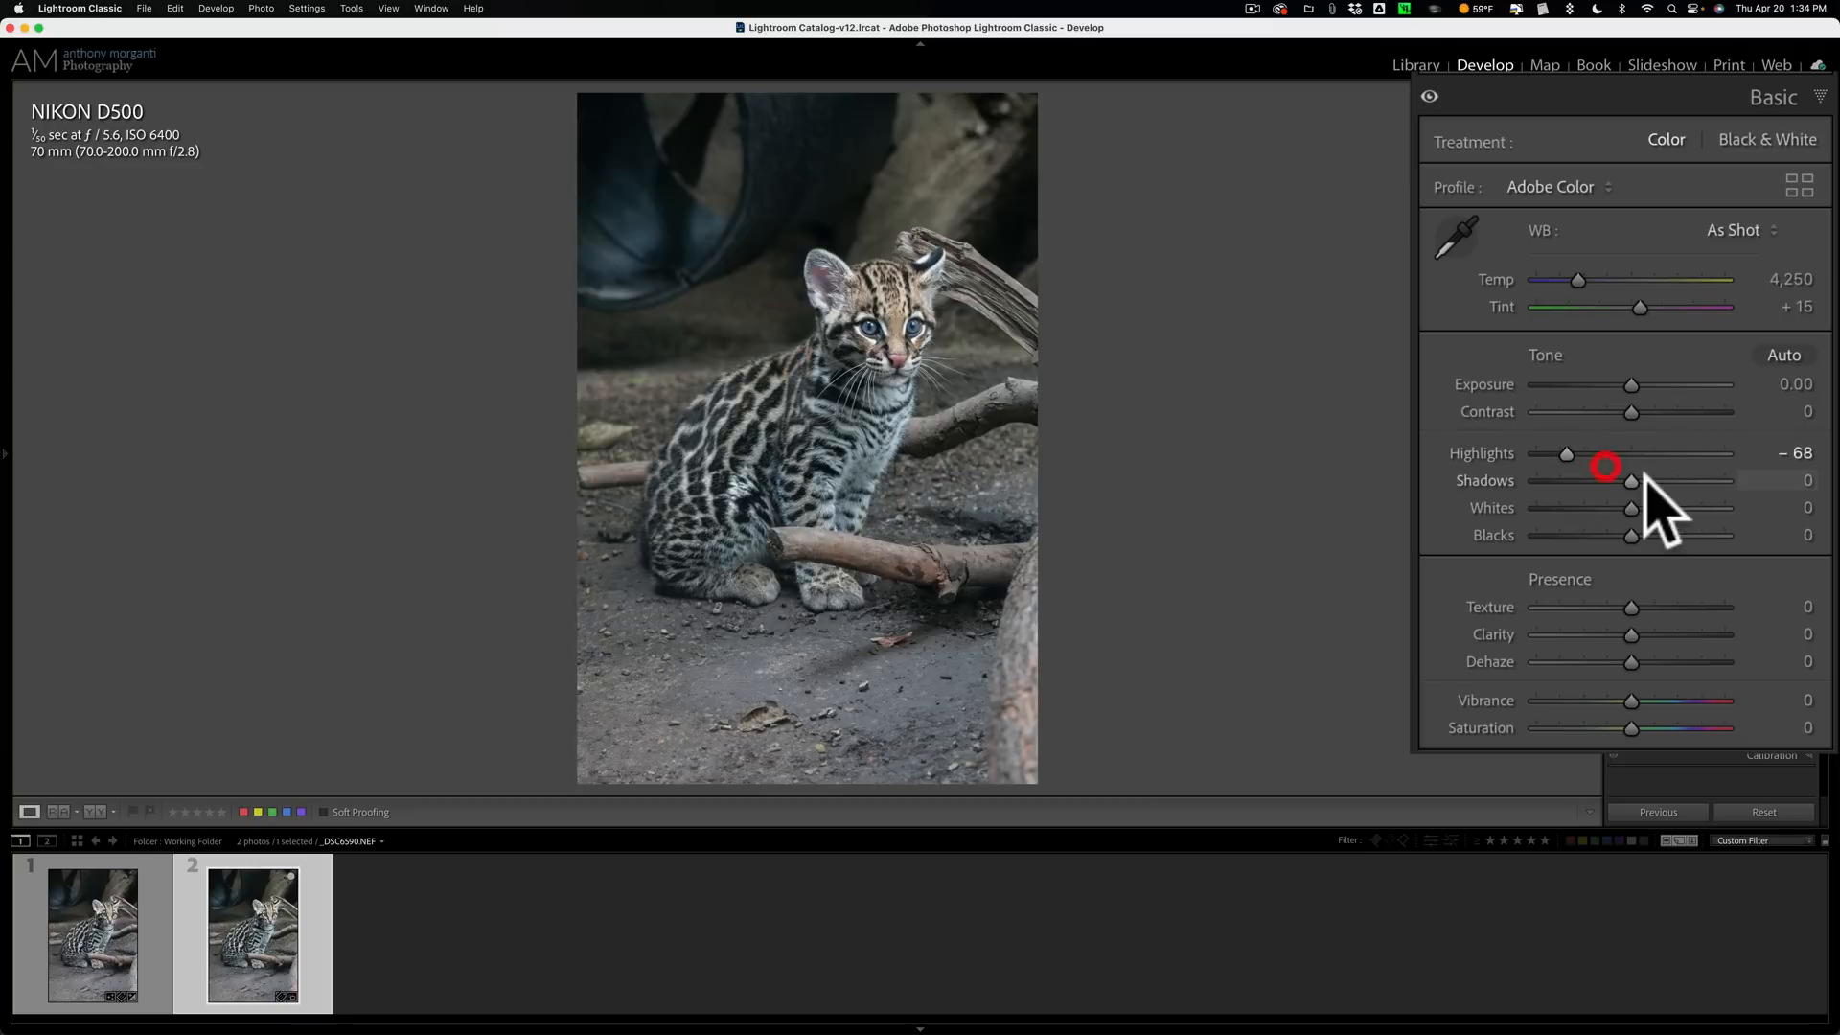
left_click_drag(1629, 479, 1663, 479)
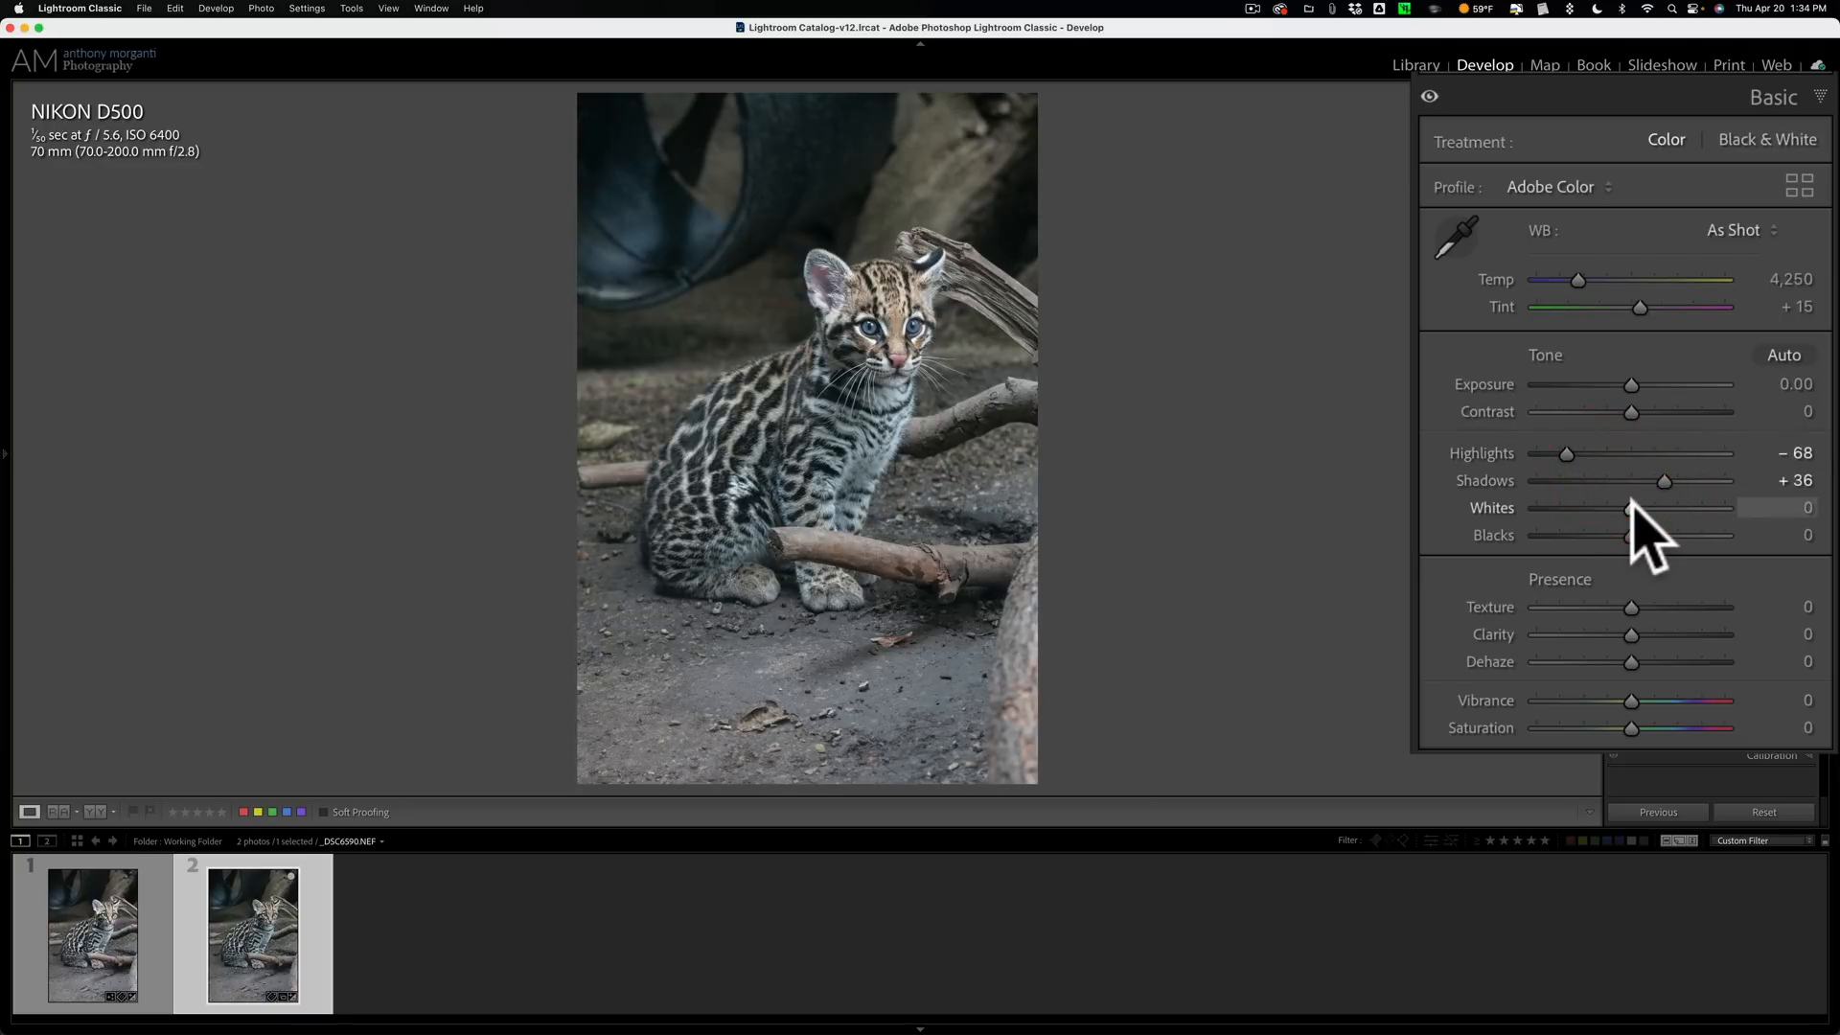
left_click_drag(1627, 506, 1654, 506)
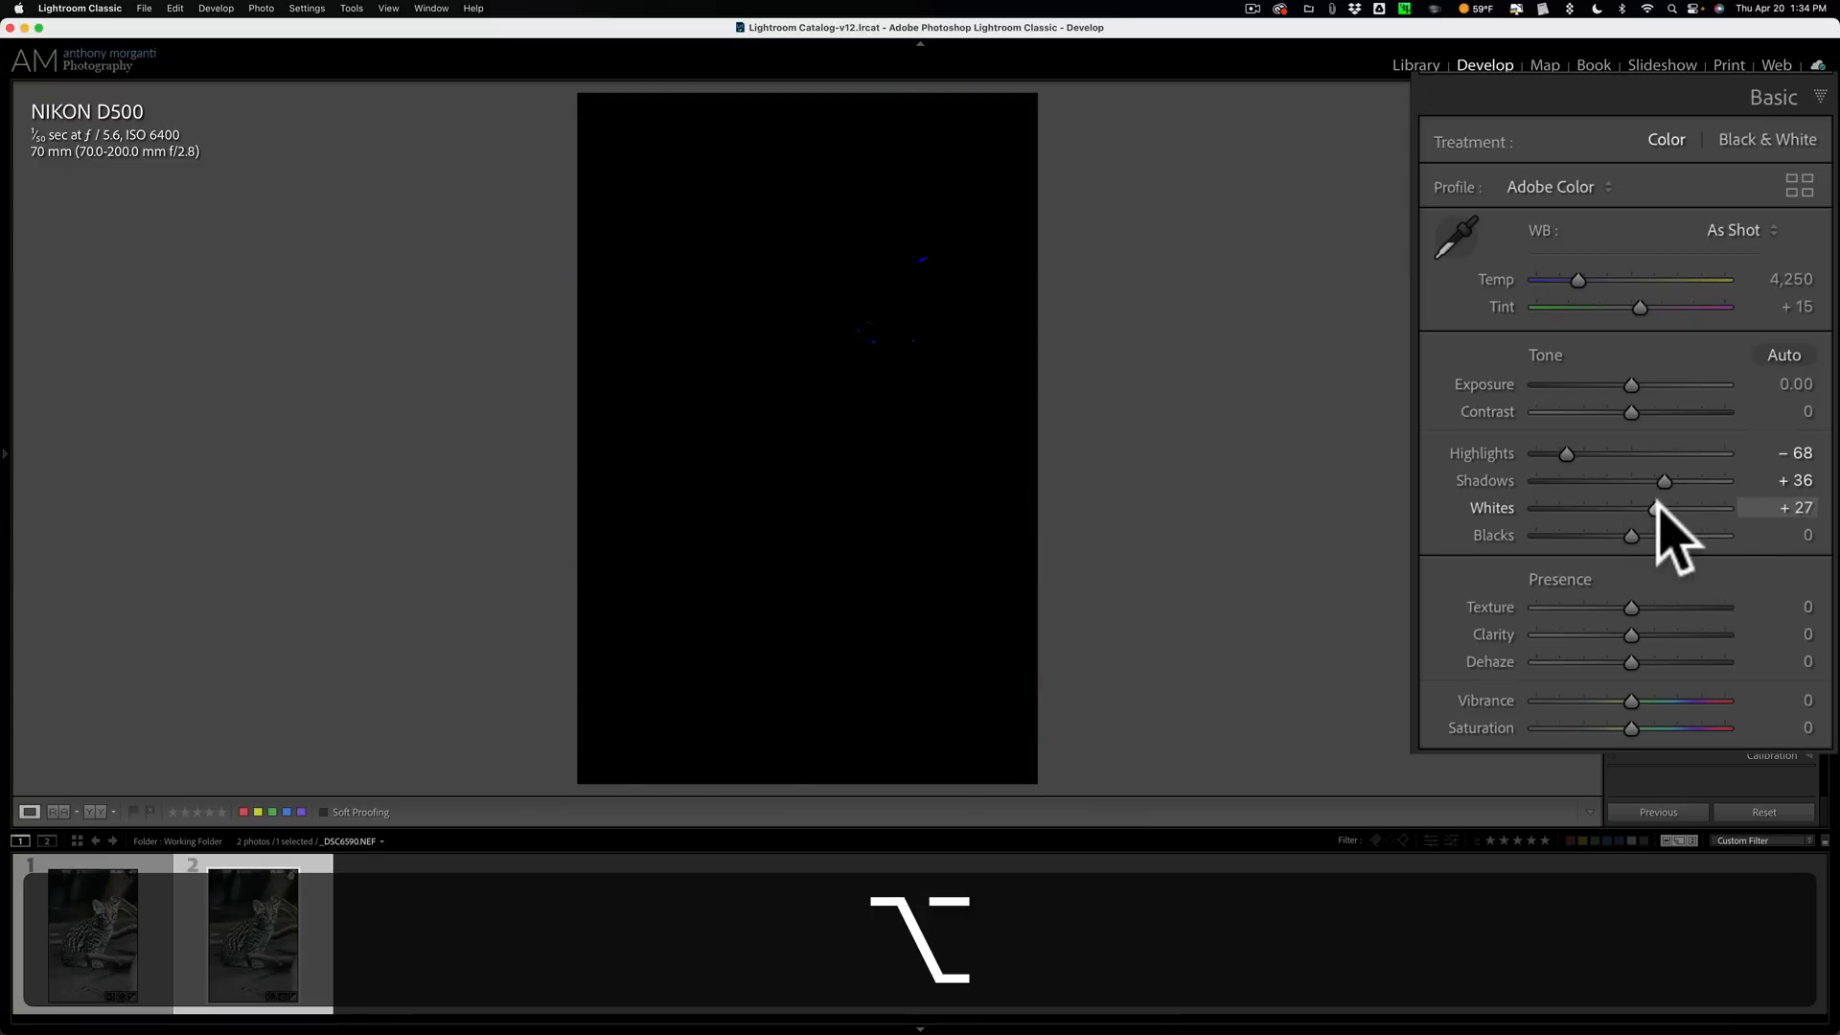
left_click_drag(1654, 508, 1640, 507)
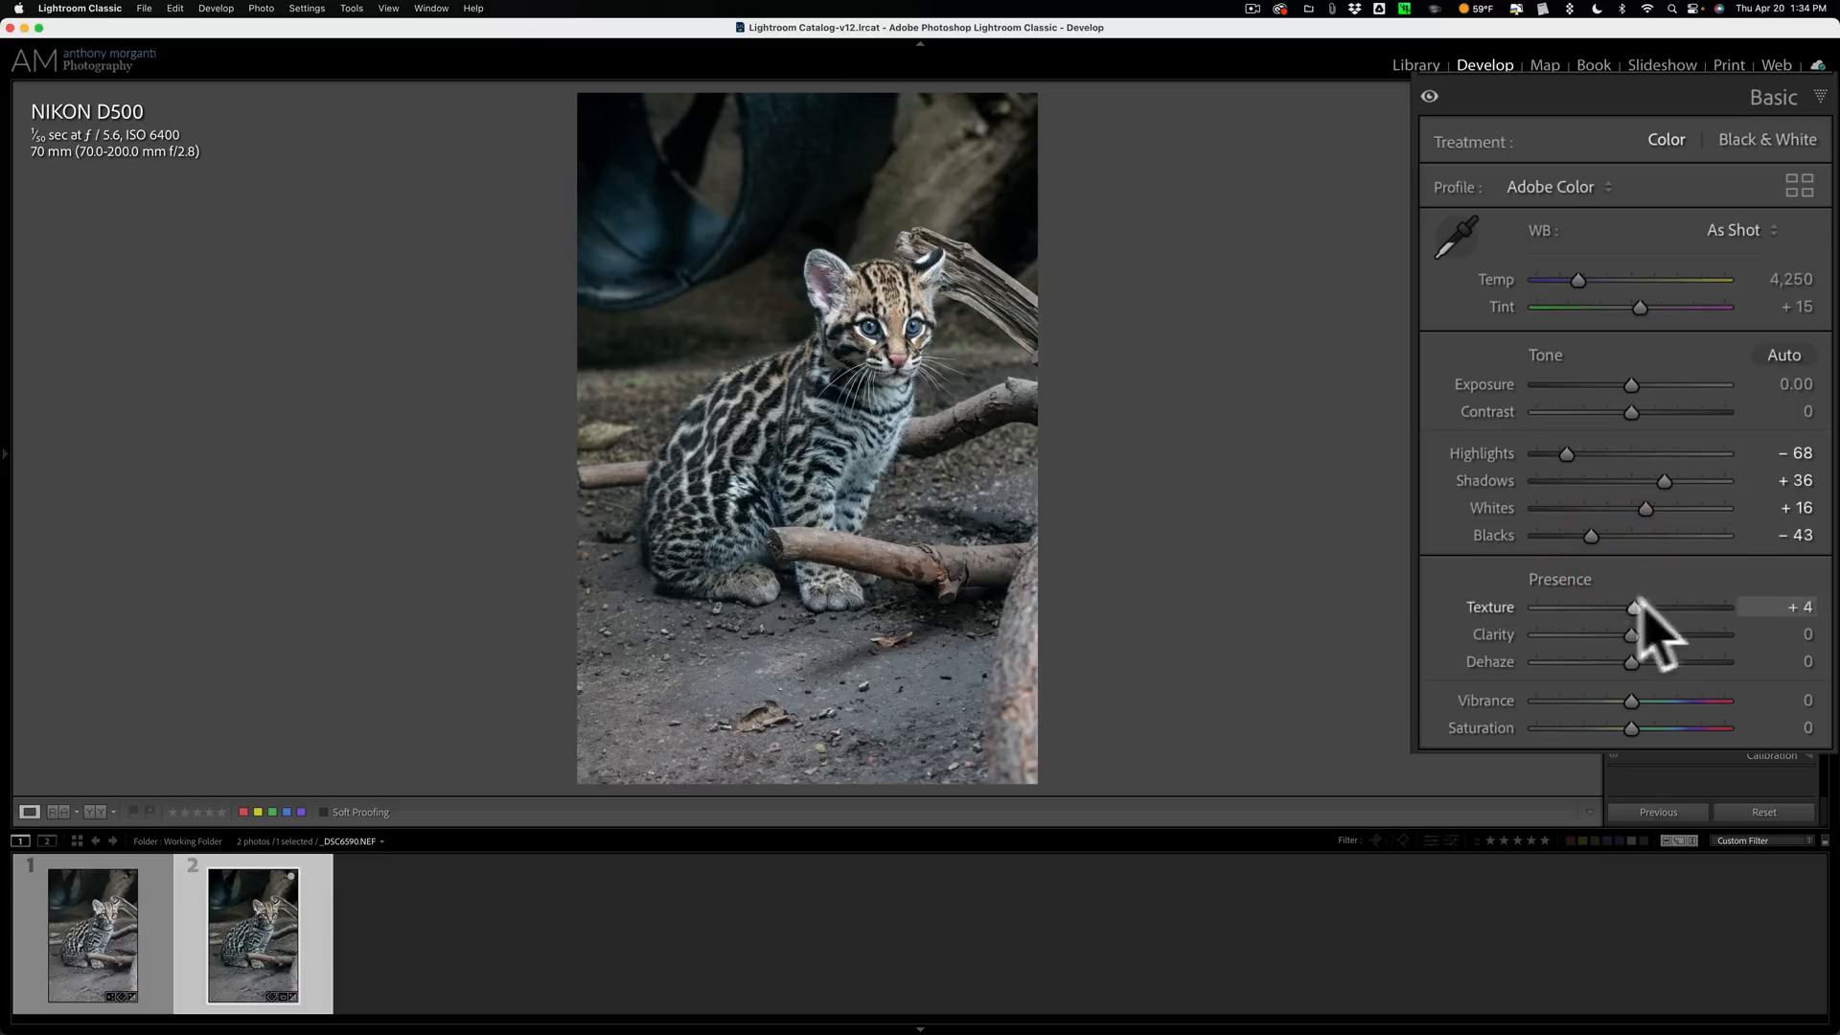
Add Texture +29, Clarity +15, Saturation +17 and raise the Sharpening Amount
left_click_drag(1631, 634, 1660, 635)
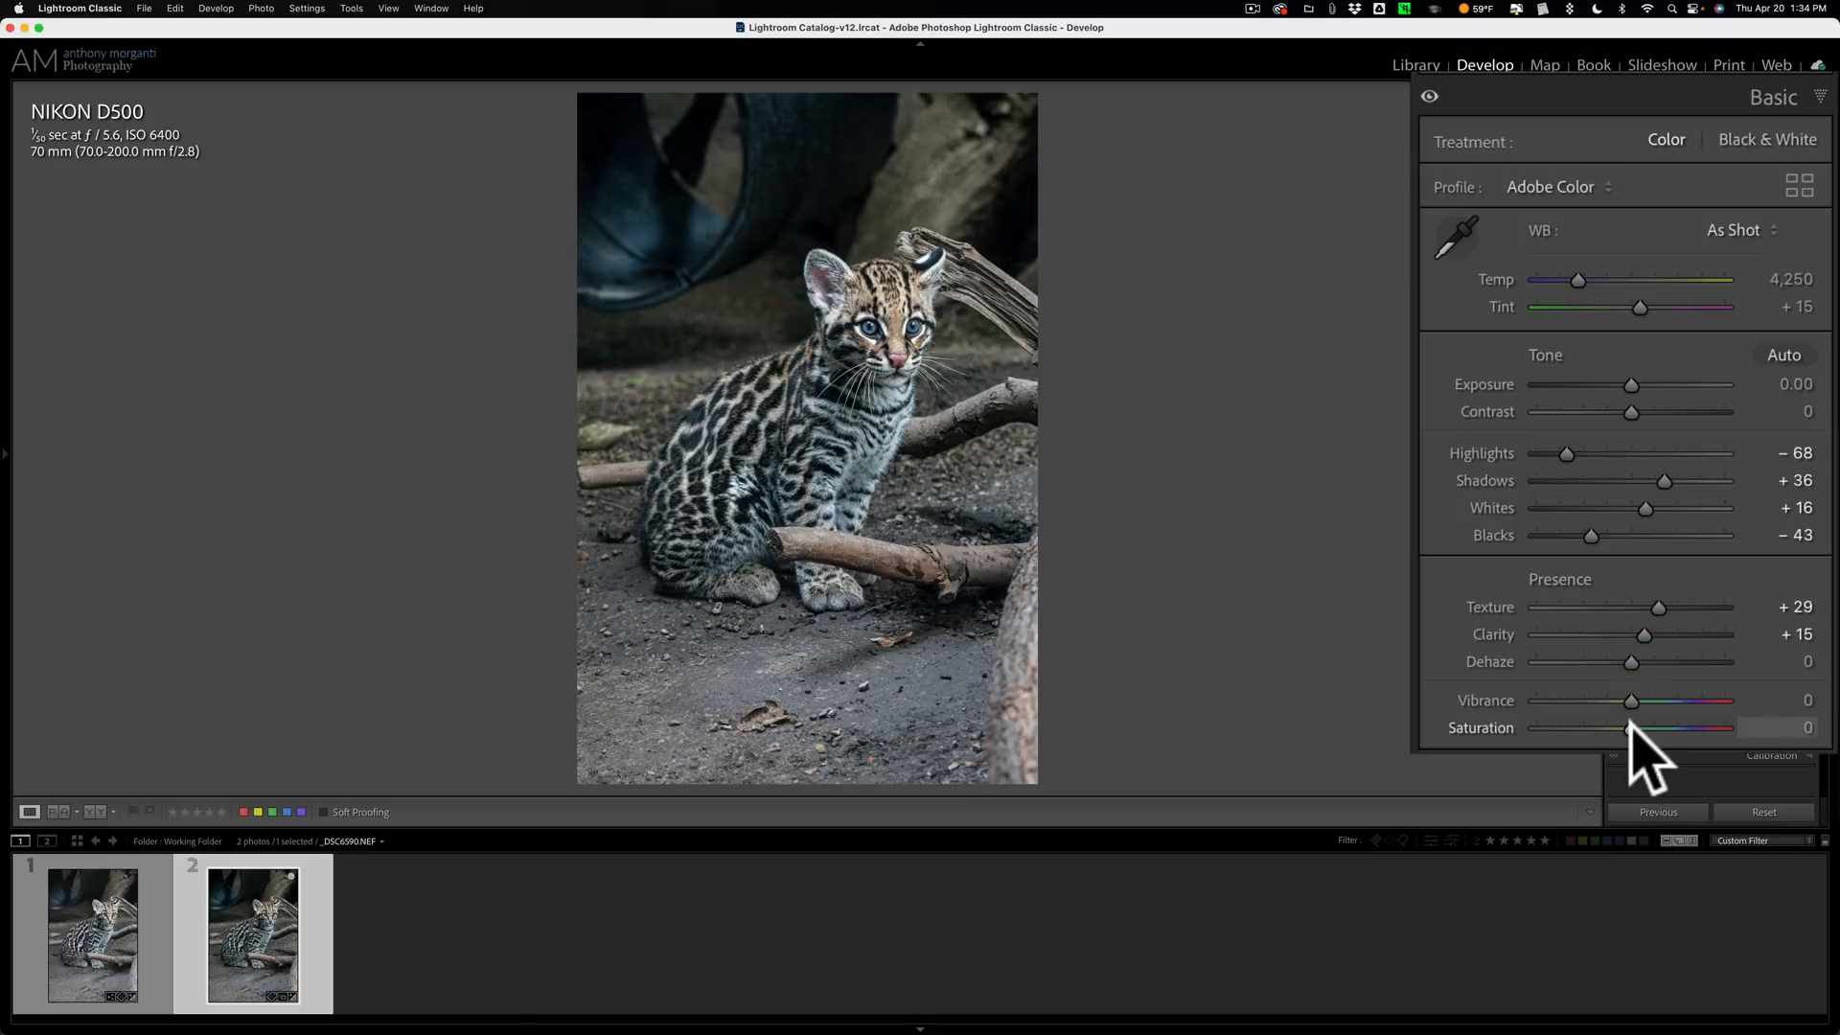
left_click_drag(1629, 728, 1671, 728)
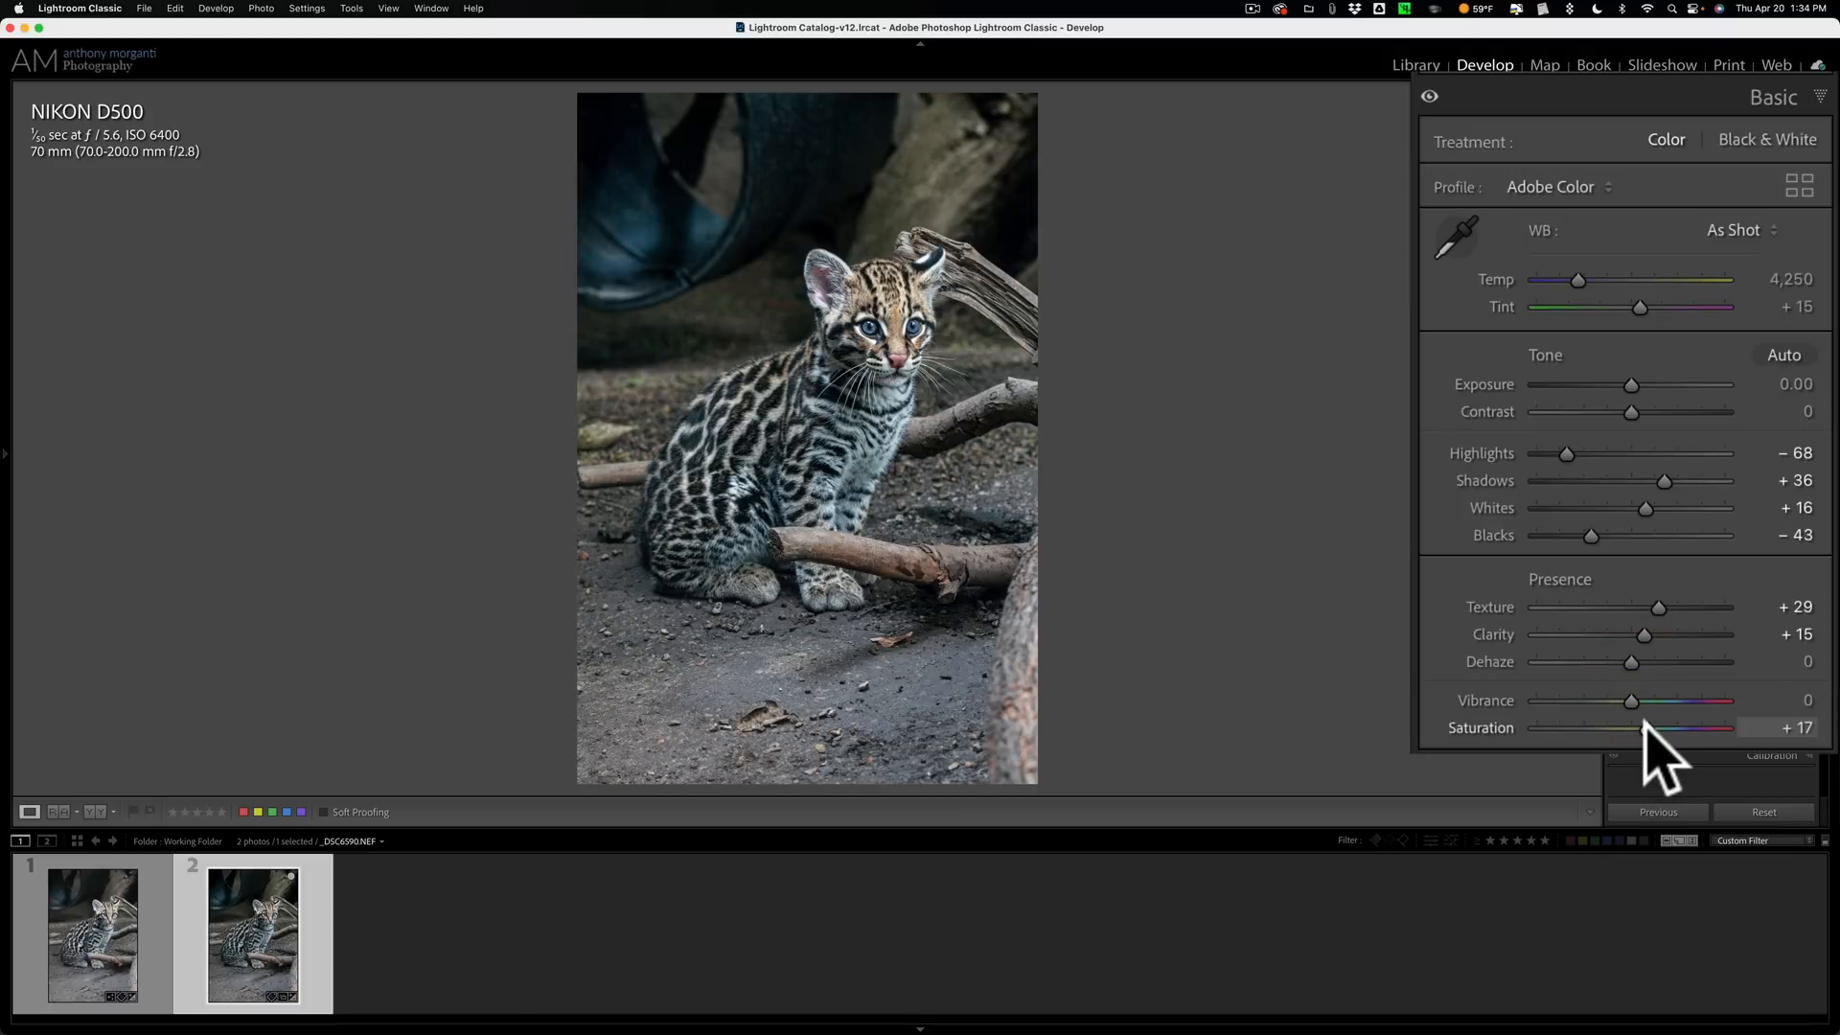
left_click(1773, 98)
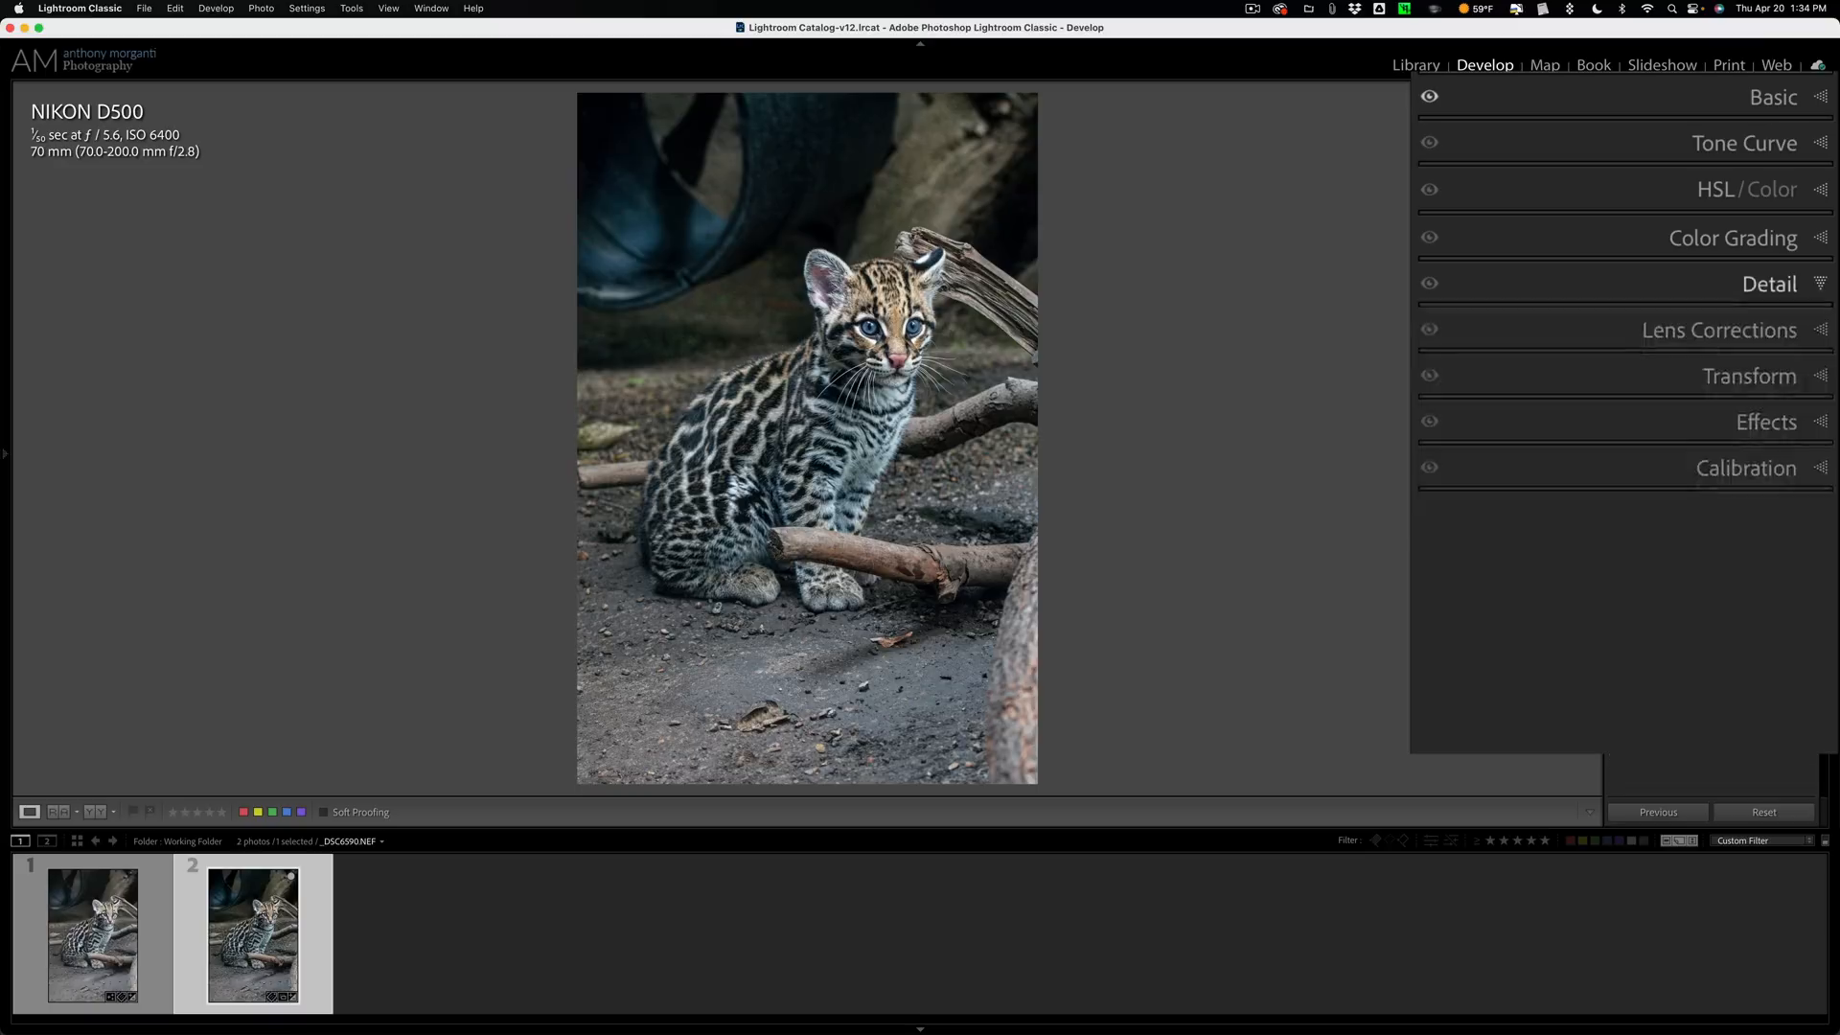
left_click(1768, 283)
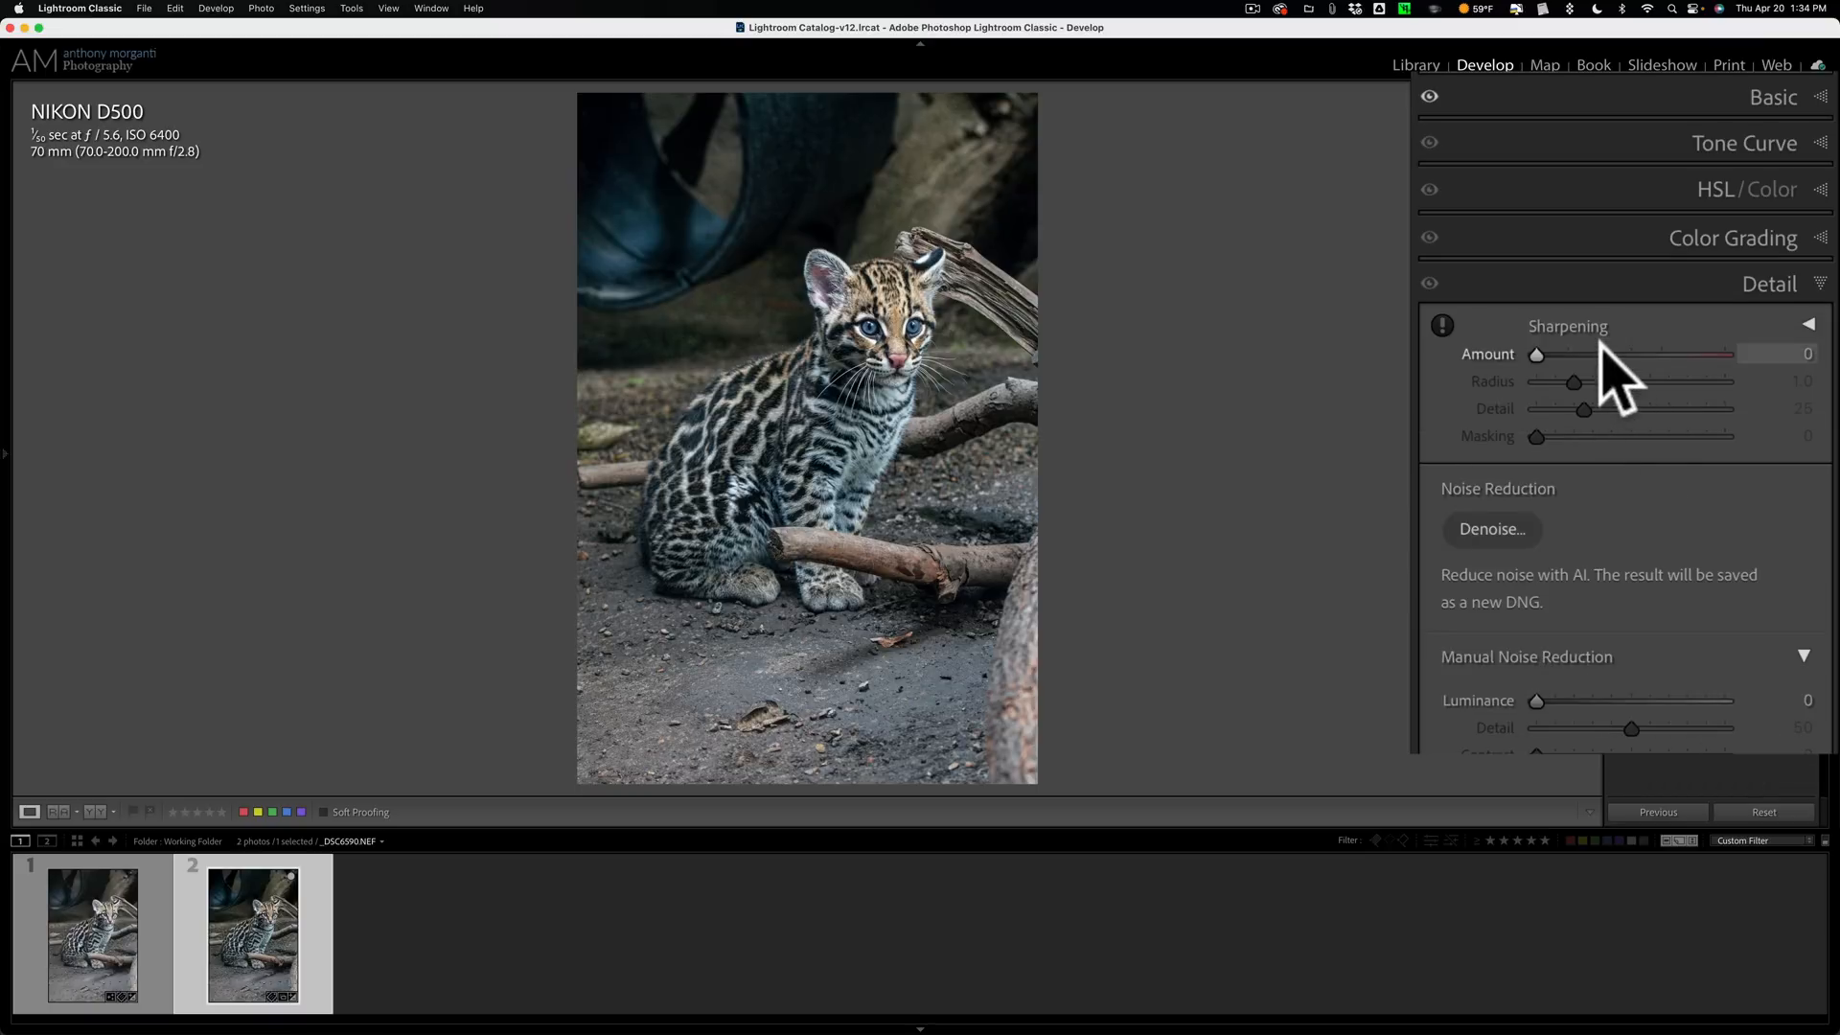
left_click_drag(1536, 354, 1602, 354)
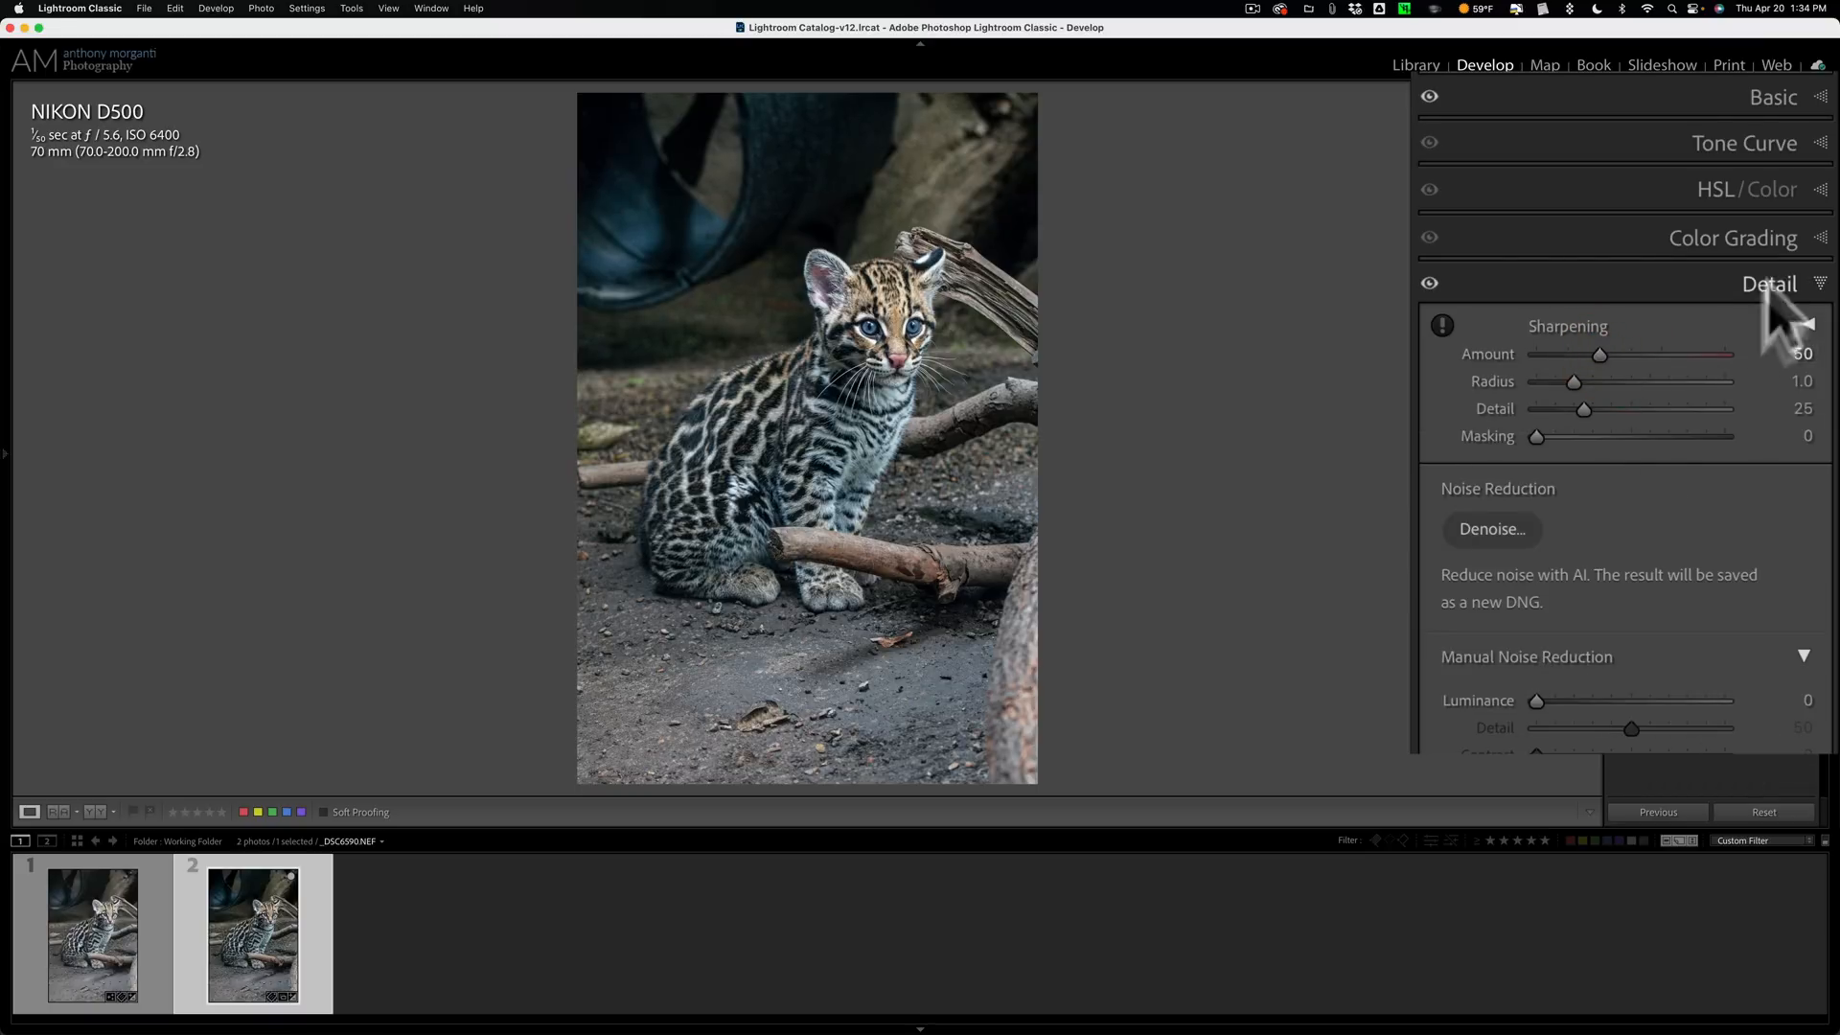
left_click(1767, 283)
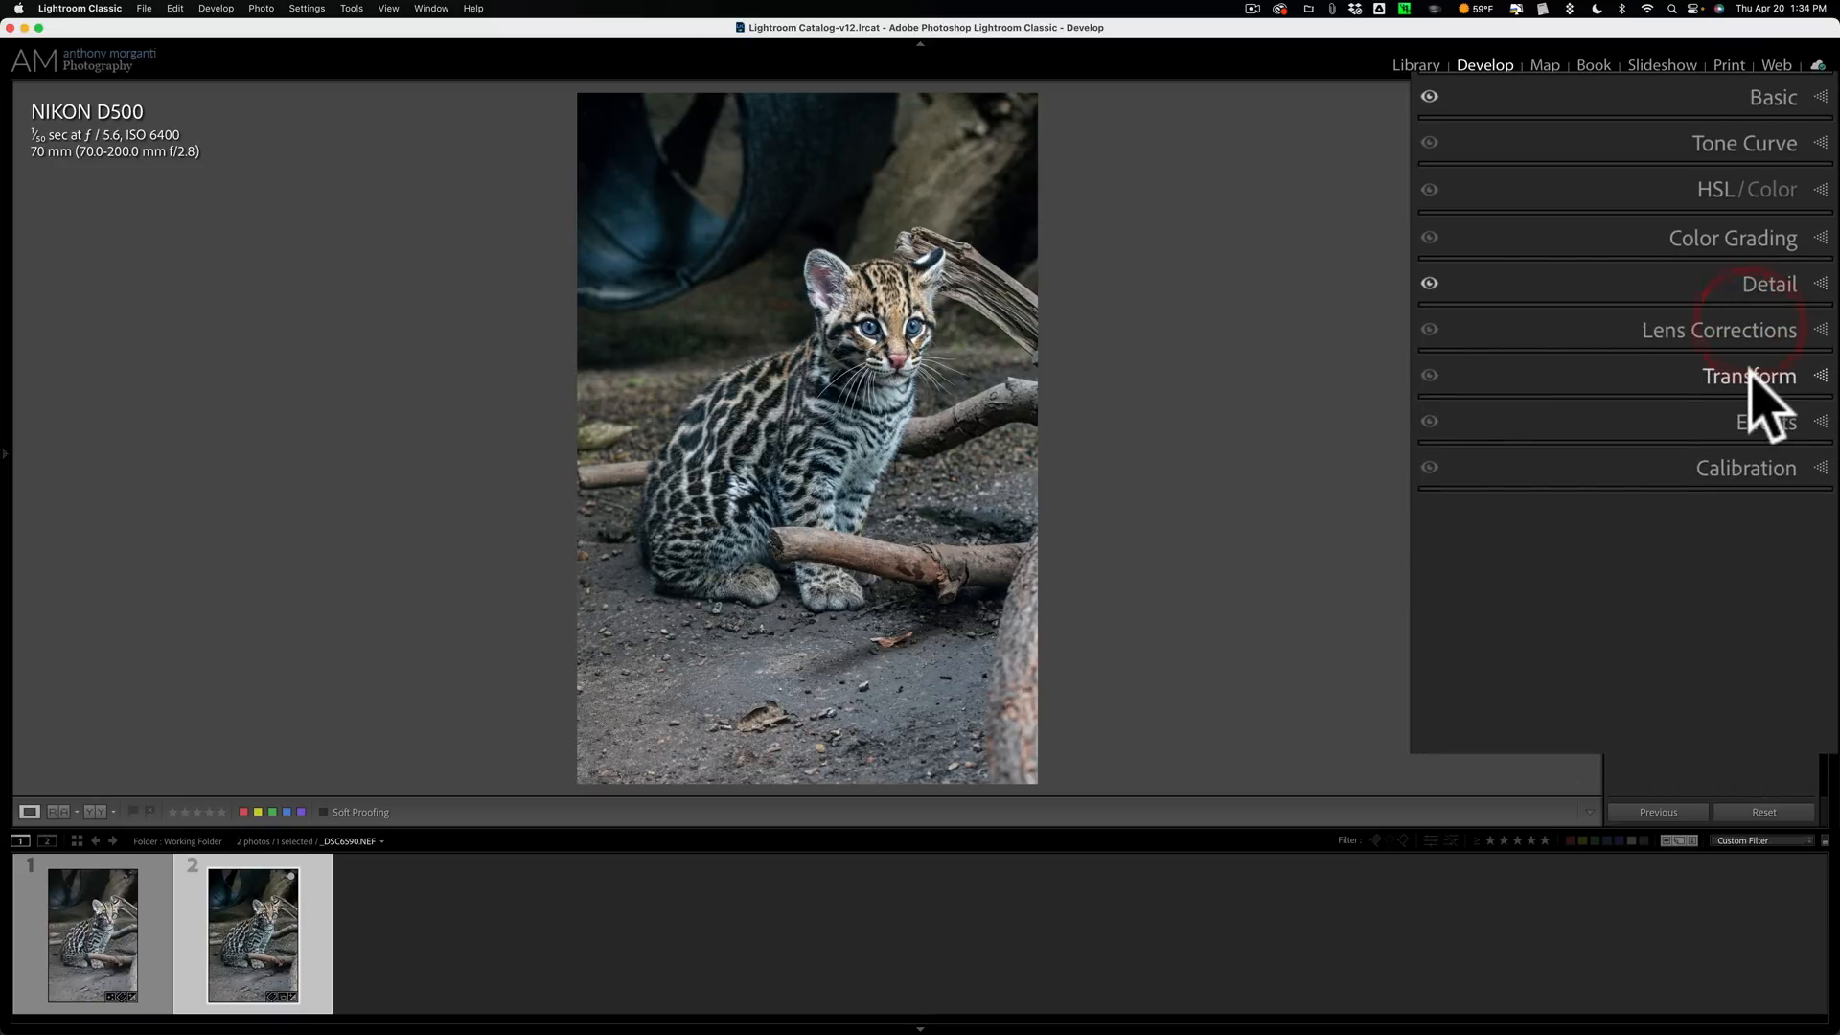
Expand Effects to review the post-crop vignette, then zoom in on the kitten's face
left_click(1765, 422)
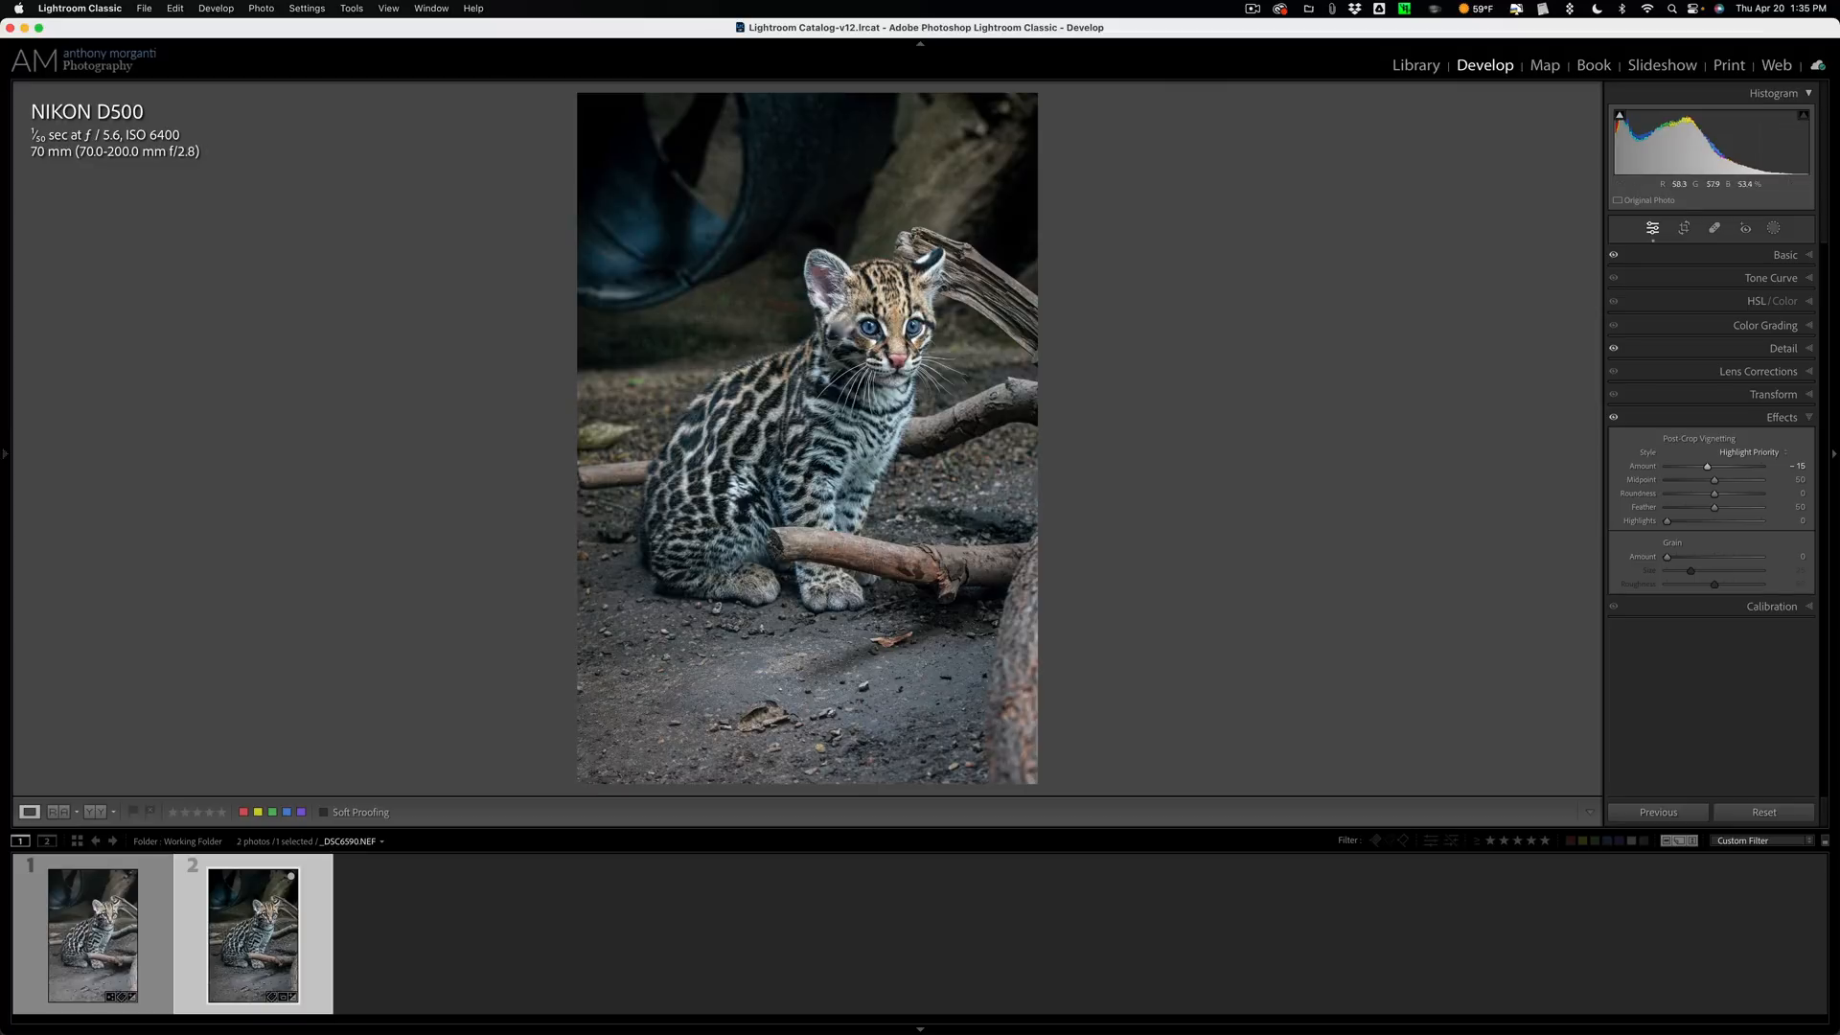
left_click(92, 935)
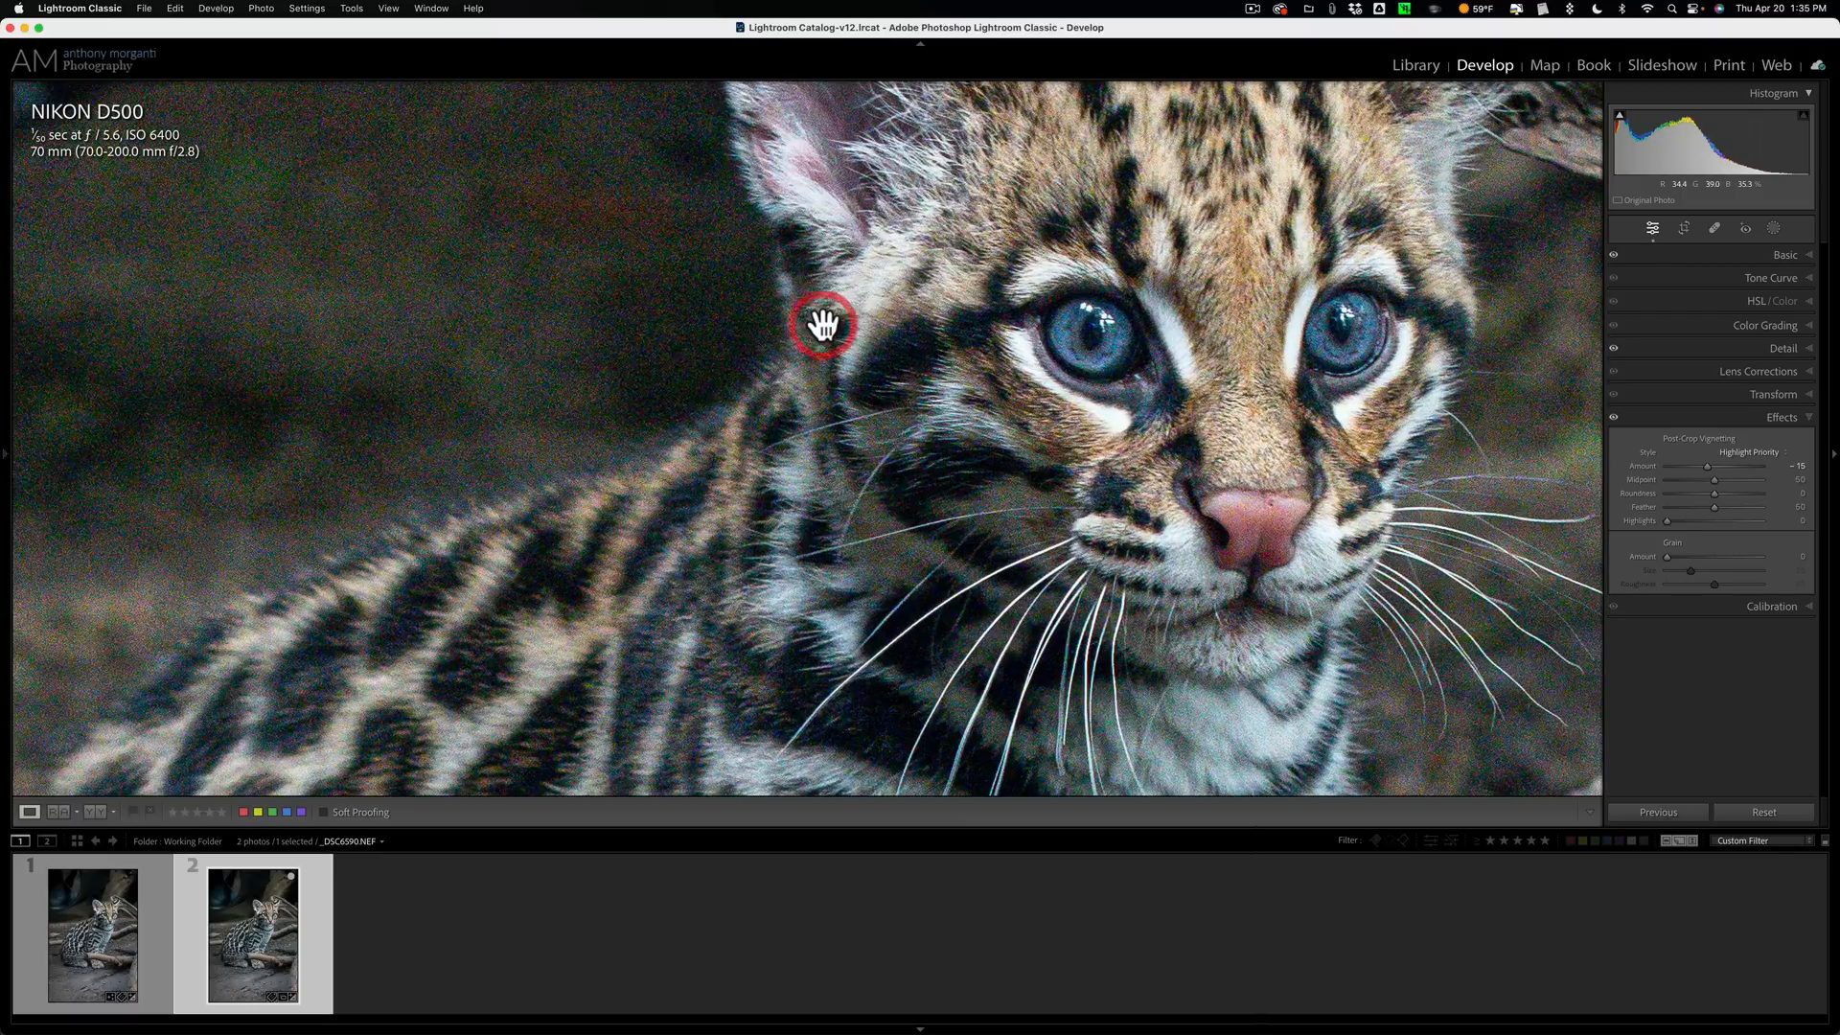
View the denoised DNG's face close up, return to the whole original raw and expand its Detail settings
left_click(92, 933)
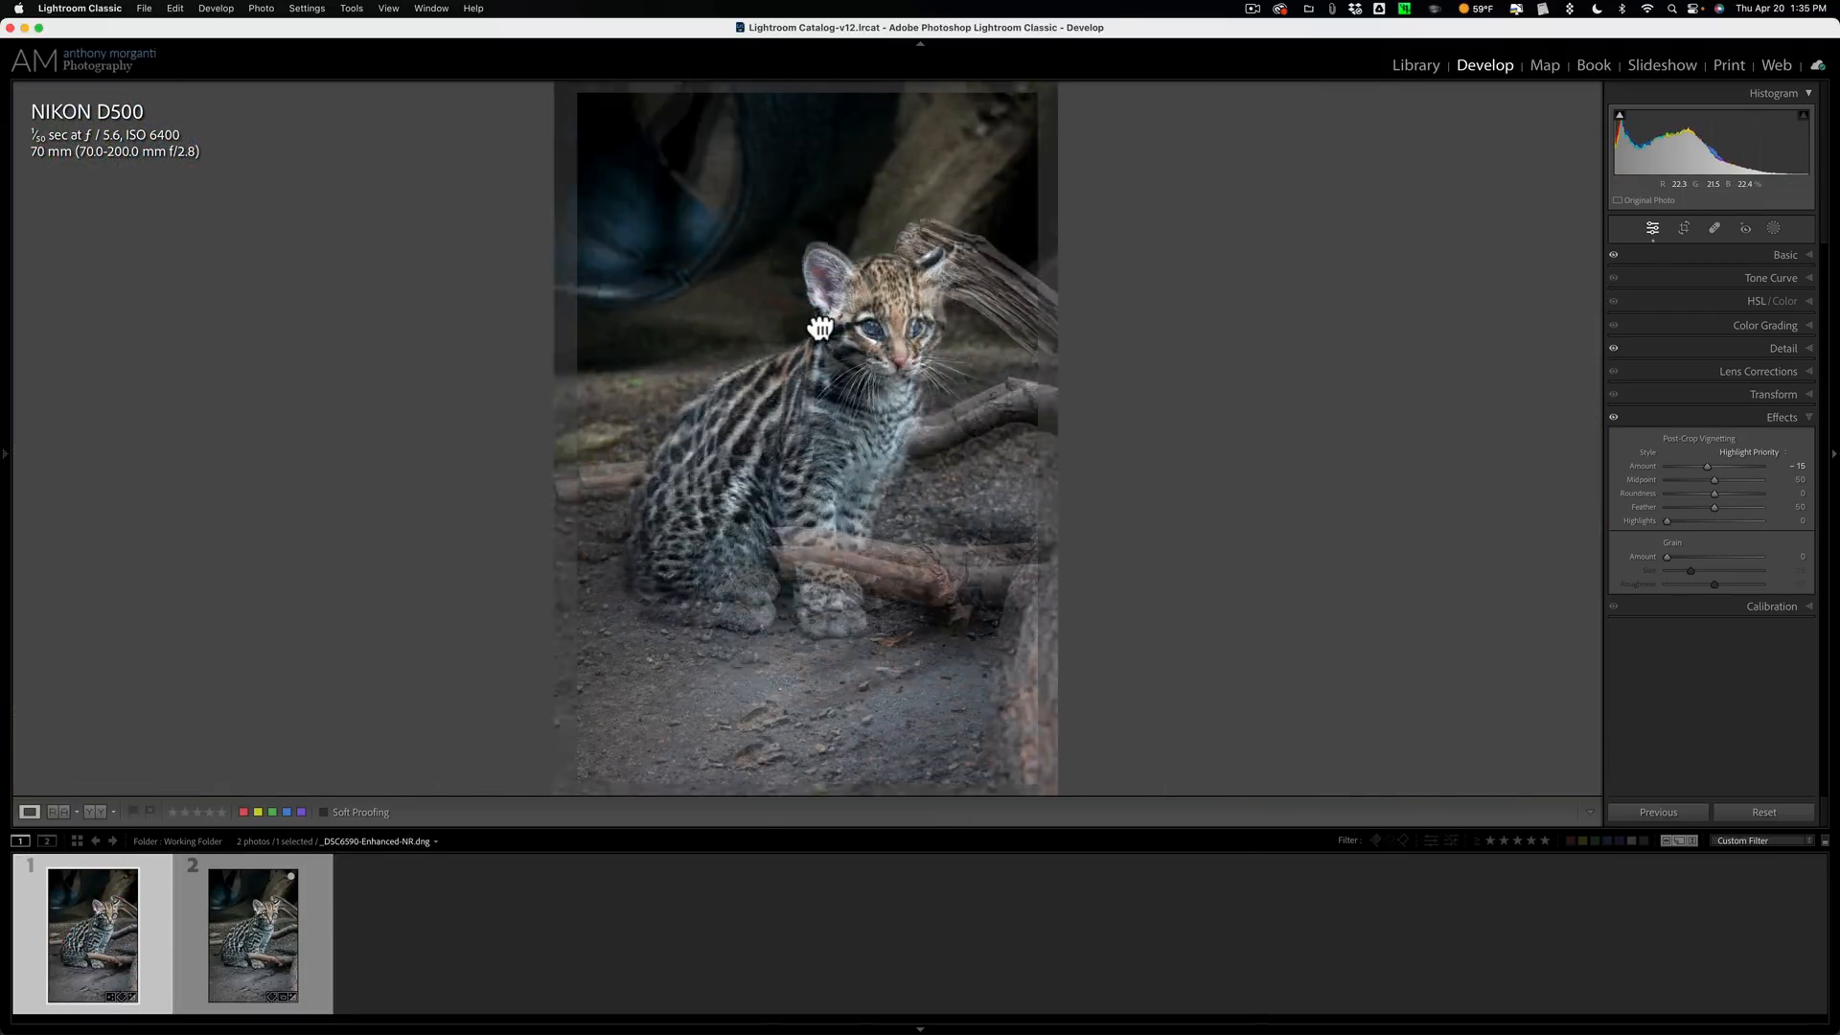
left_click(820, 326)
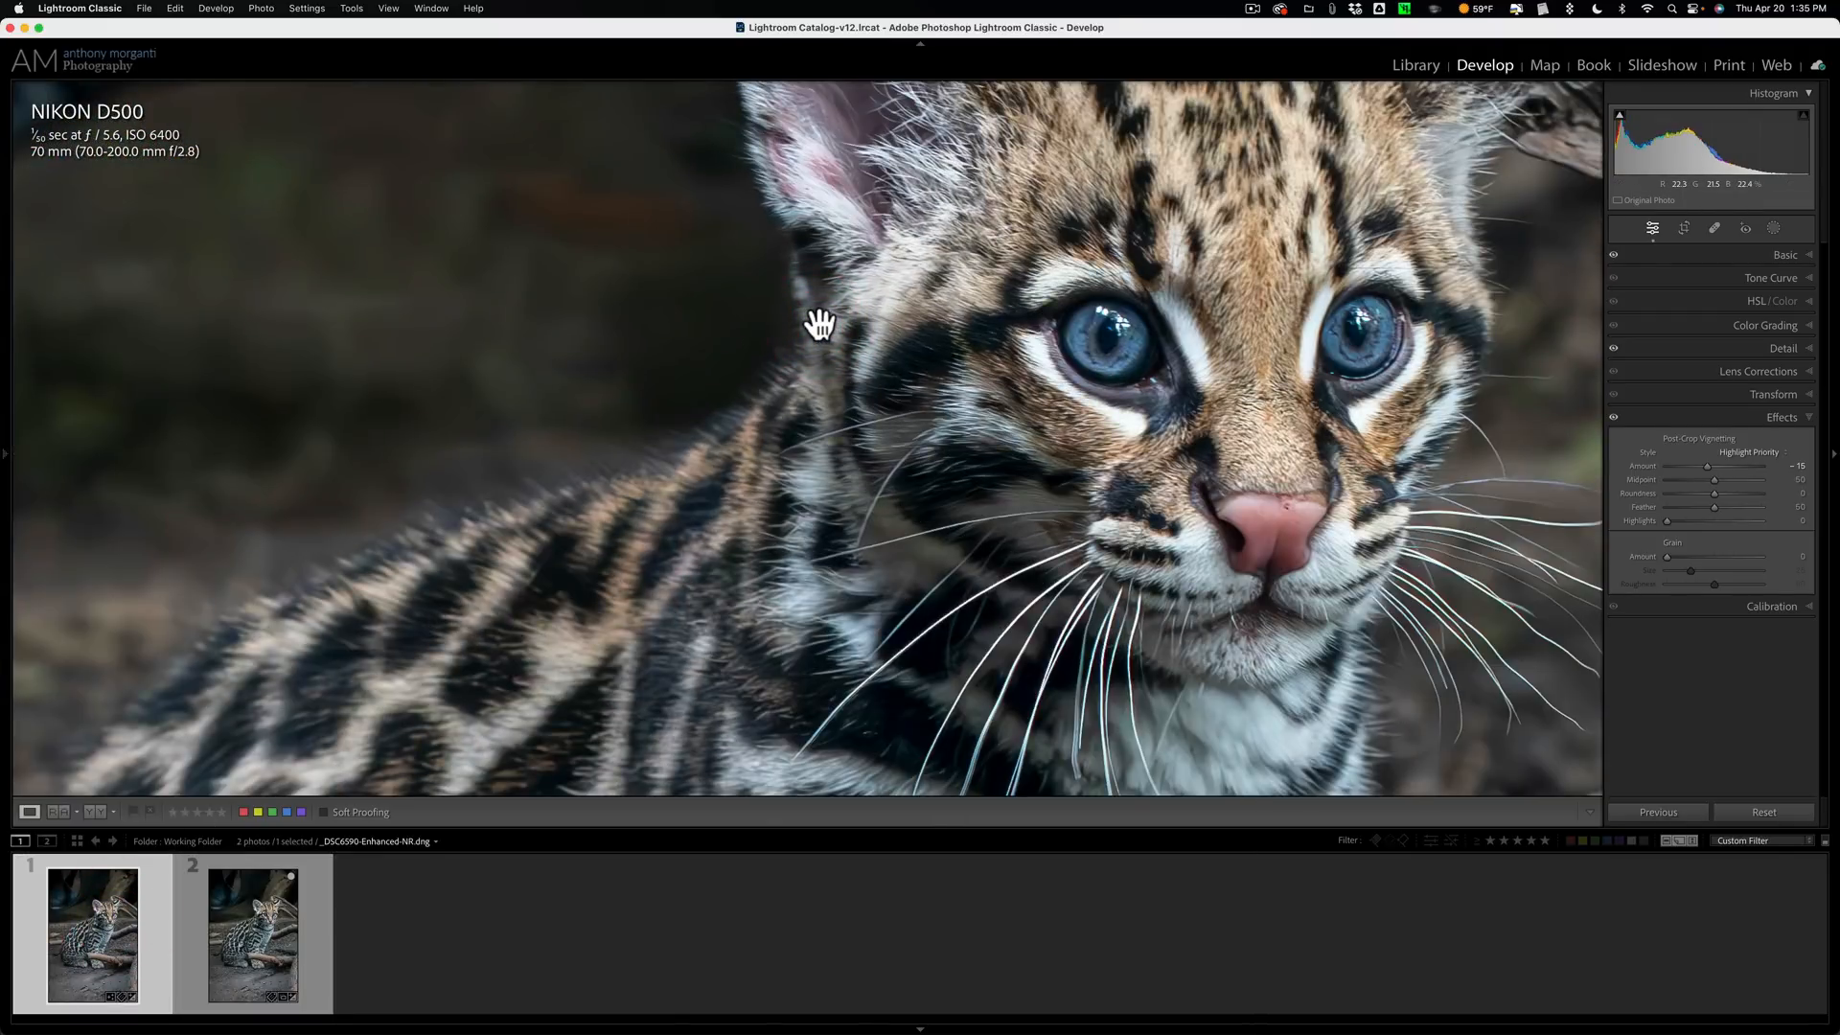
left_click(253, 933)
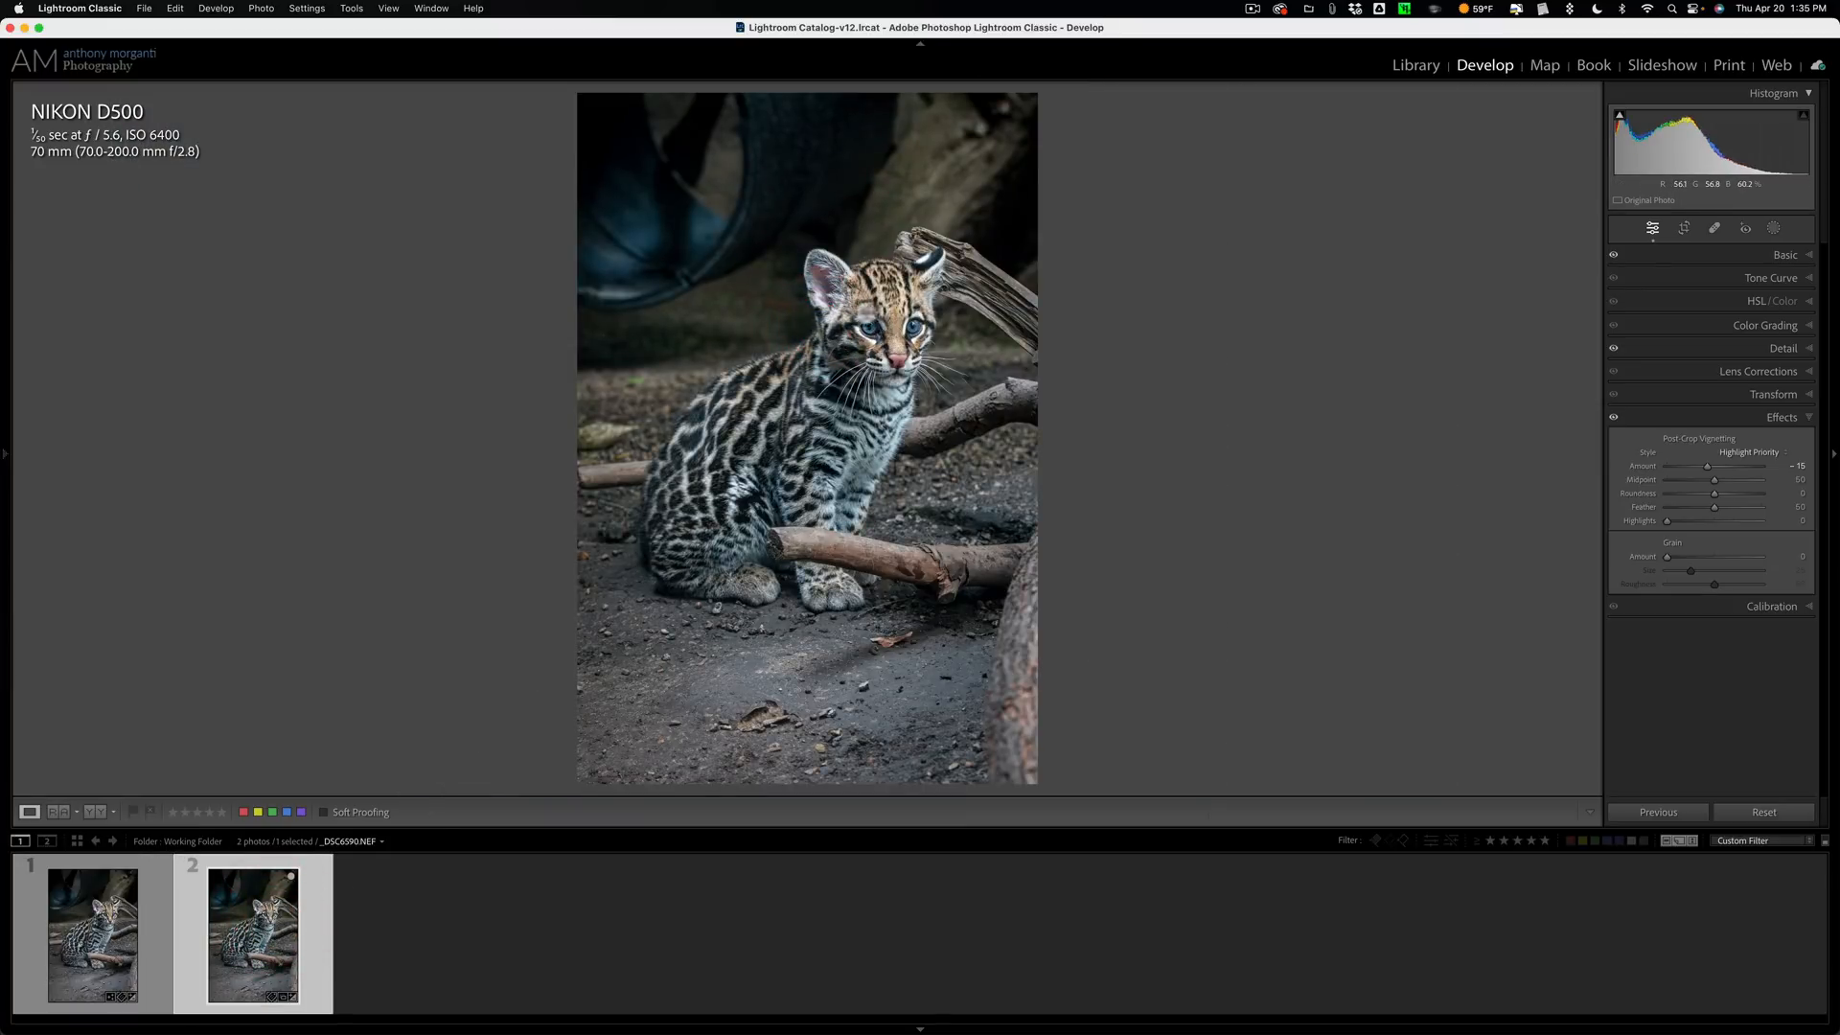
left_click(1782, 347)
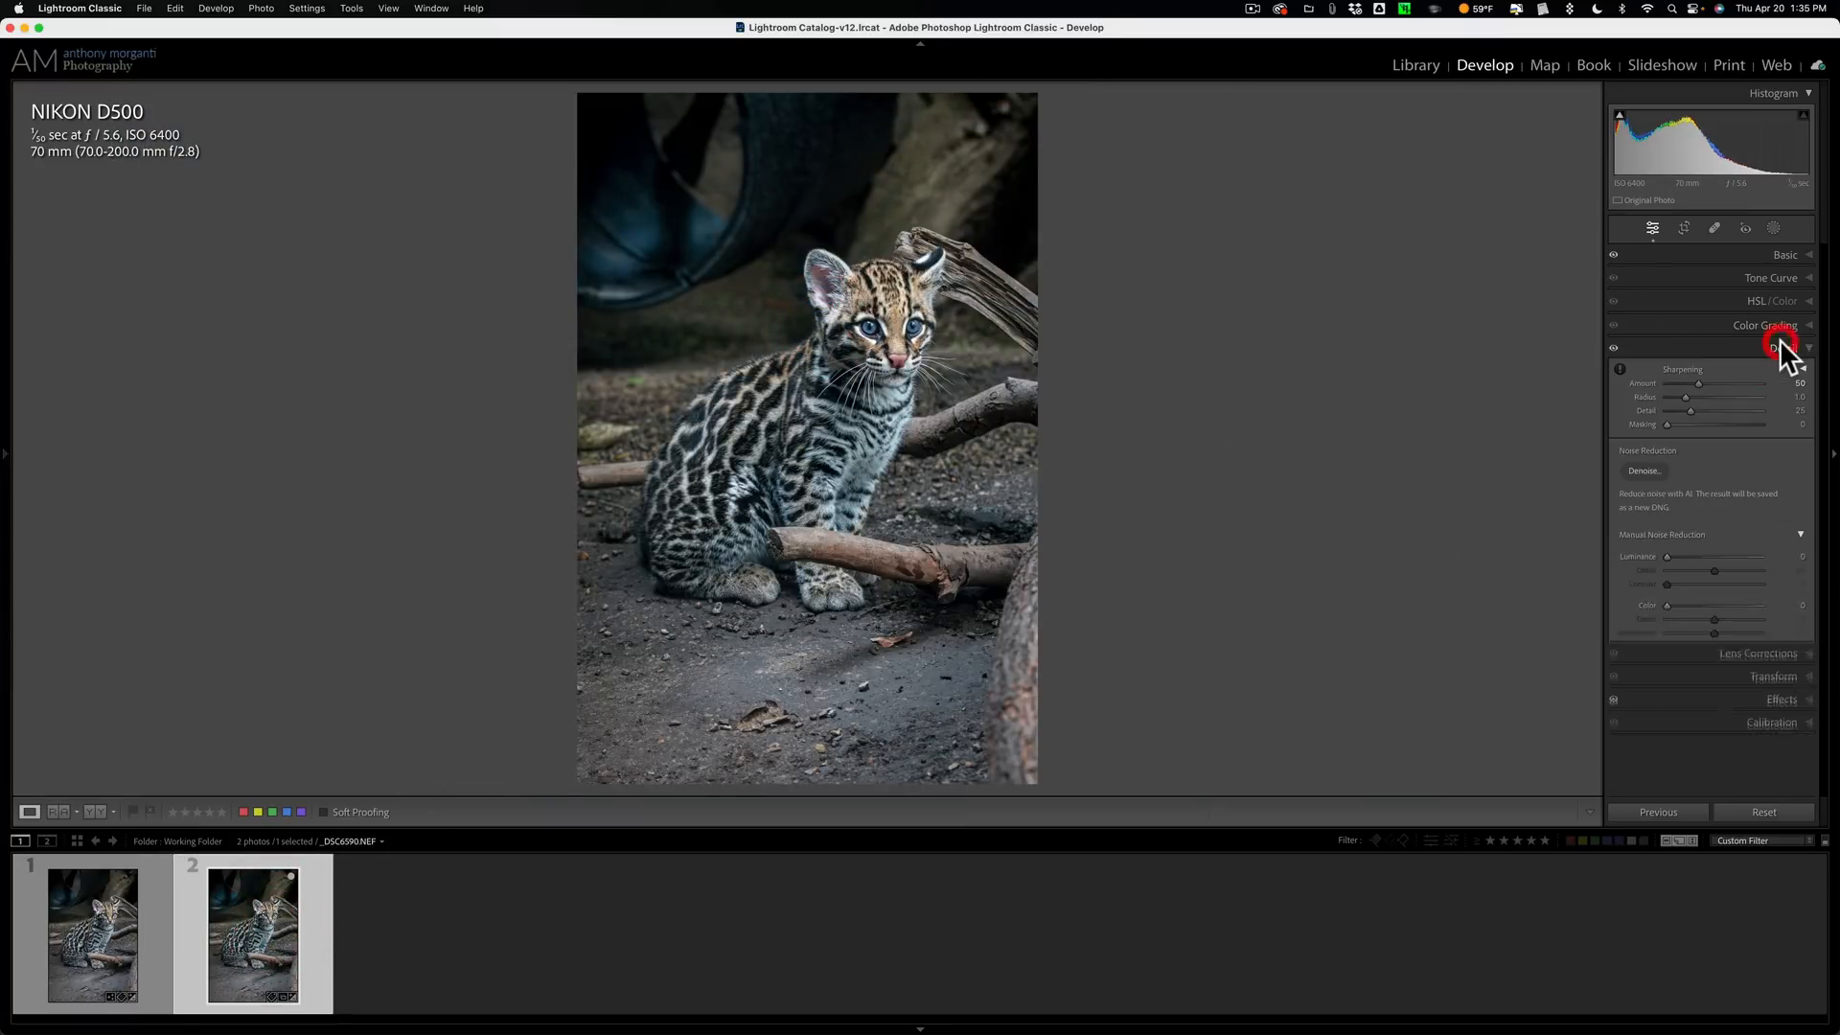
Run AI Denoise at Amount 100 on the edited original, creating a second enhanced DNG
left_click(1644, 471)
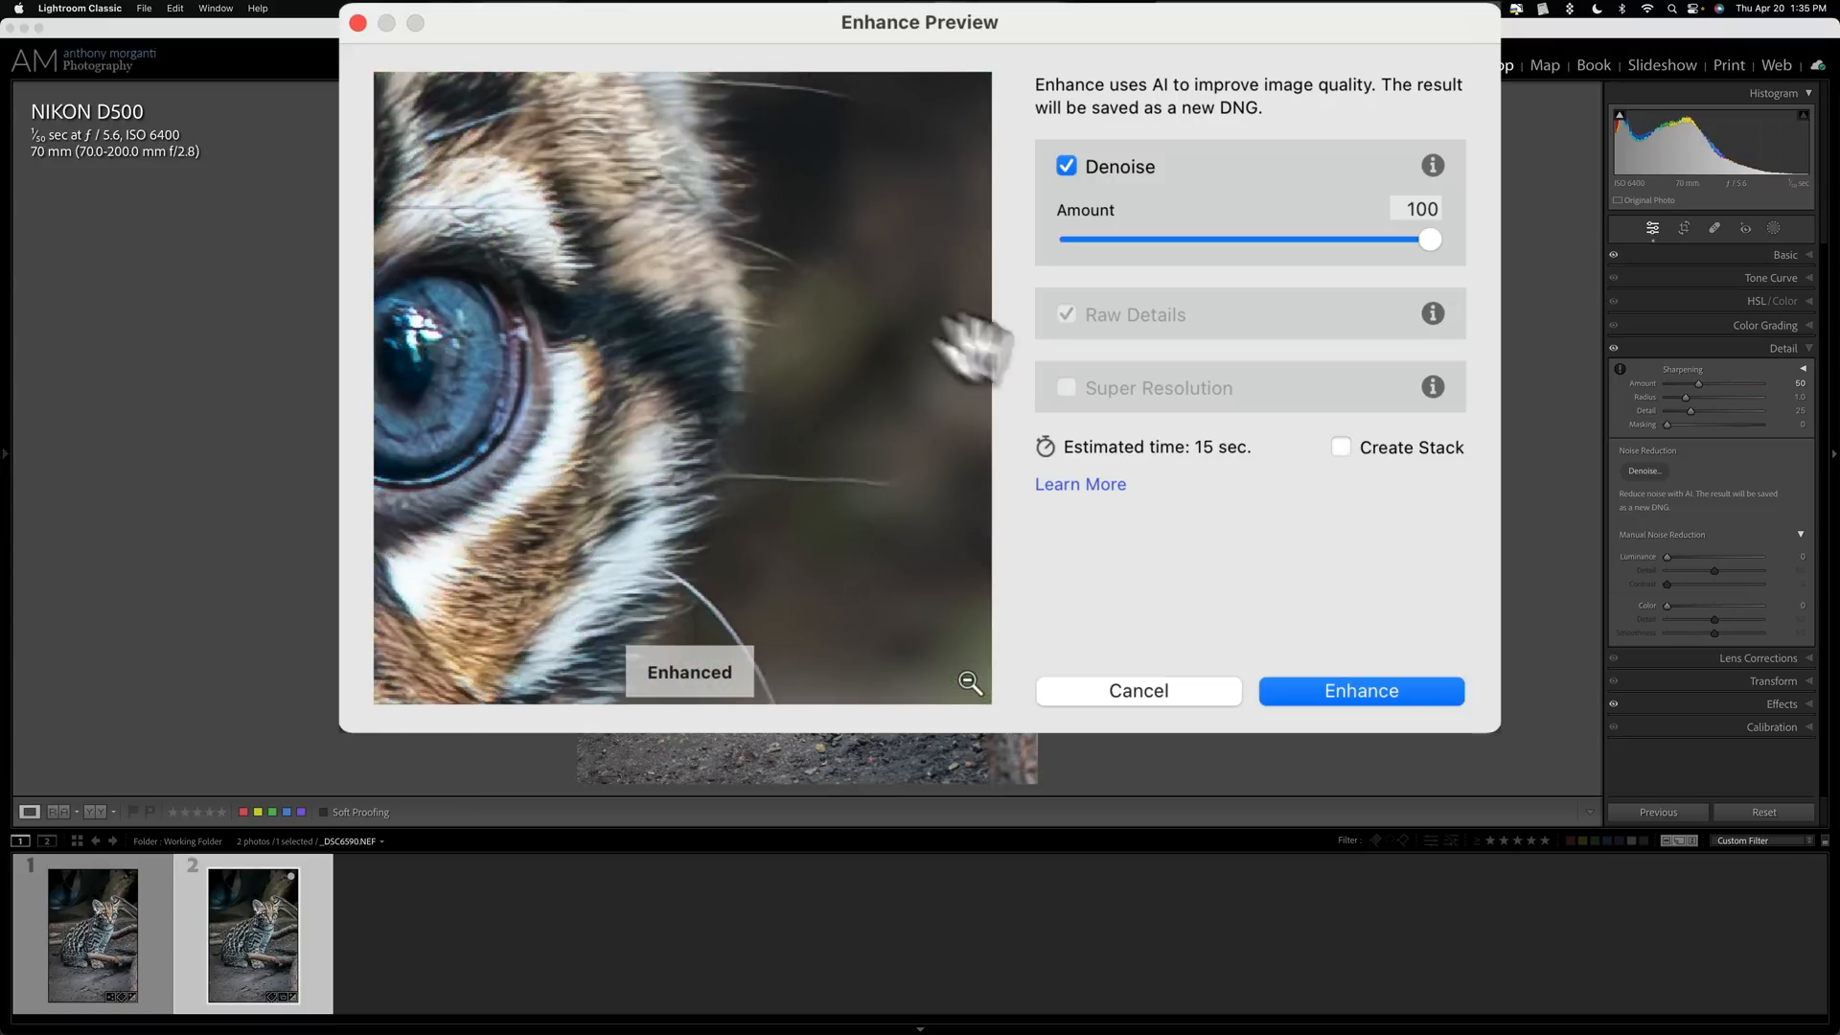
left_click(1360, 690)
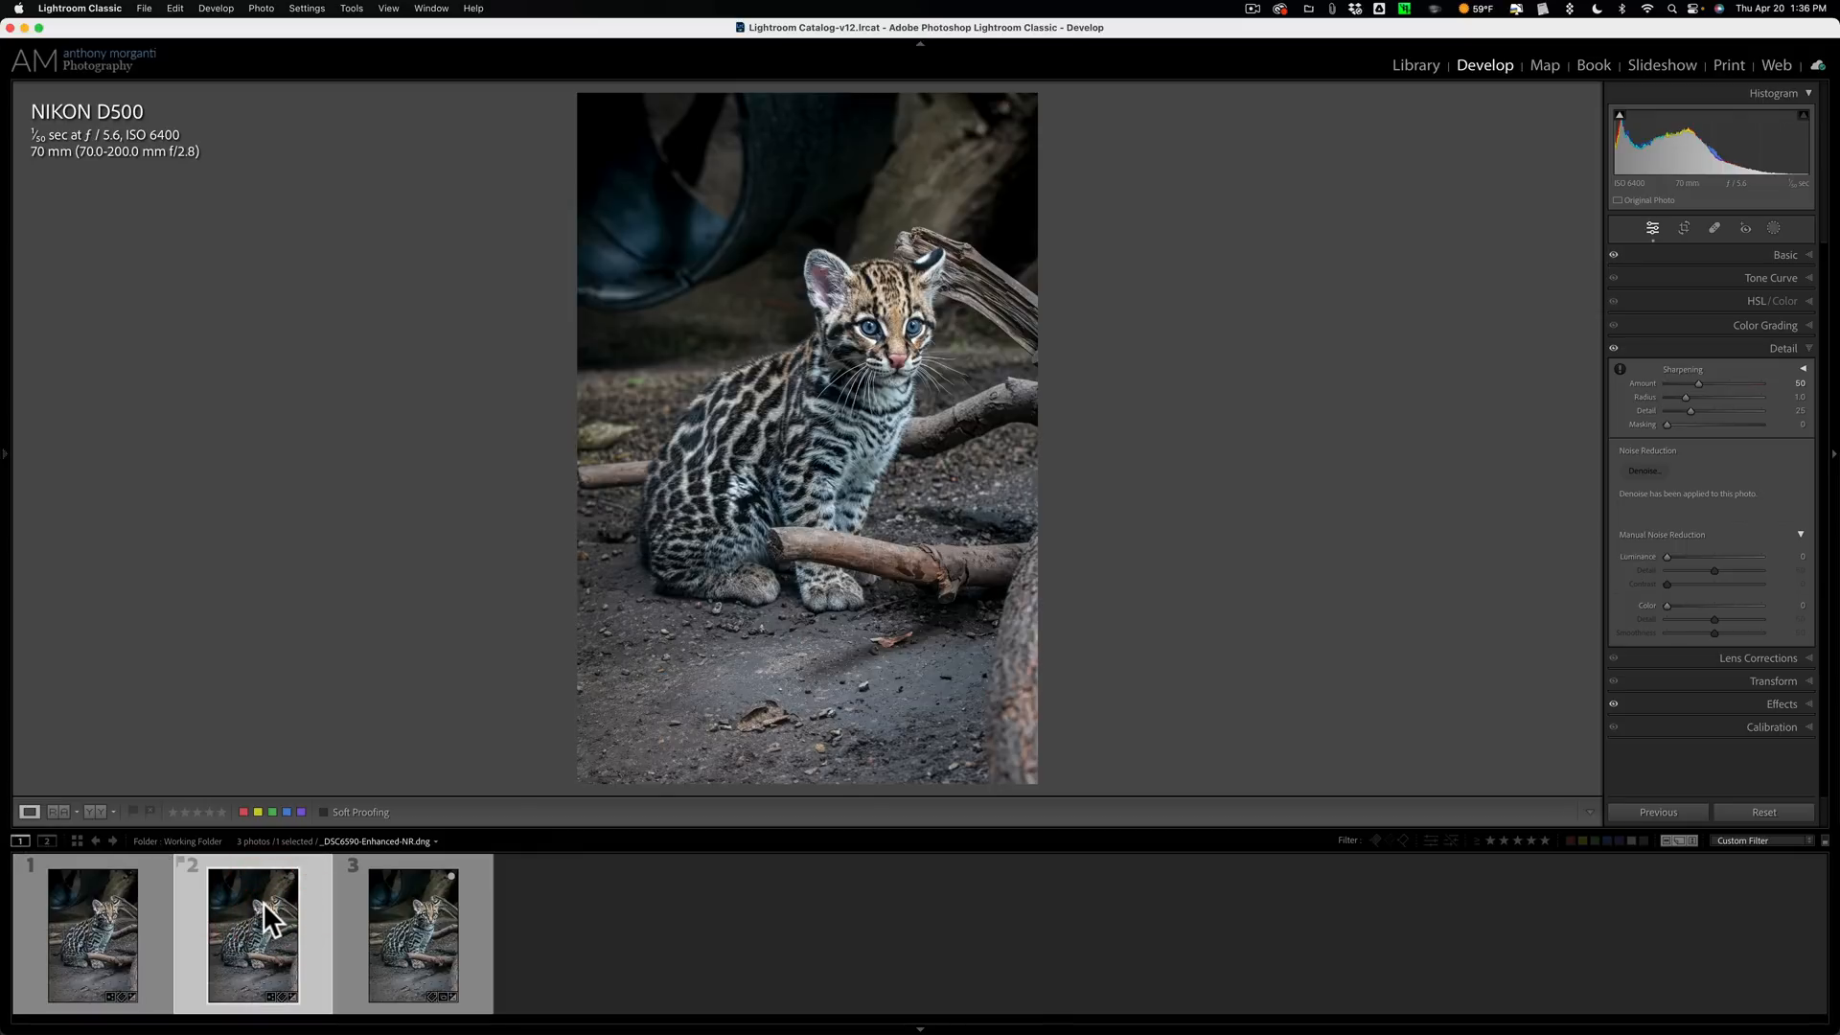
mouse_move(253, 933)
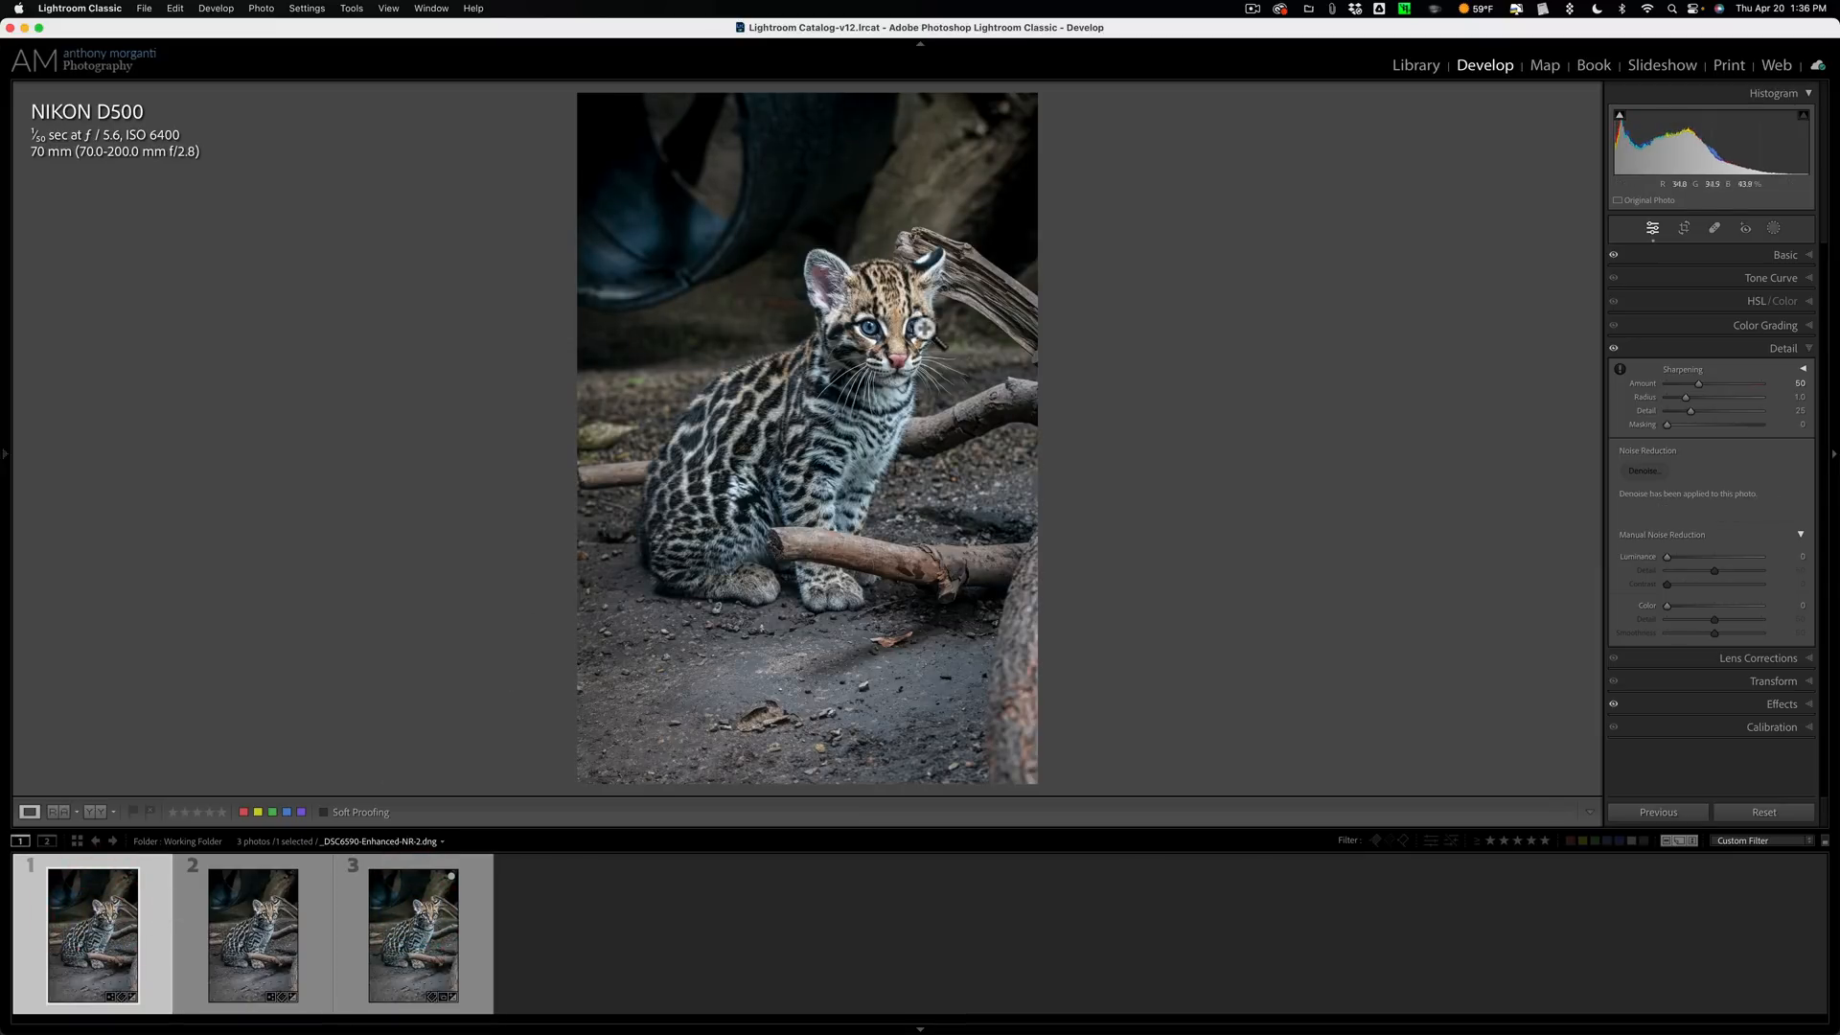
Zoom 1:1 on the face and flip through the three filmstrip versions, ending on the original raw
left_click(868, 328)
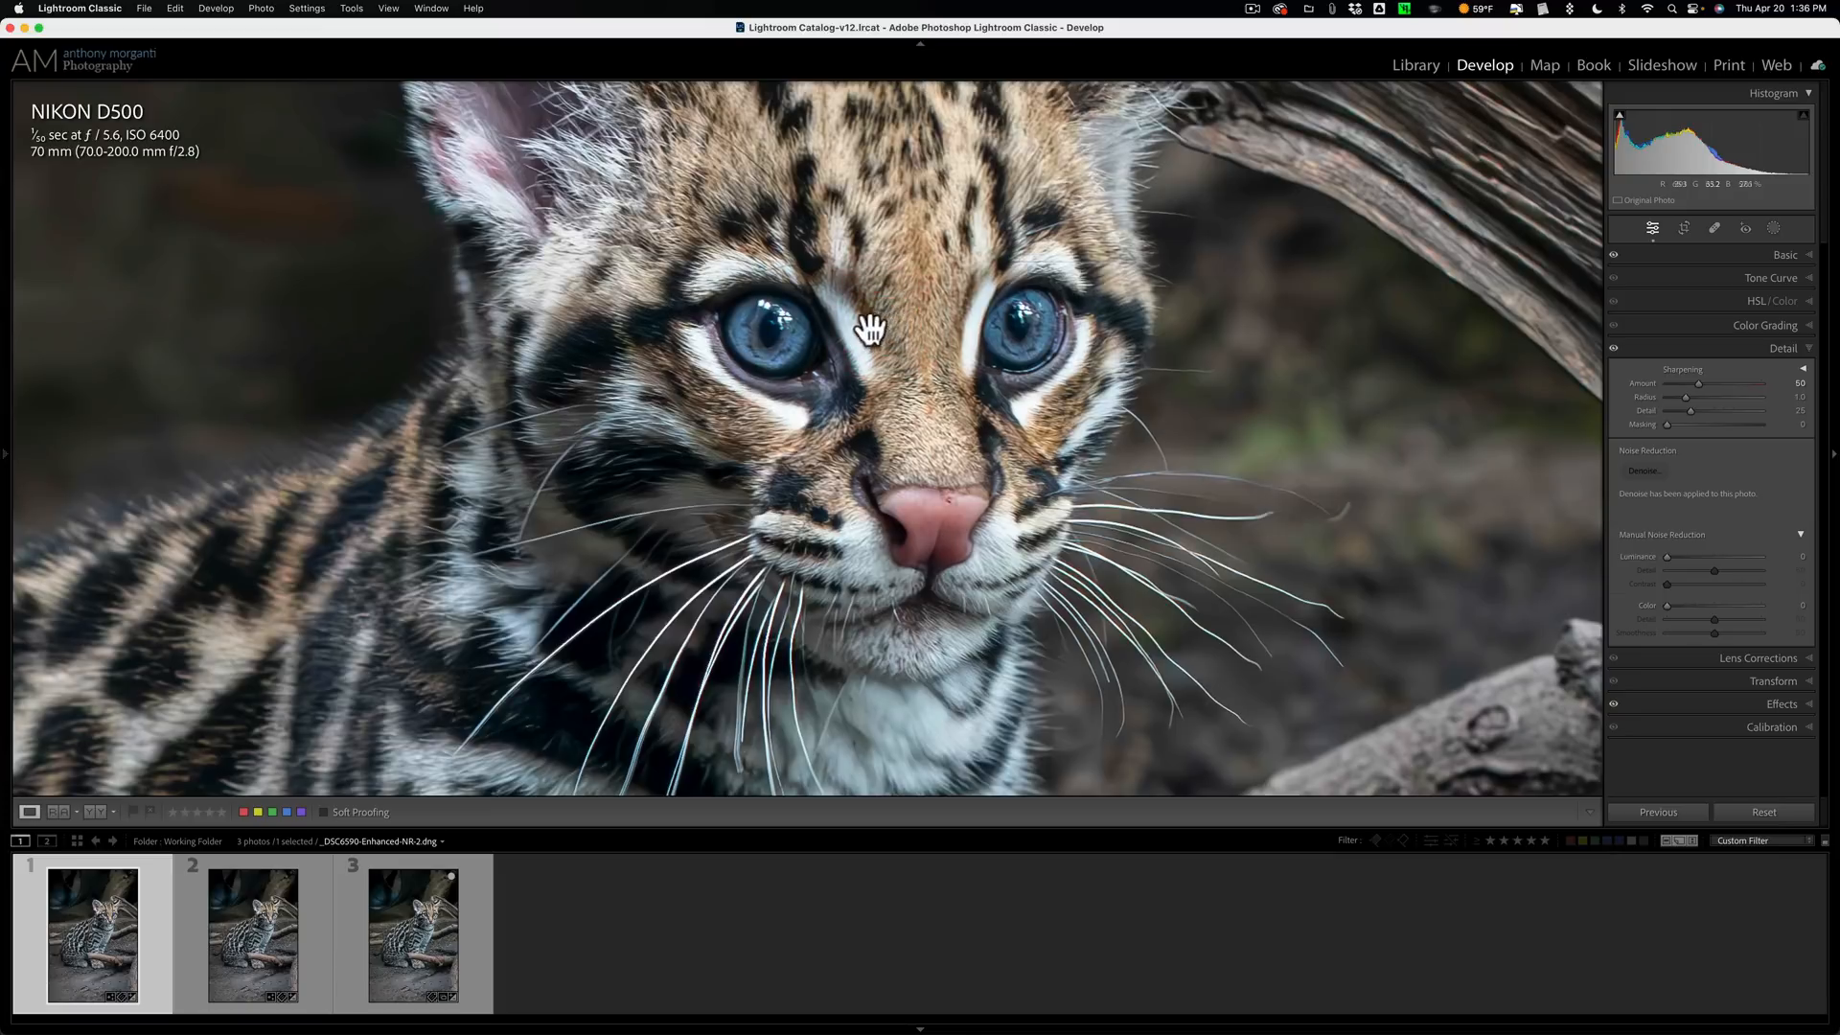
mouse_move(1136, 341)
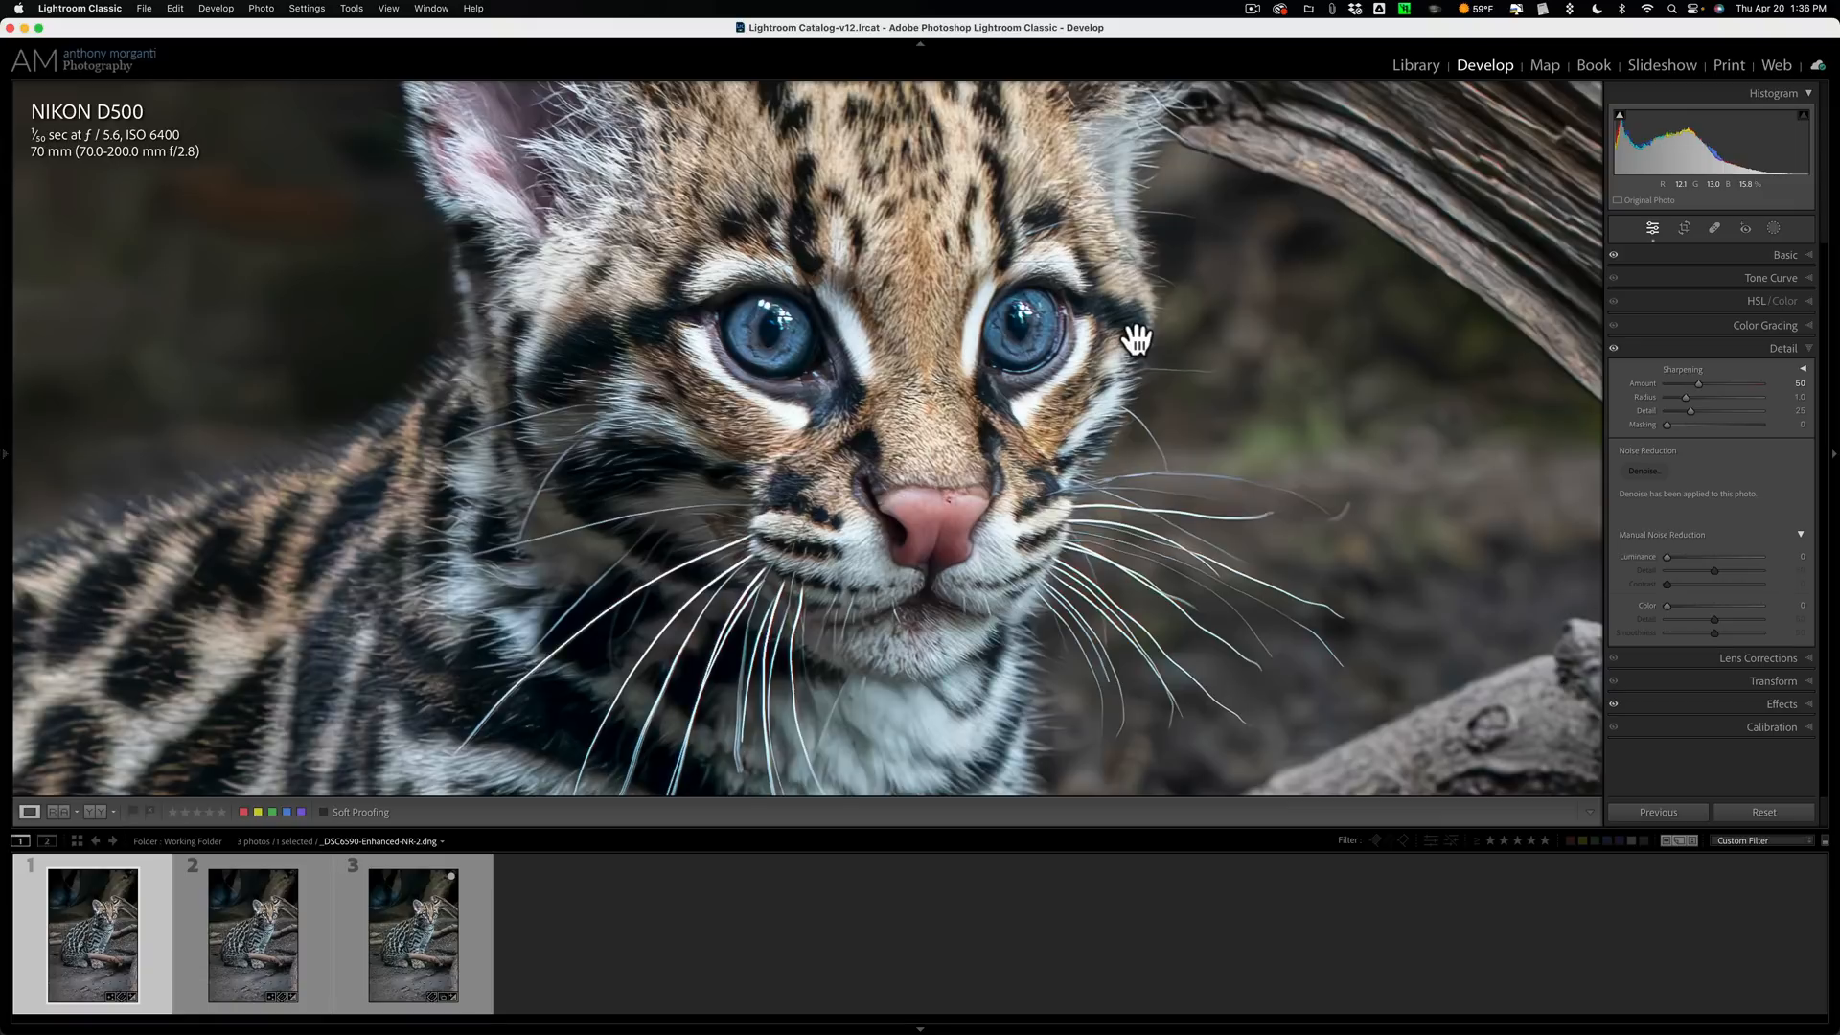
left_click(253, 933)
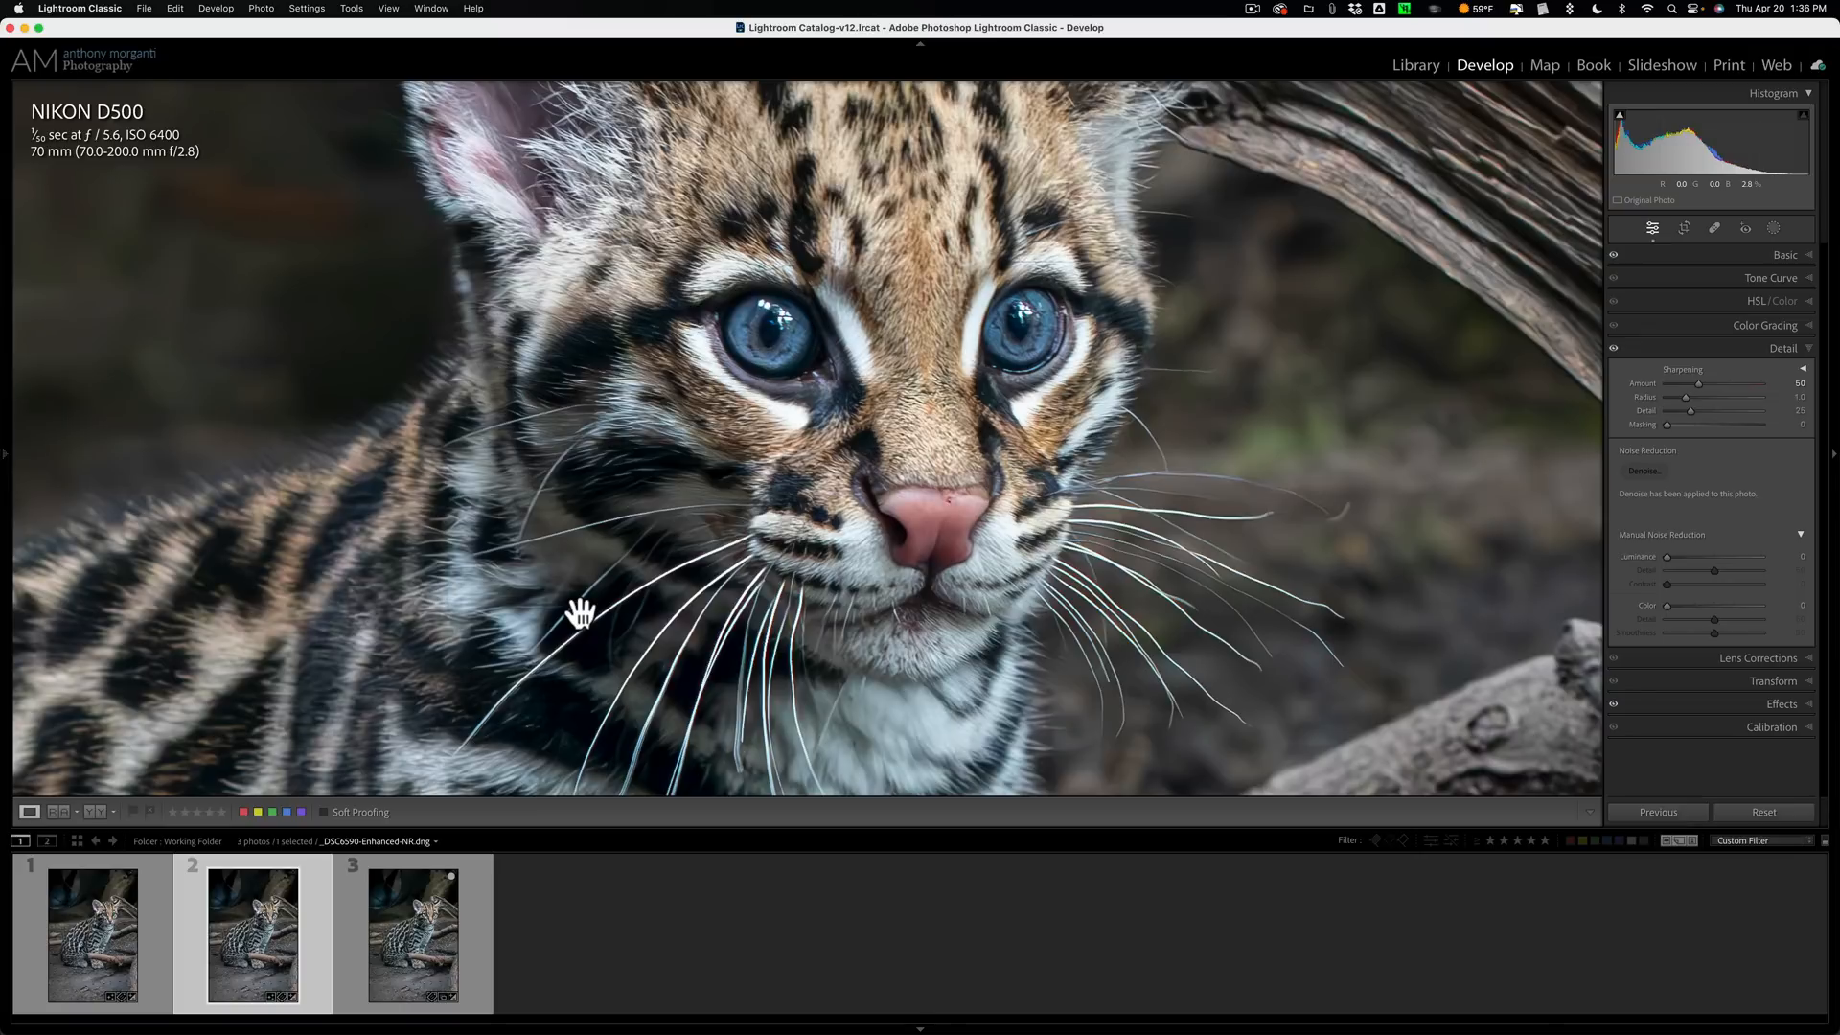
left_click(92, 933)
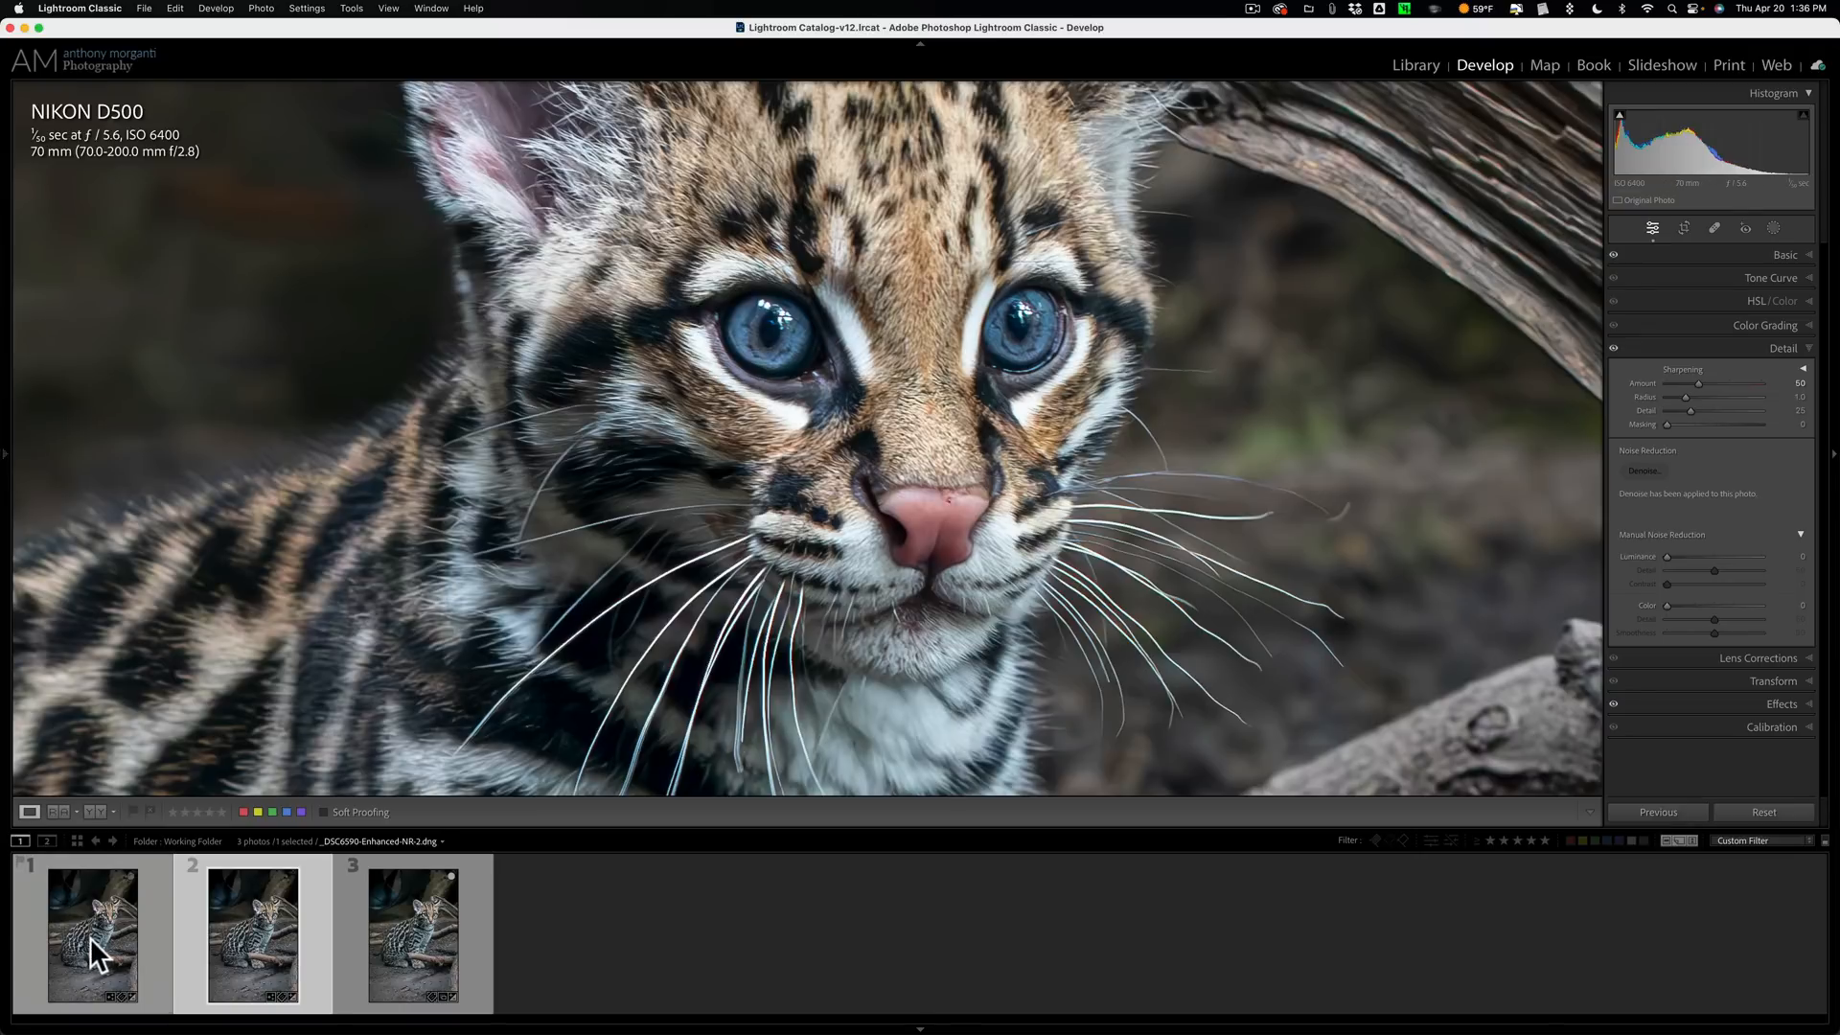
left_click(253, 933)
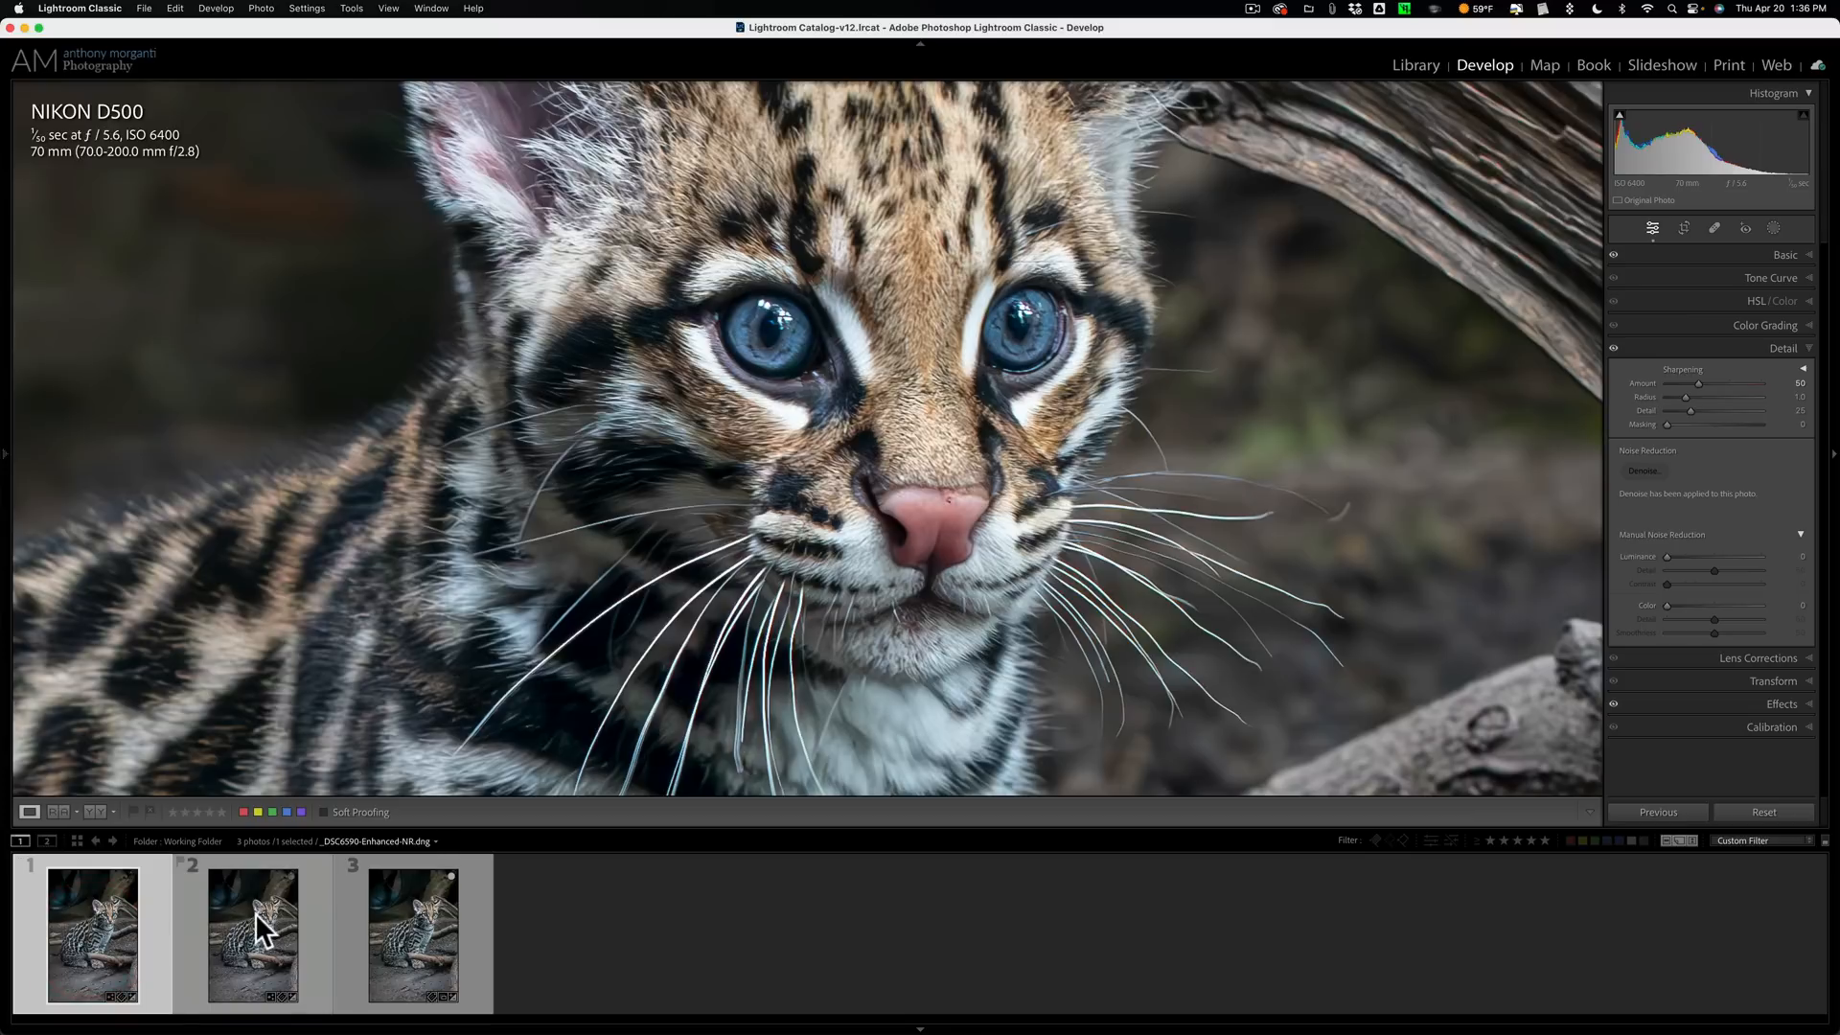
left_click(92, 933)
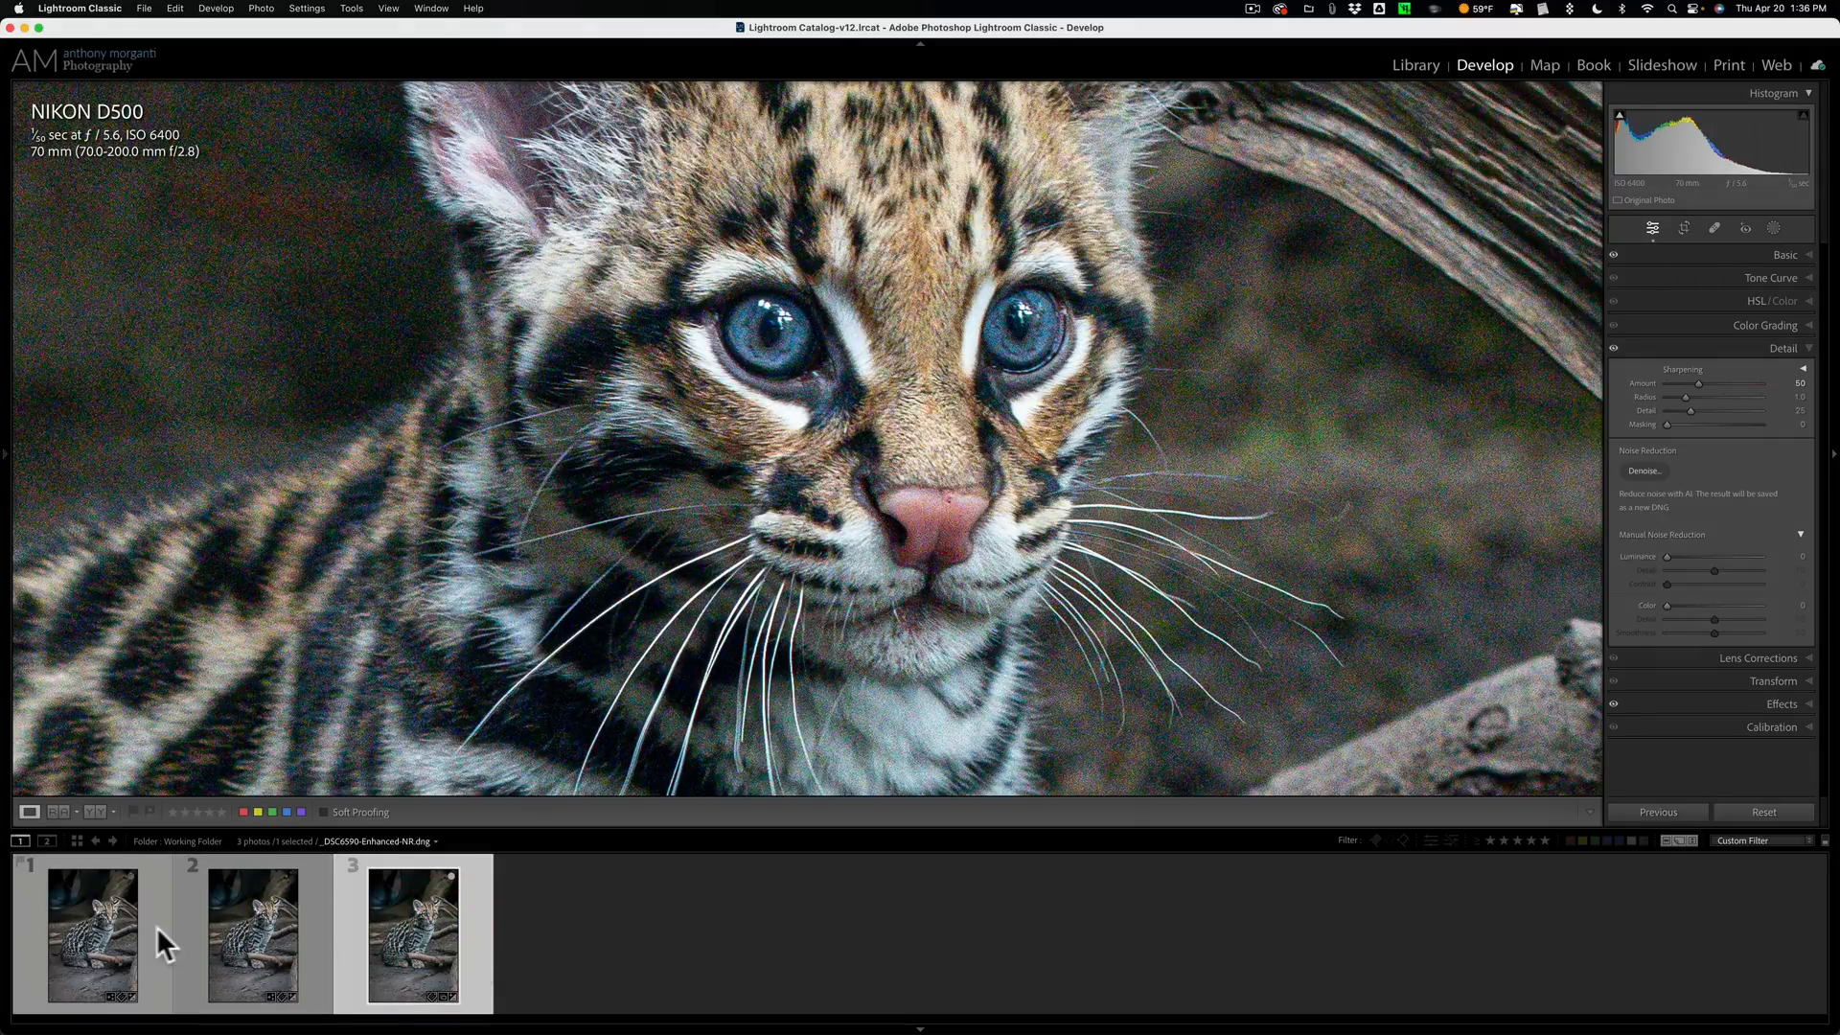
Flip repeatedly between the original and both denoised DNGs to judge fur and whisker noise
left_click(92, 933)
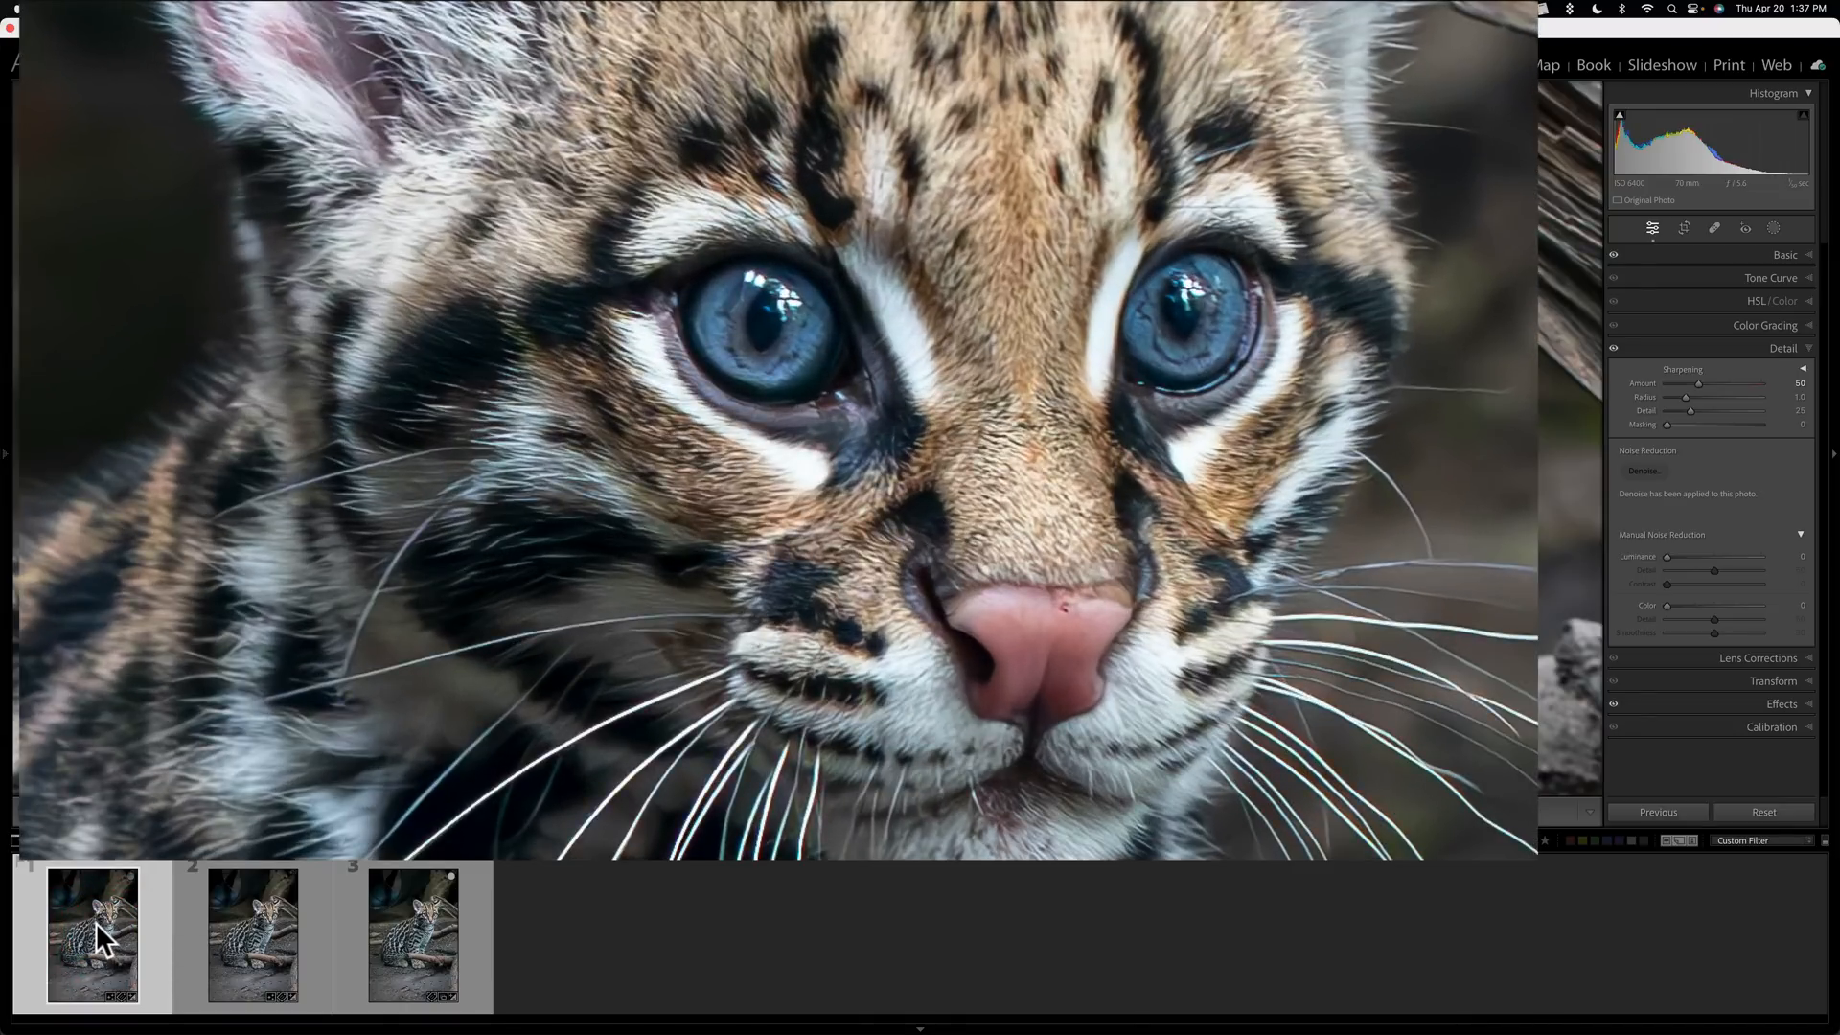
mouse_move(94, 939)
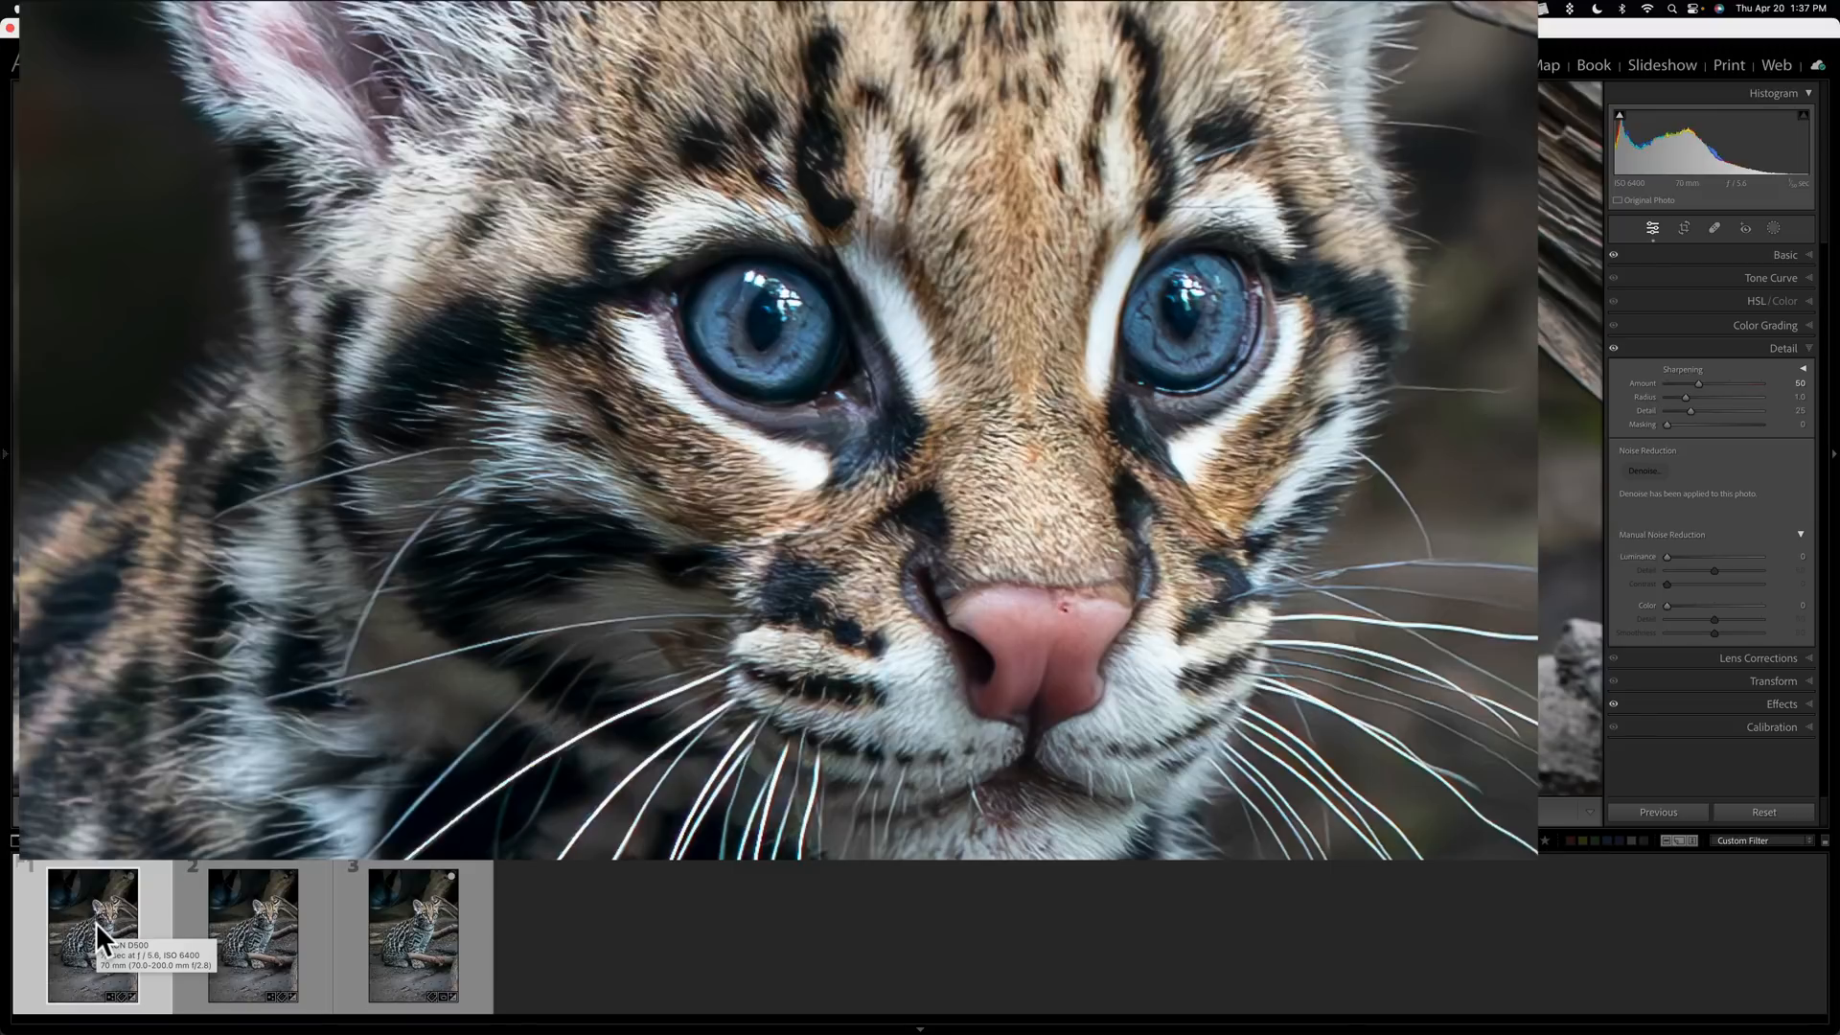
left_click(253, 935)
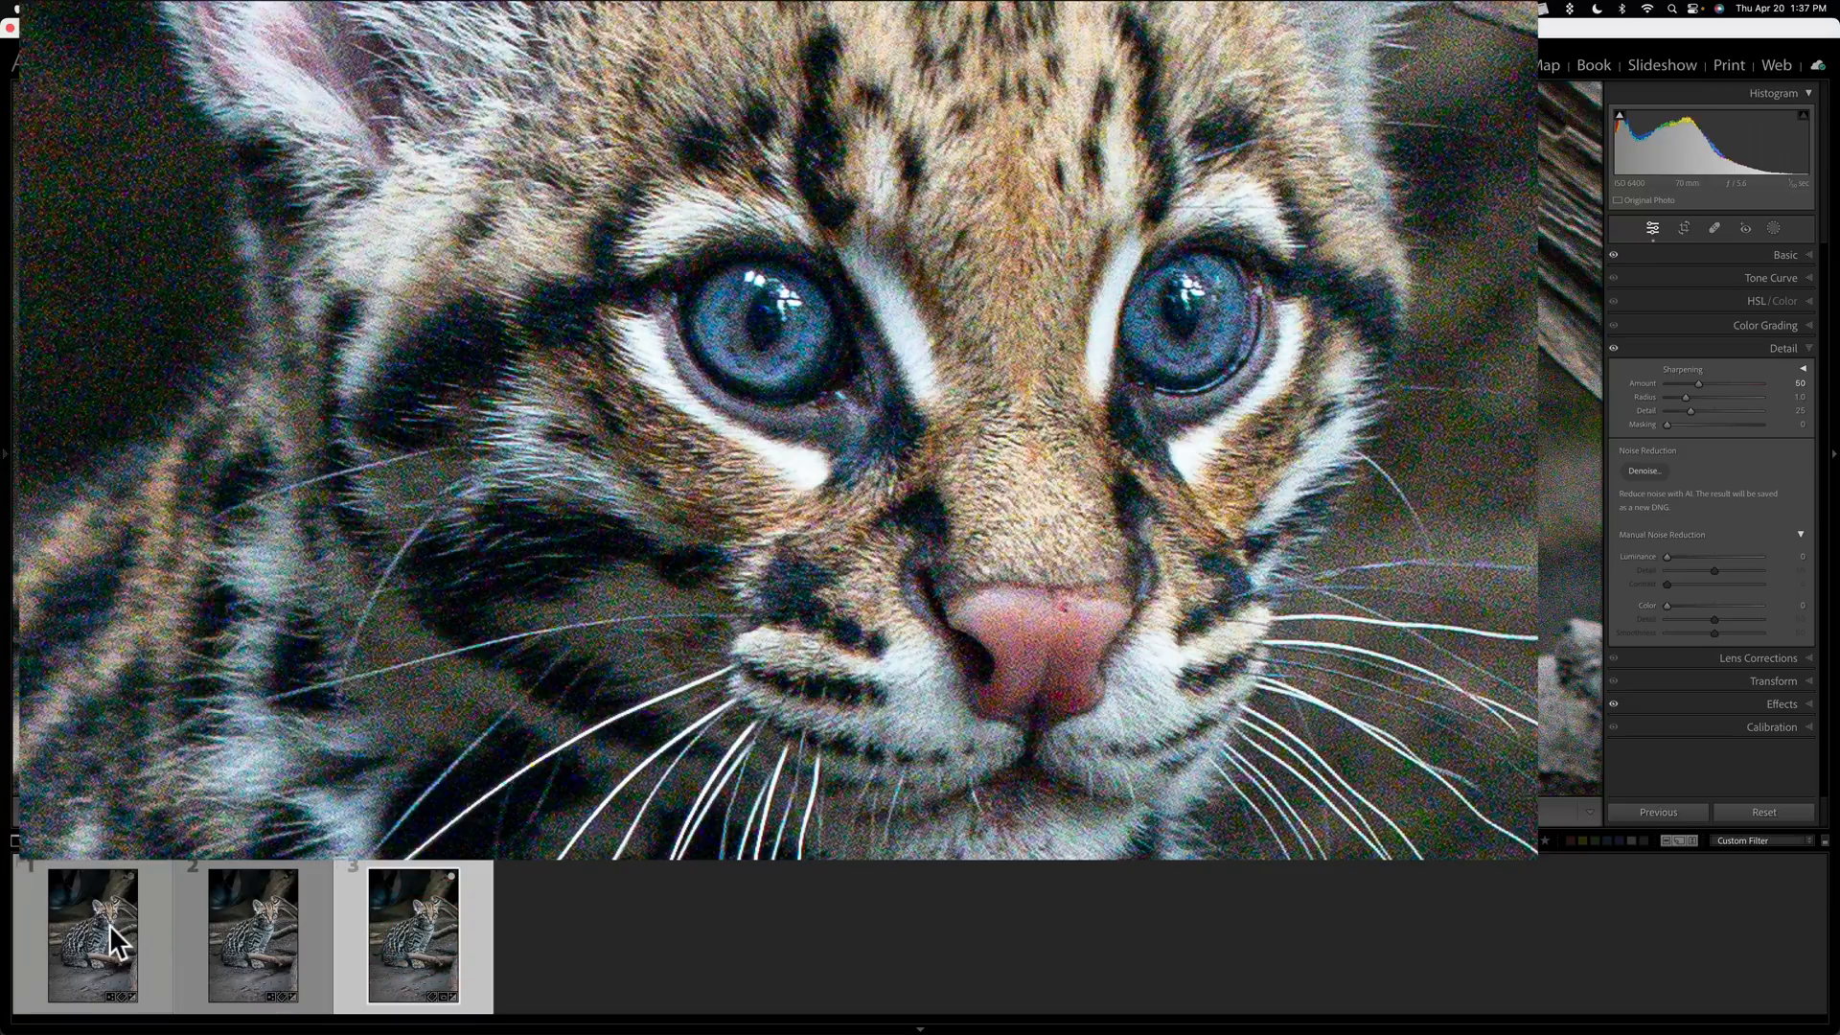
left_click(1644, 471)
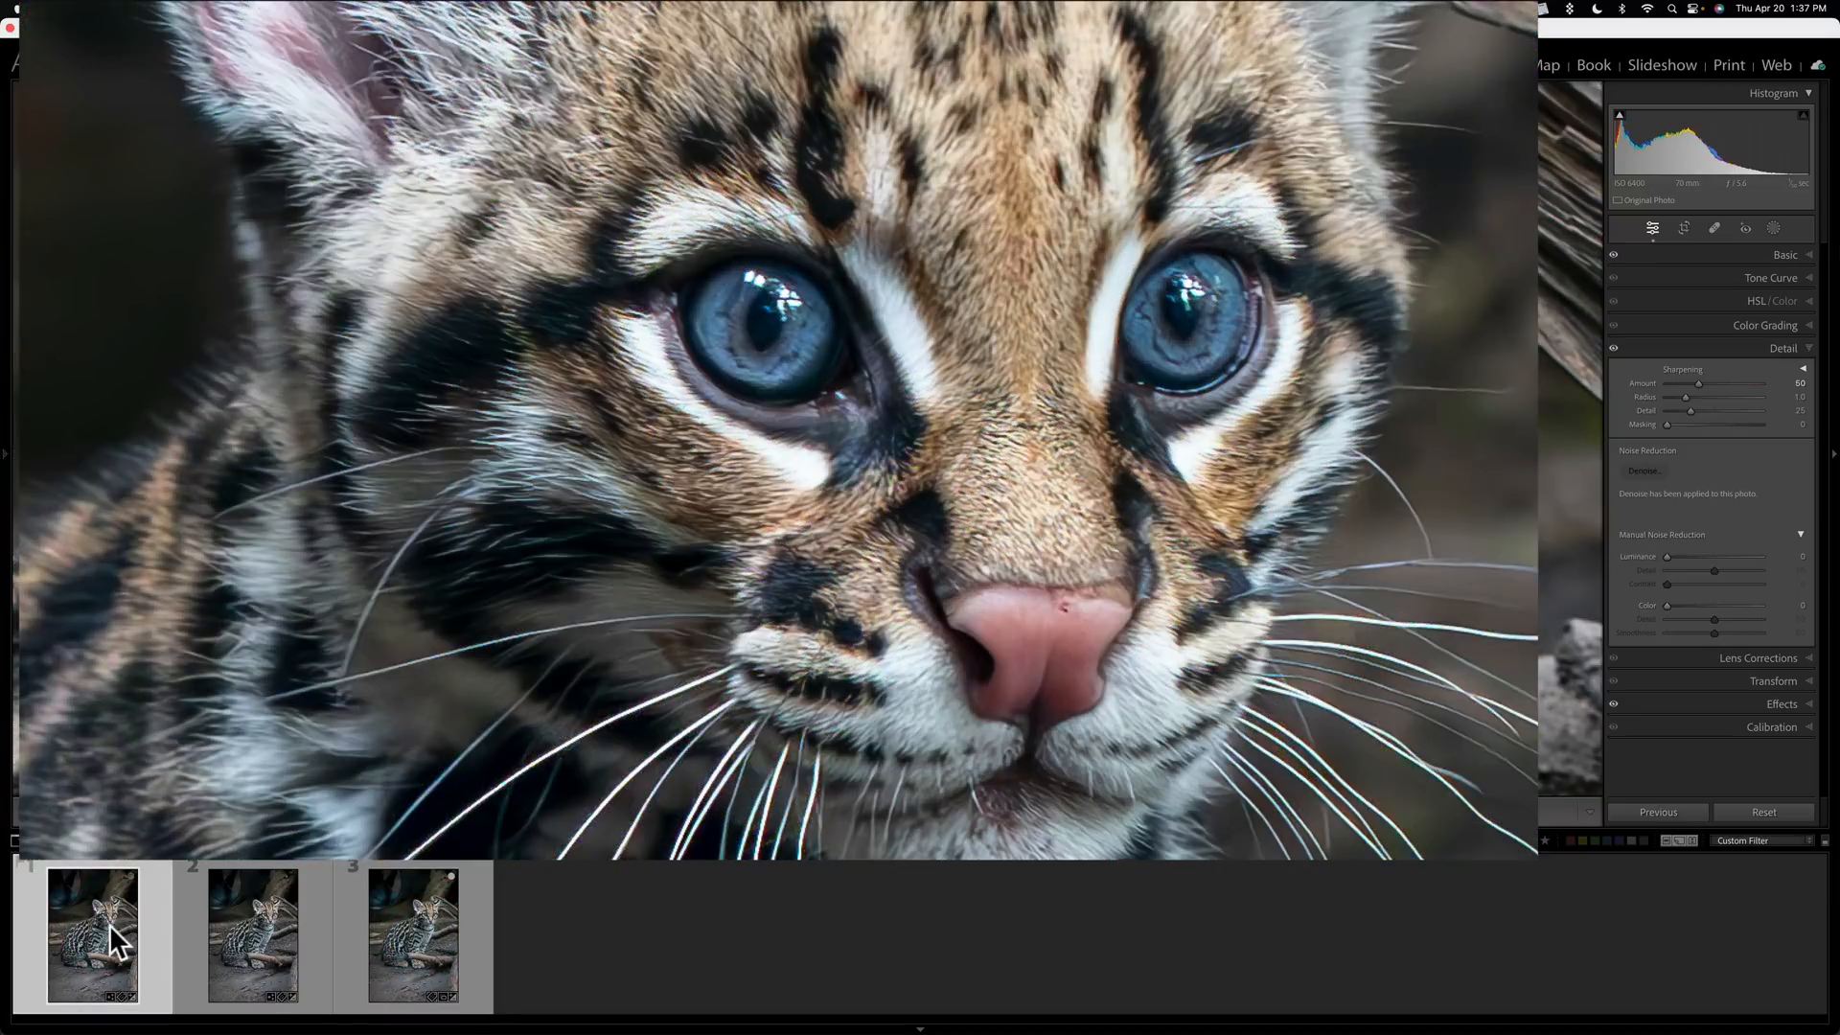
left_click(251, 935)
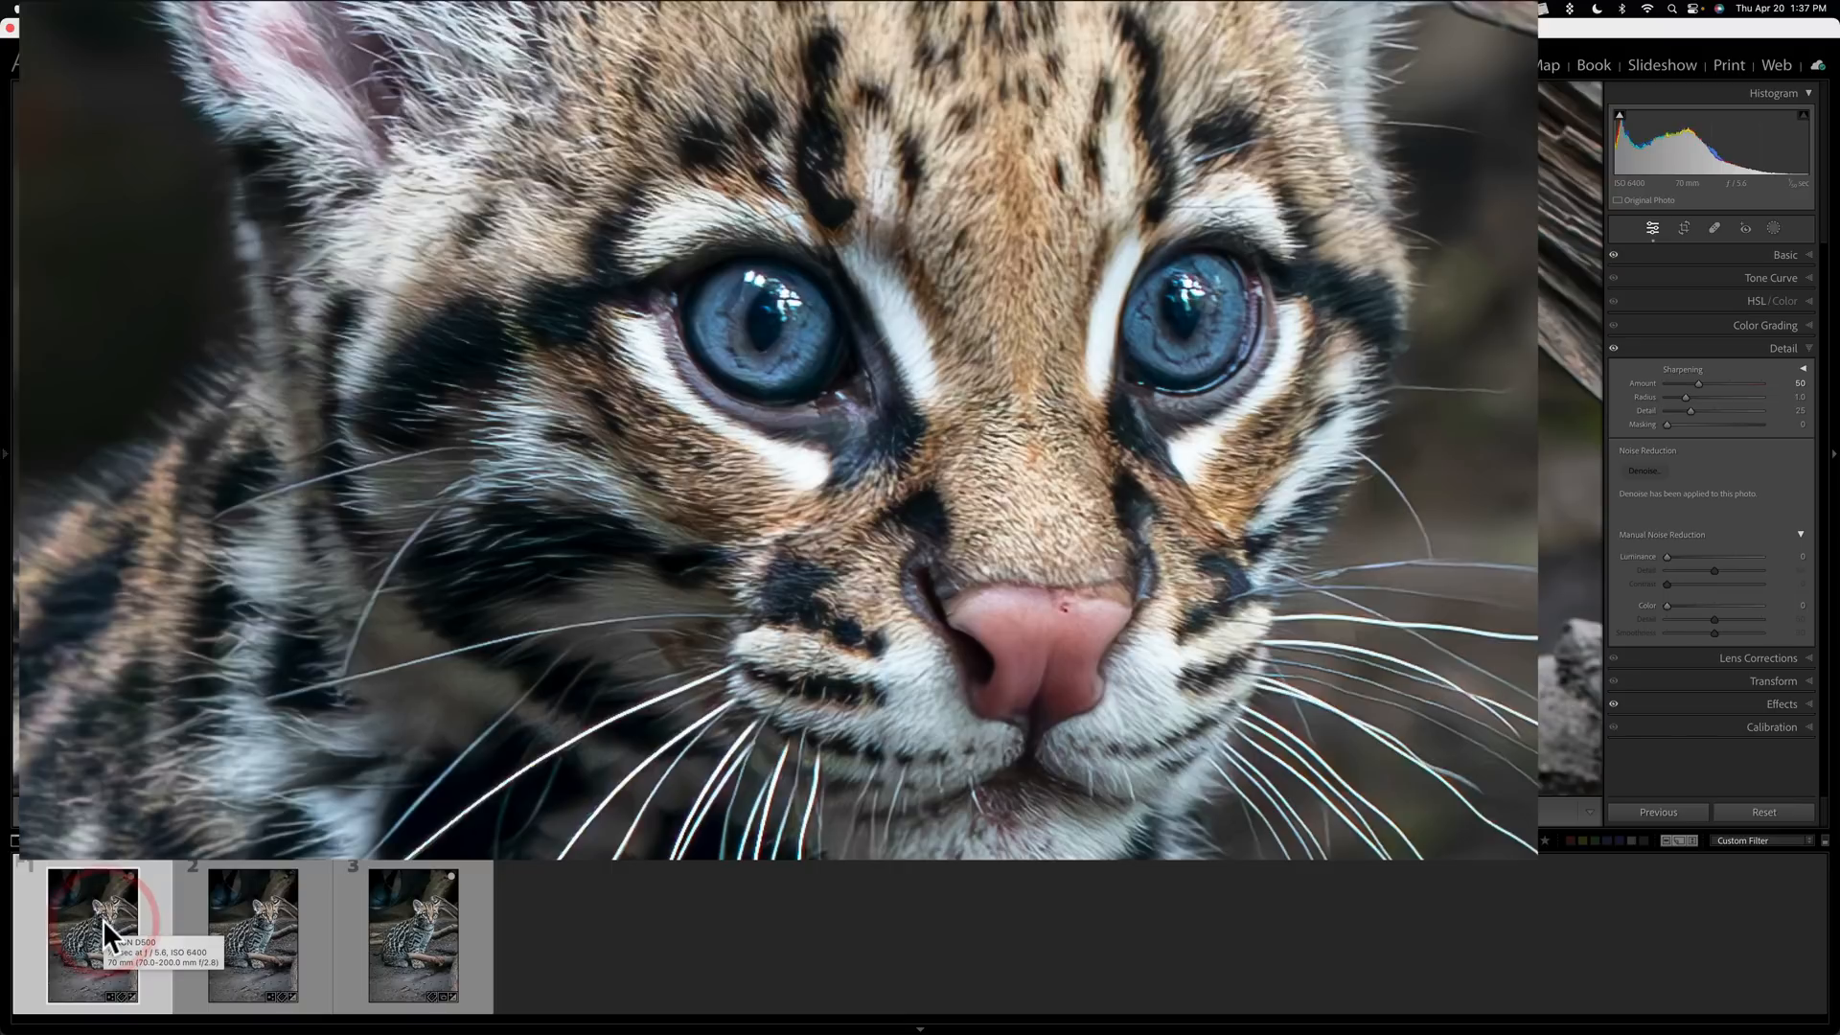
left_click(251, 933)
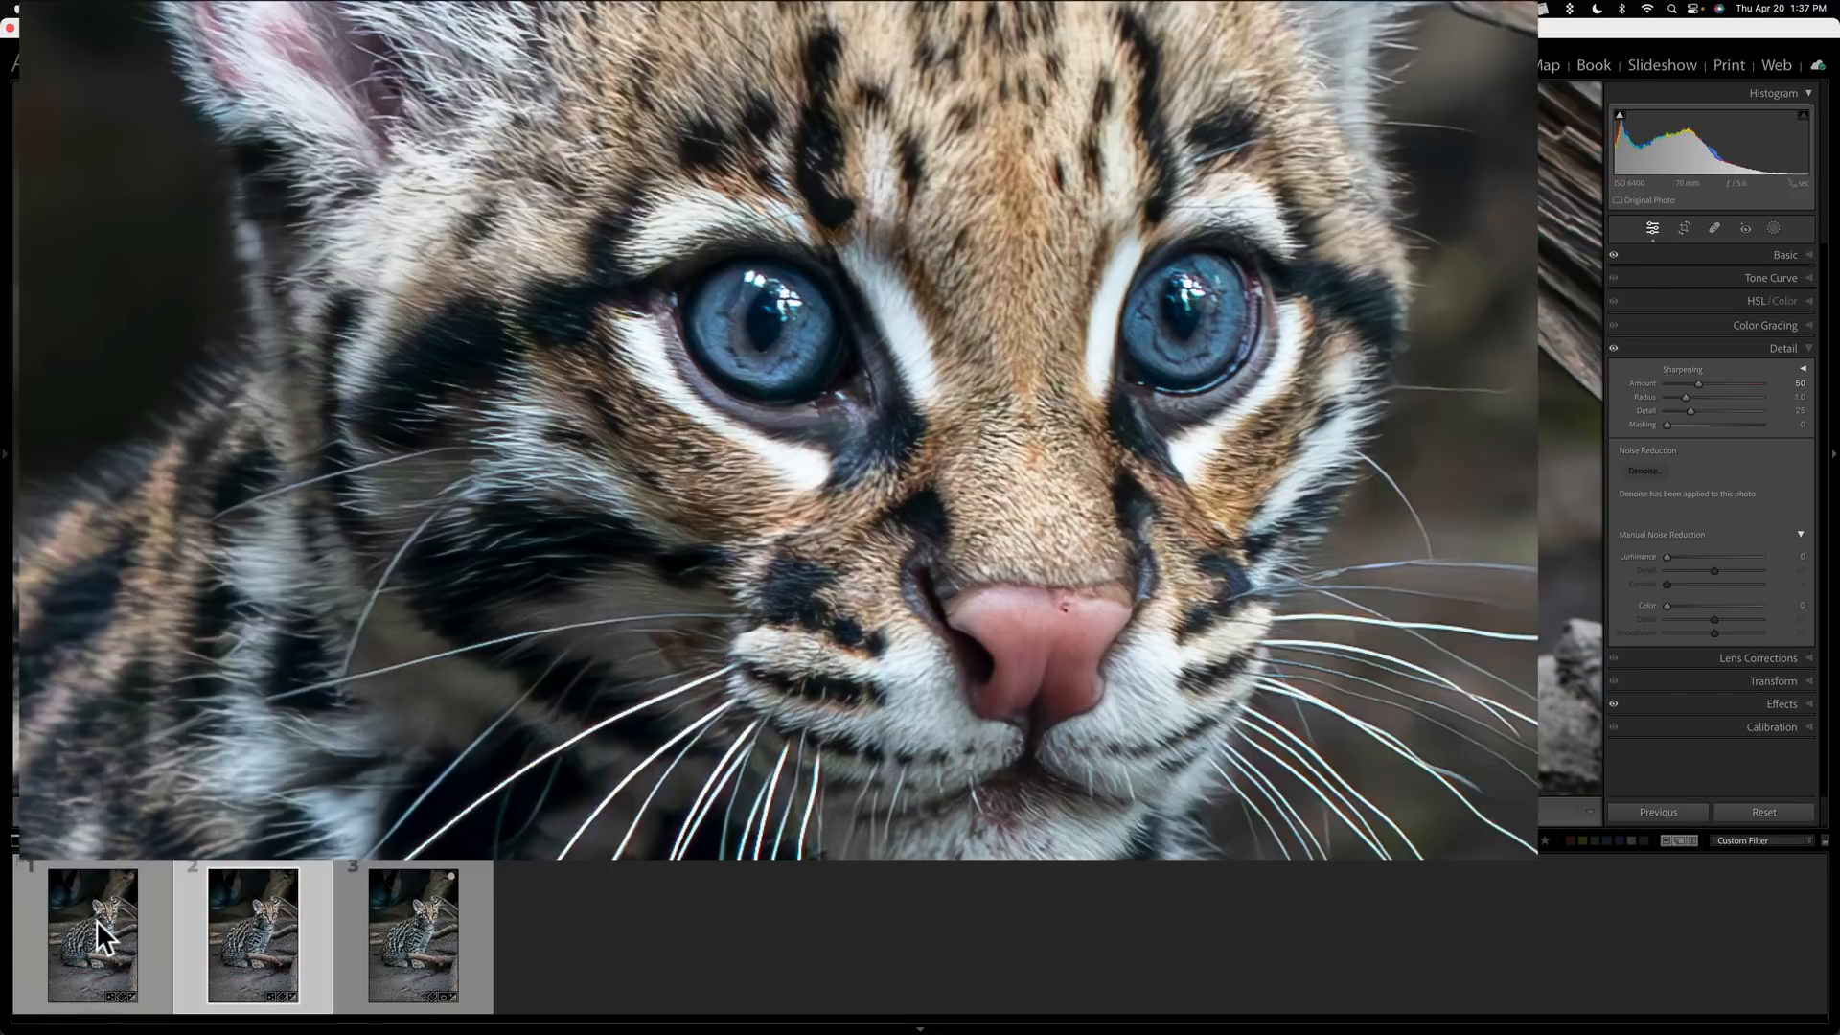
left_click(92, 935)
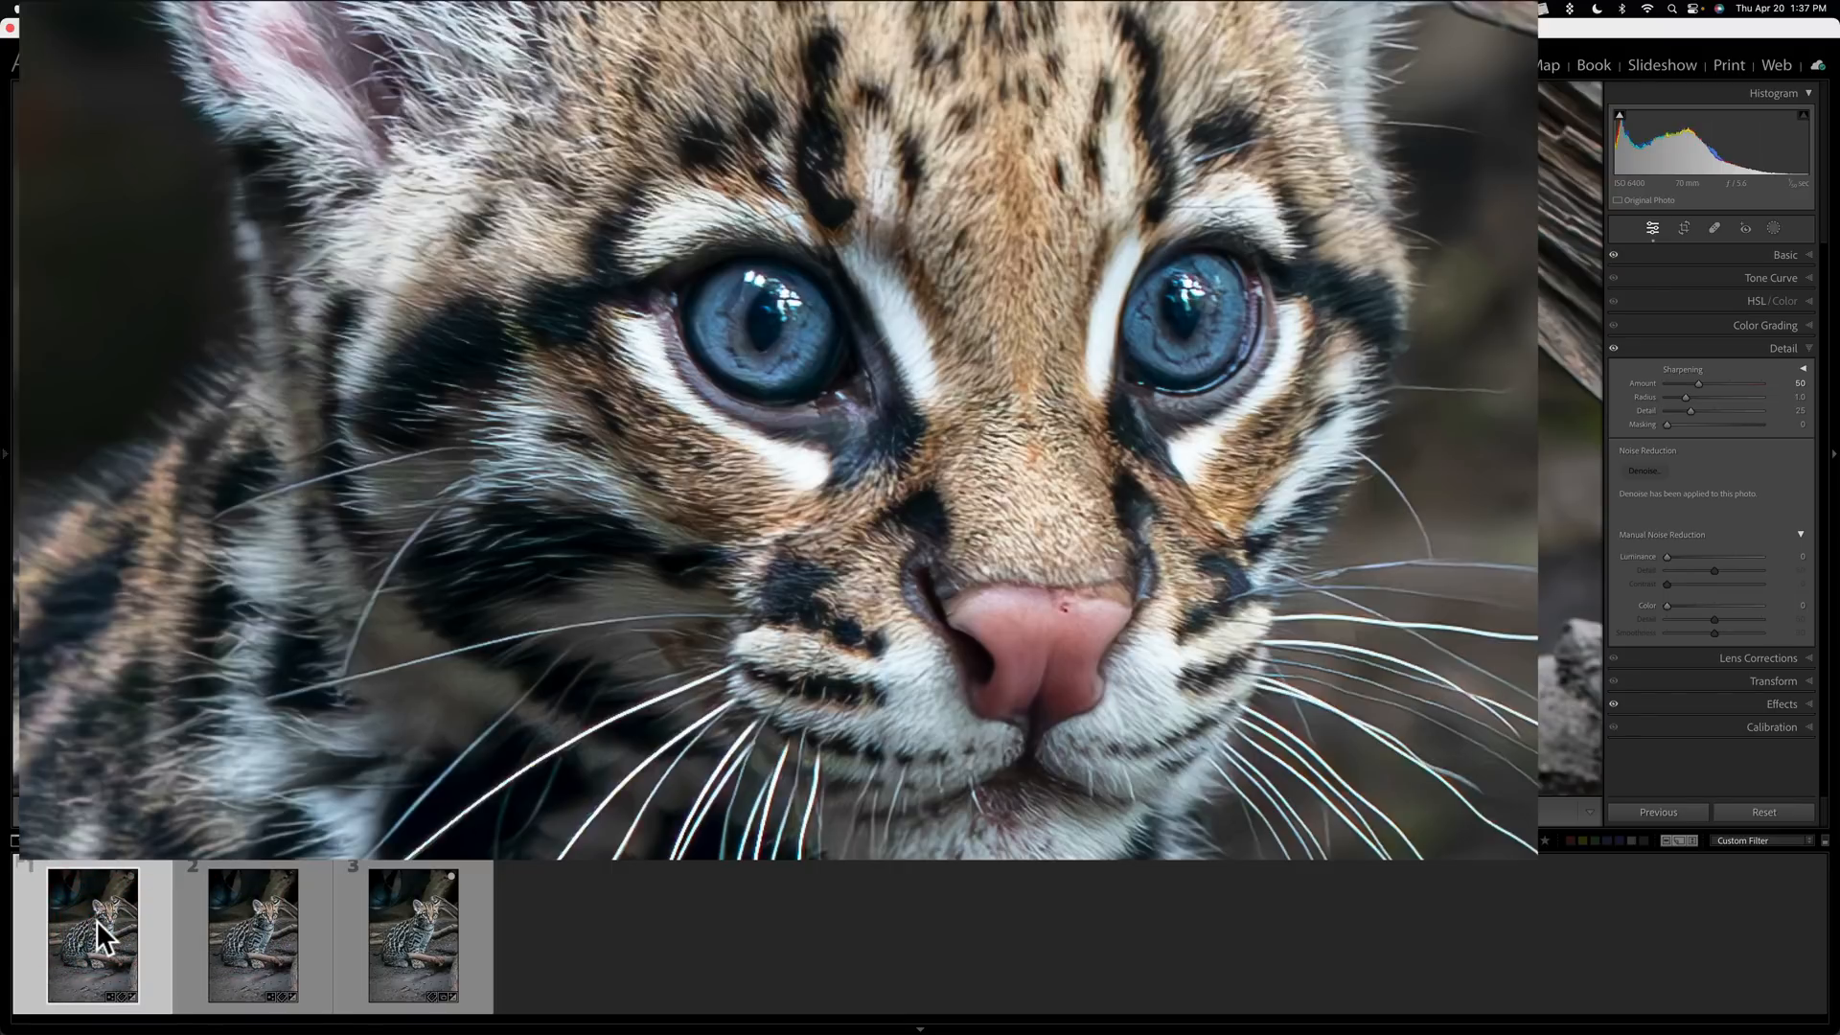
mouse_move(100, 933)
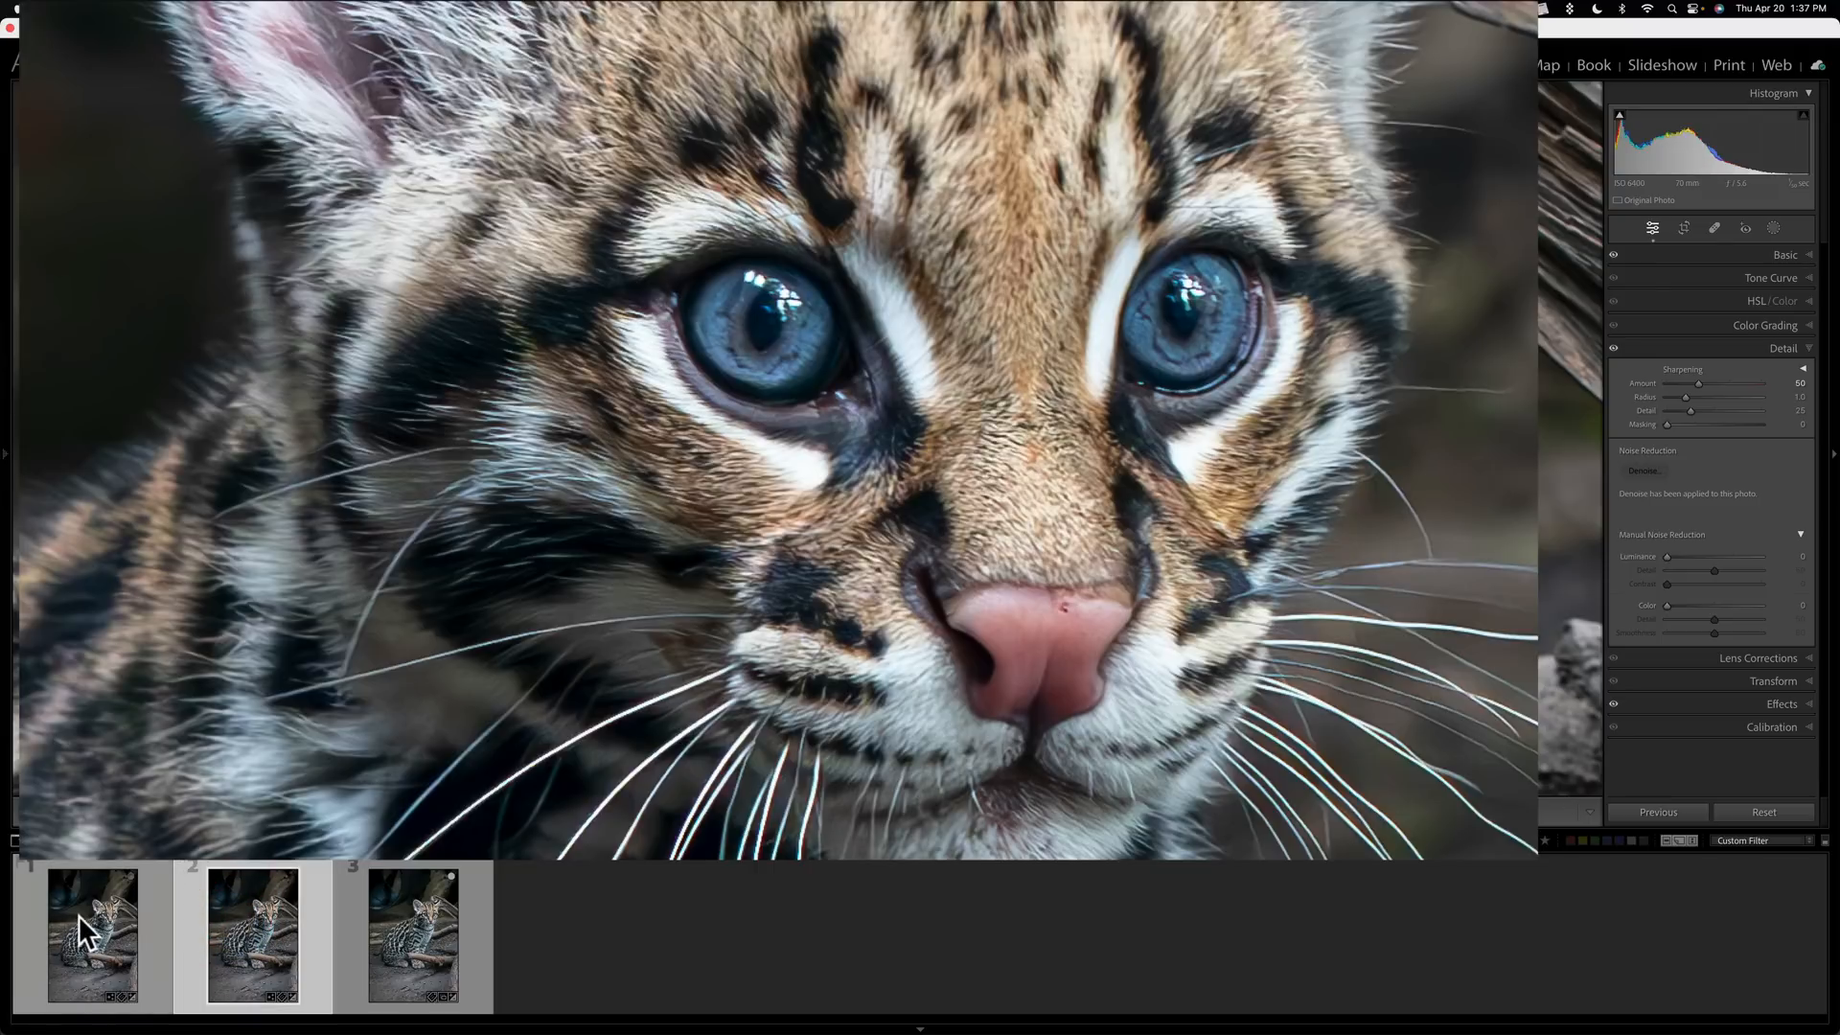
left_click(92, 935)
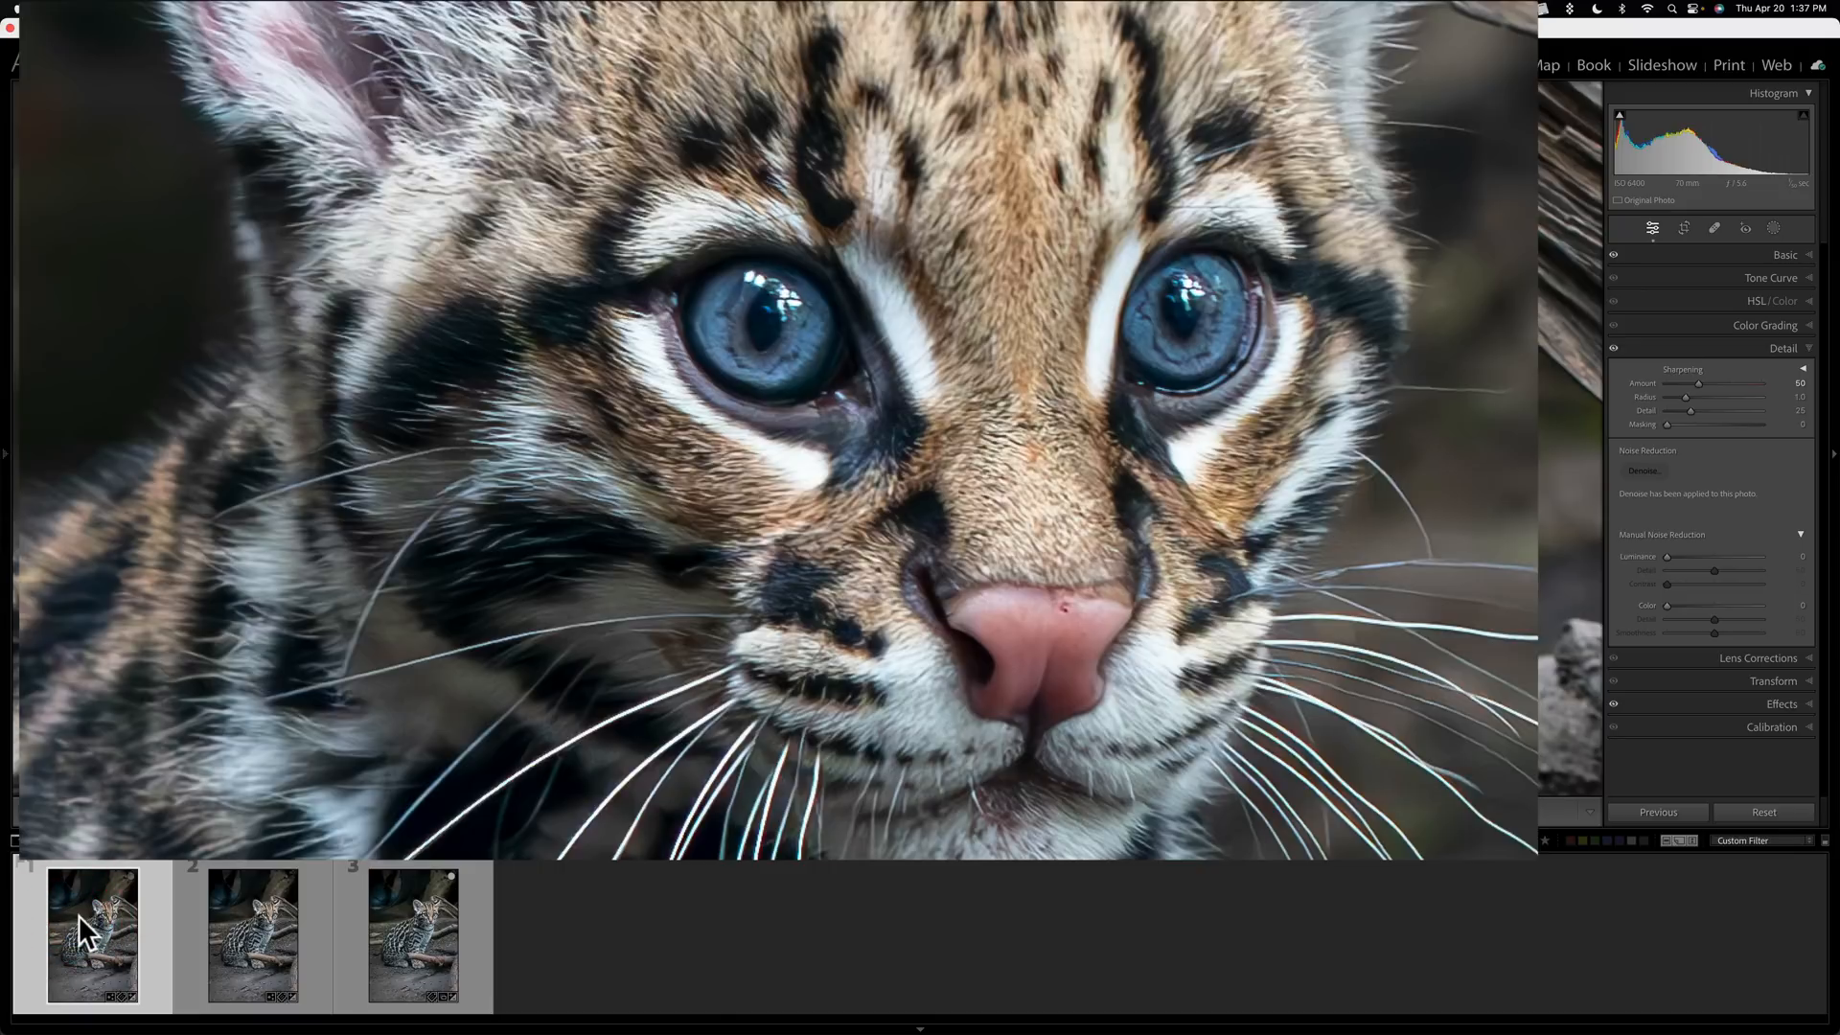
left_click(253, 935)
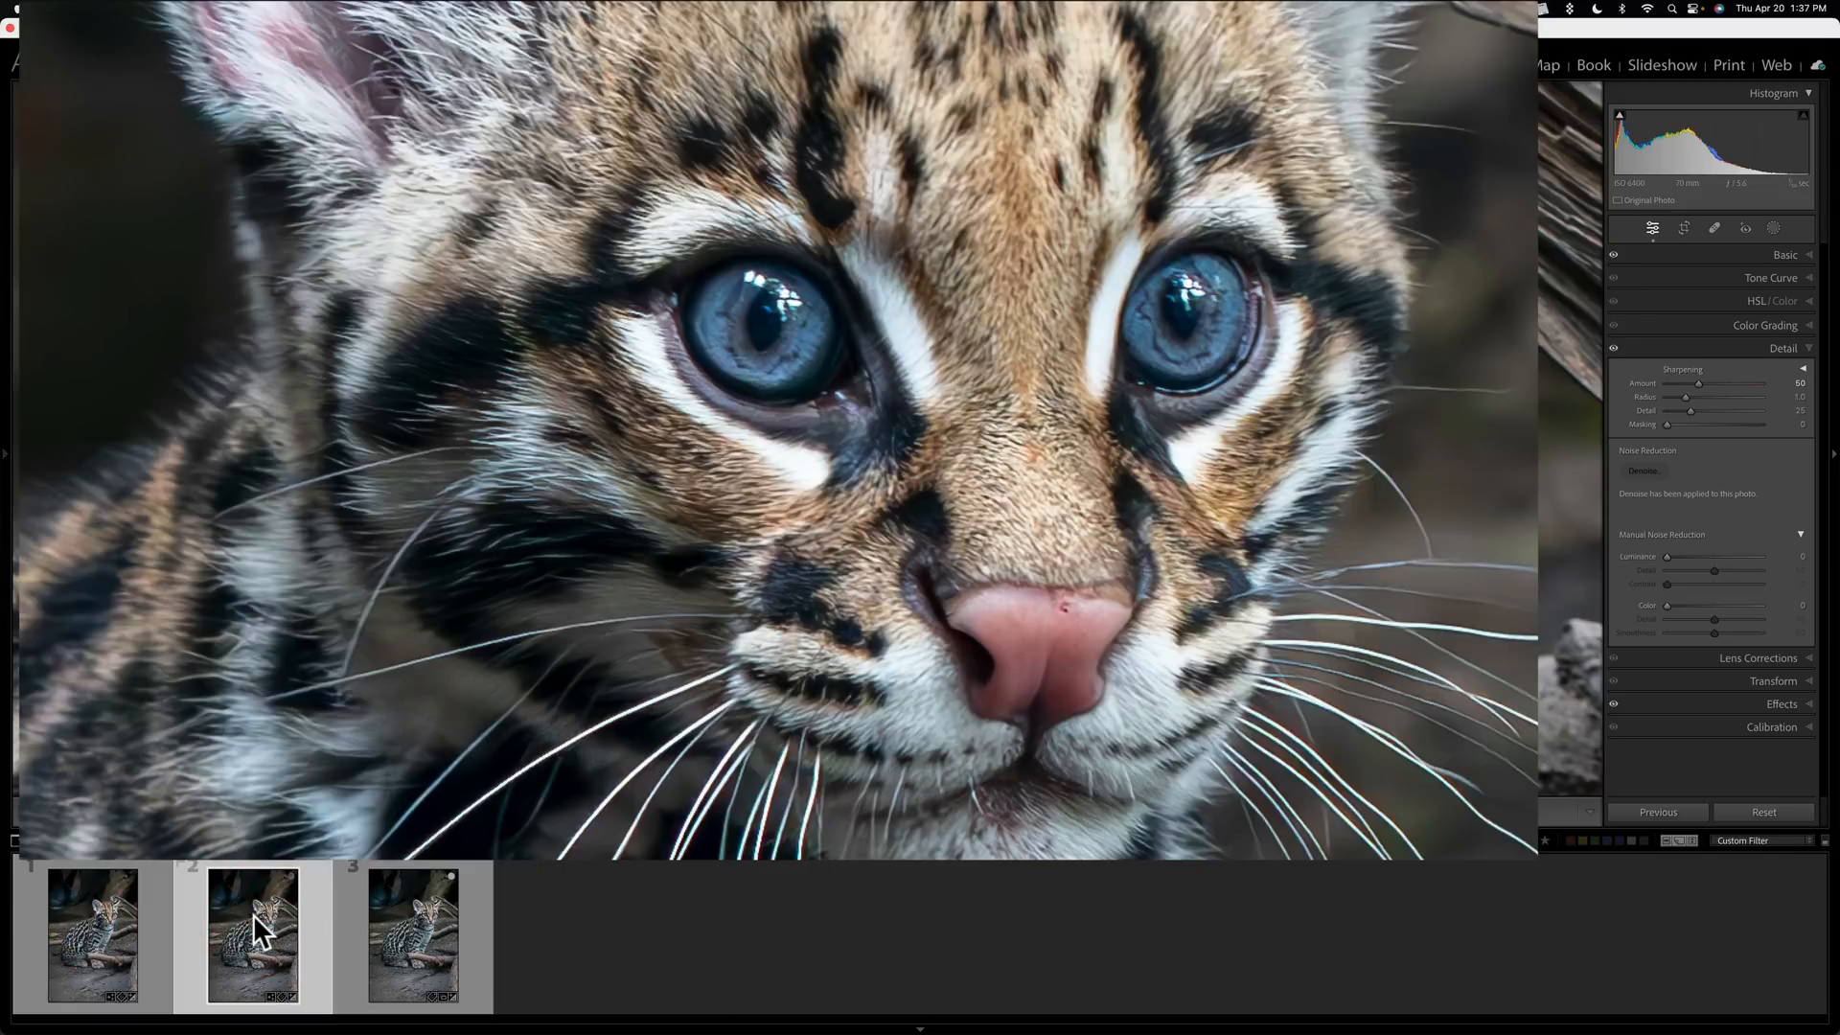
mouse_move(252, 933)
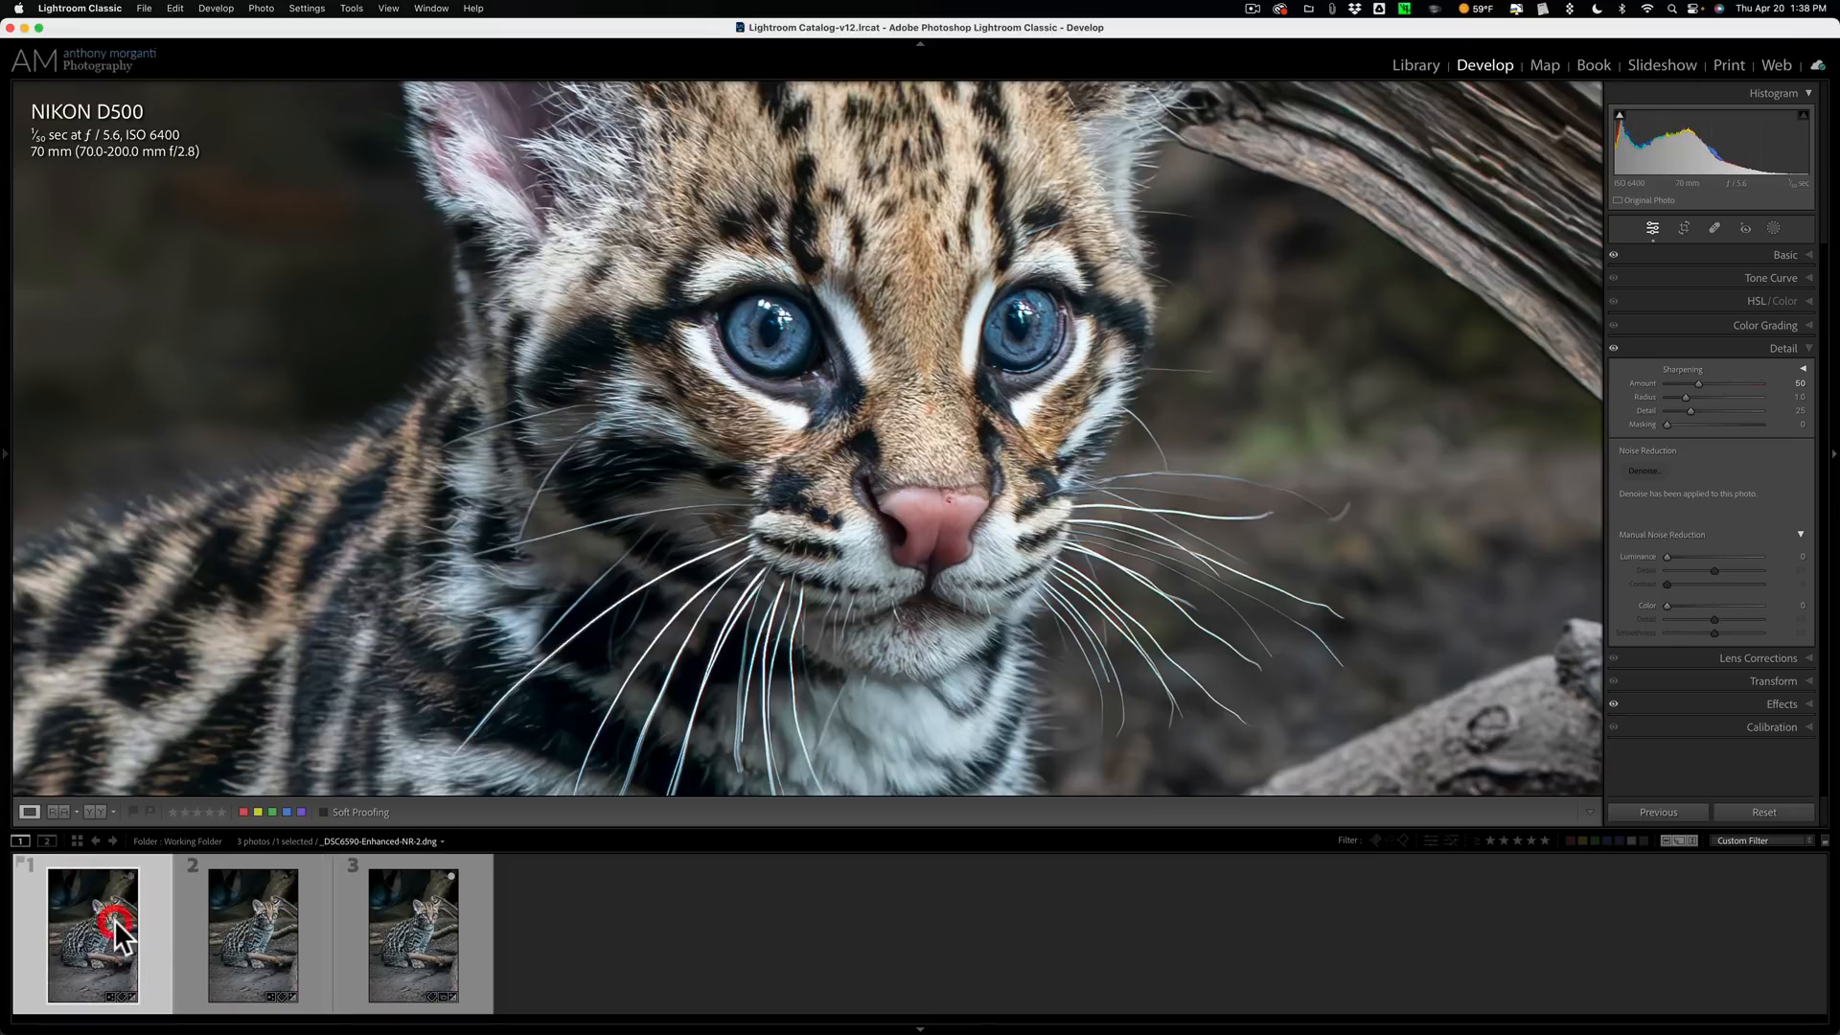
Zoom on the dark background beside the kitten's back and switch to the first denoised DNG
left_click(251, 934)
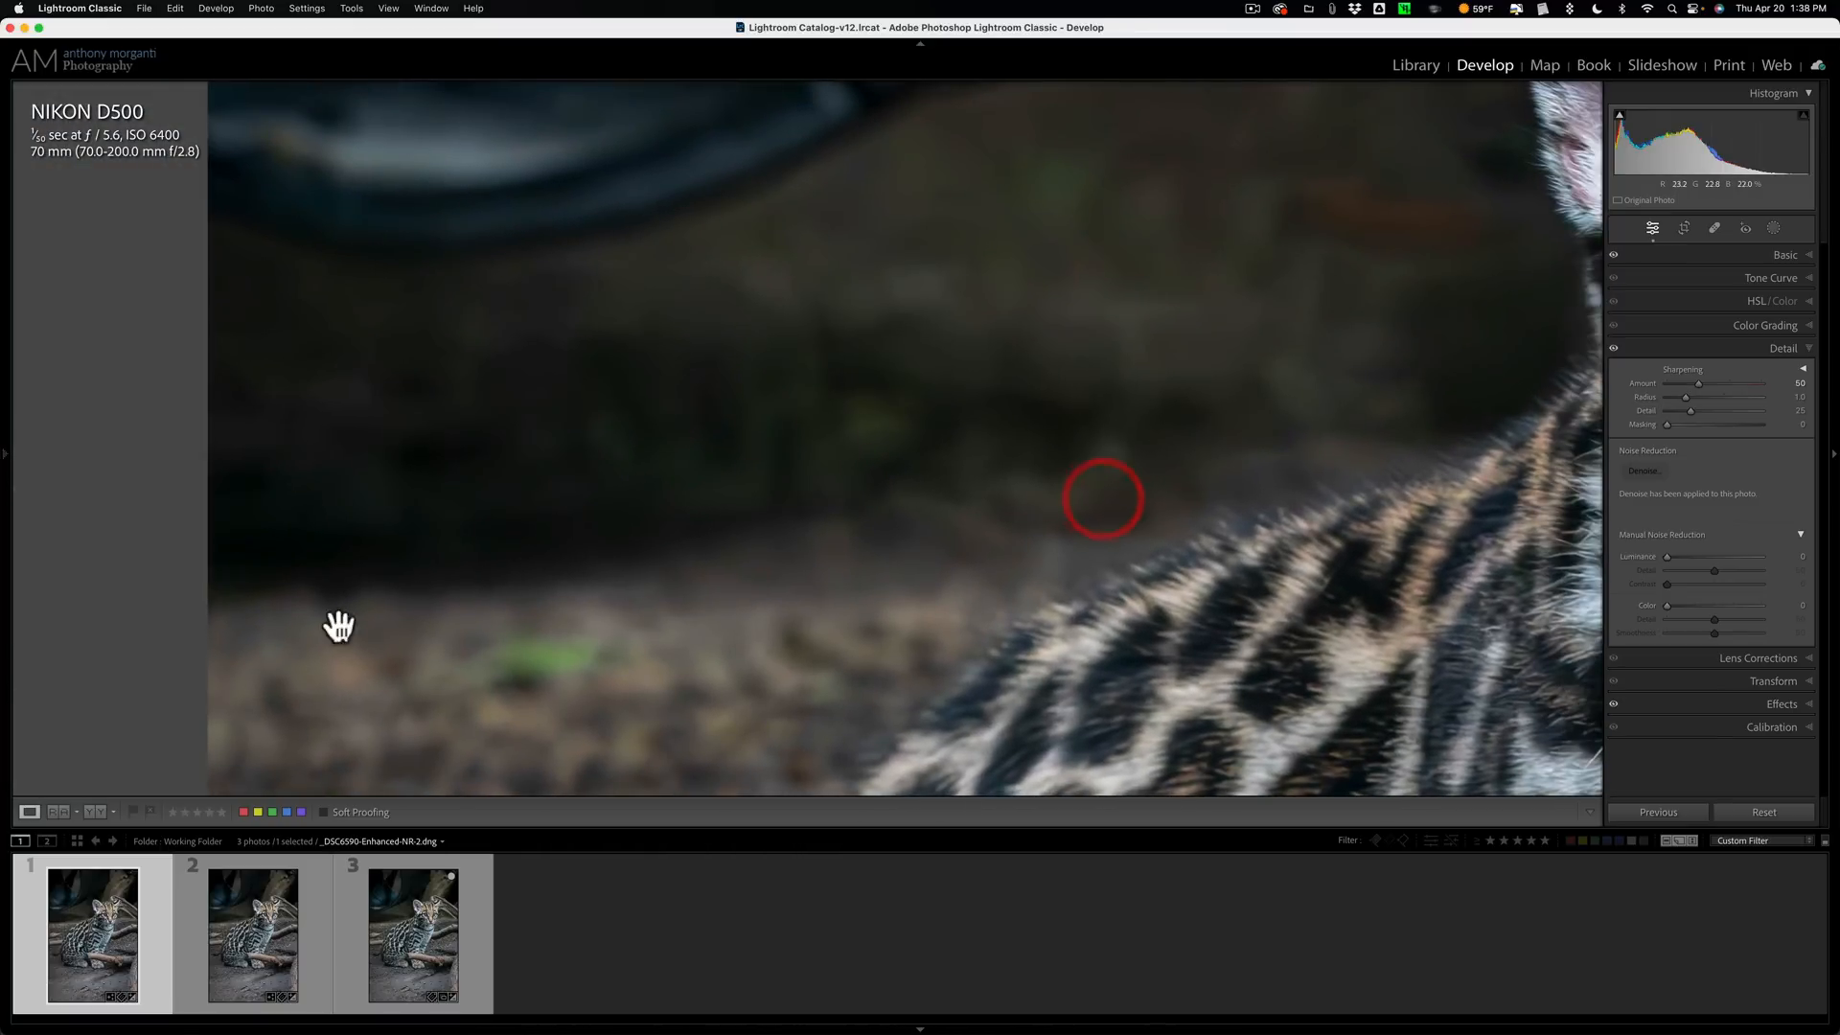
left_click(251, 933)
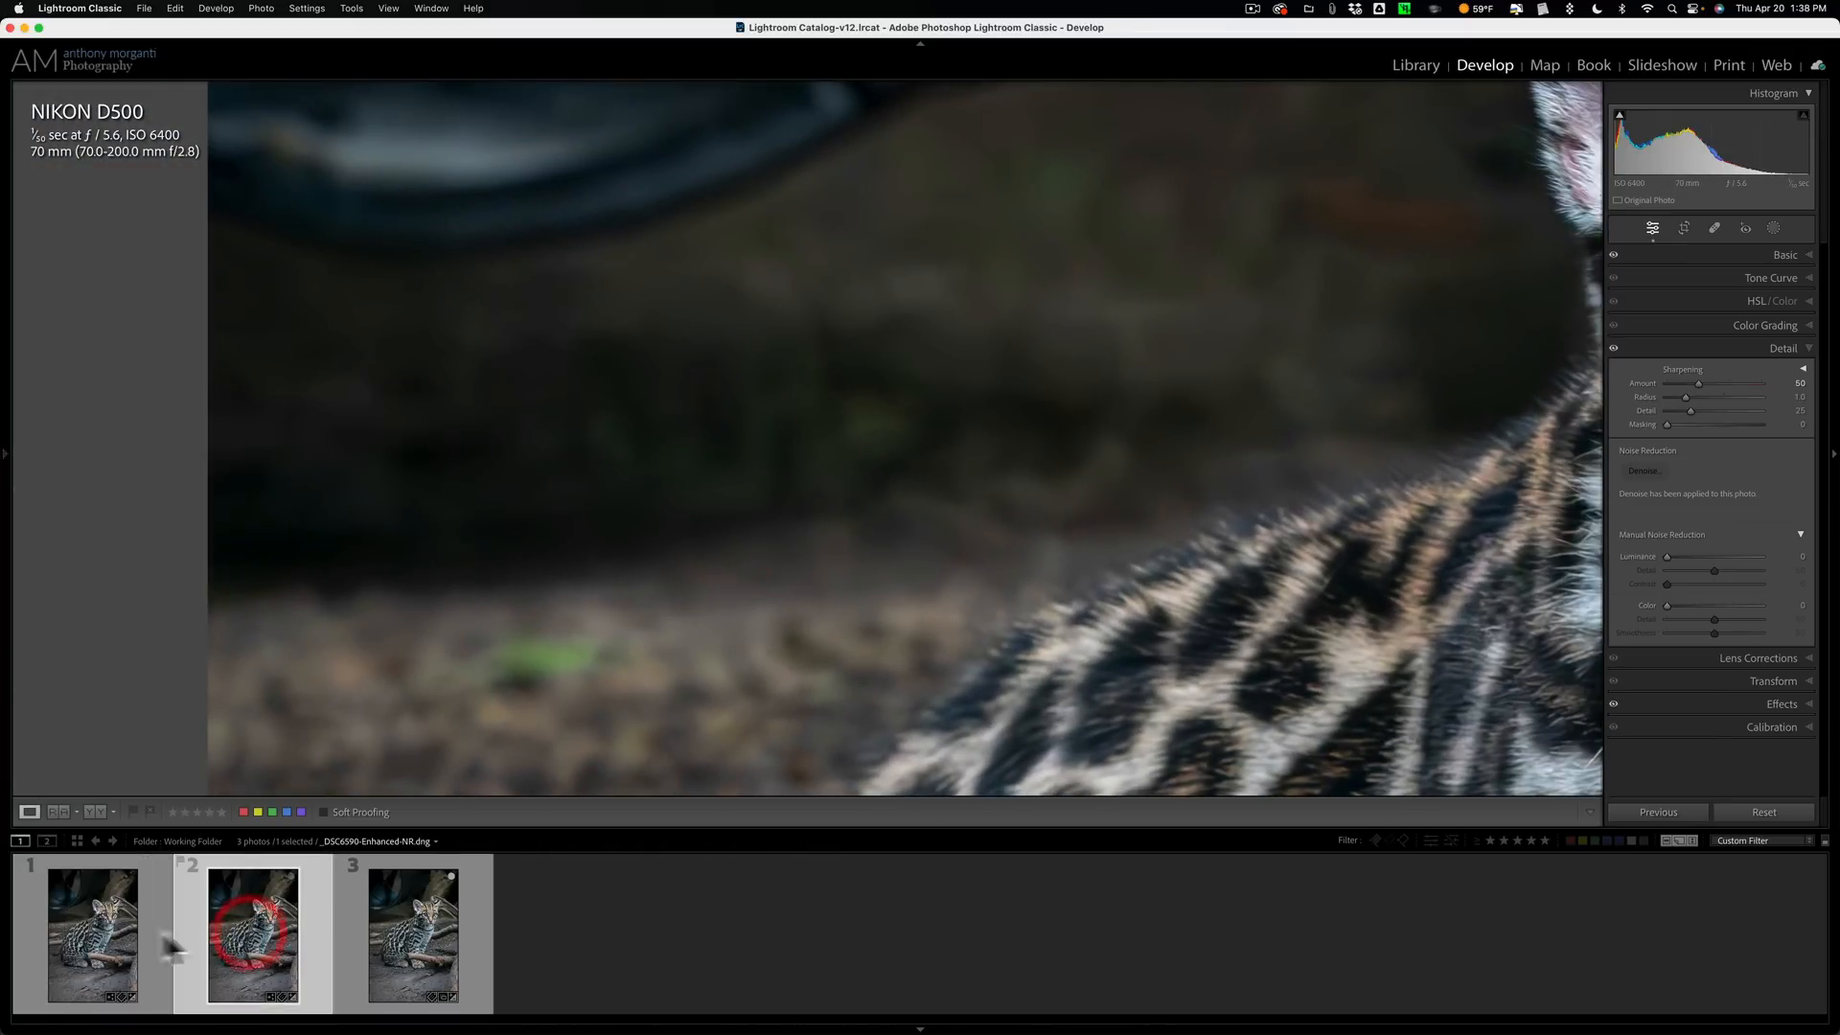